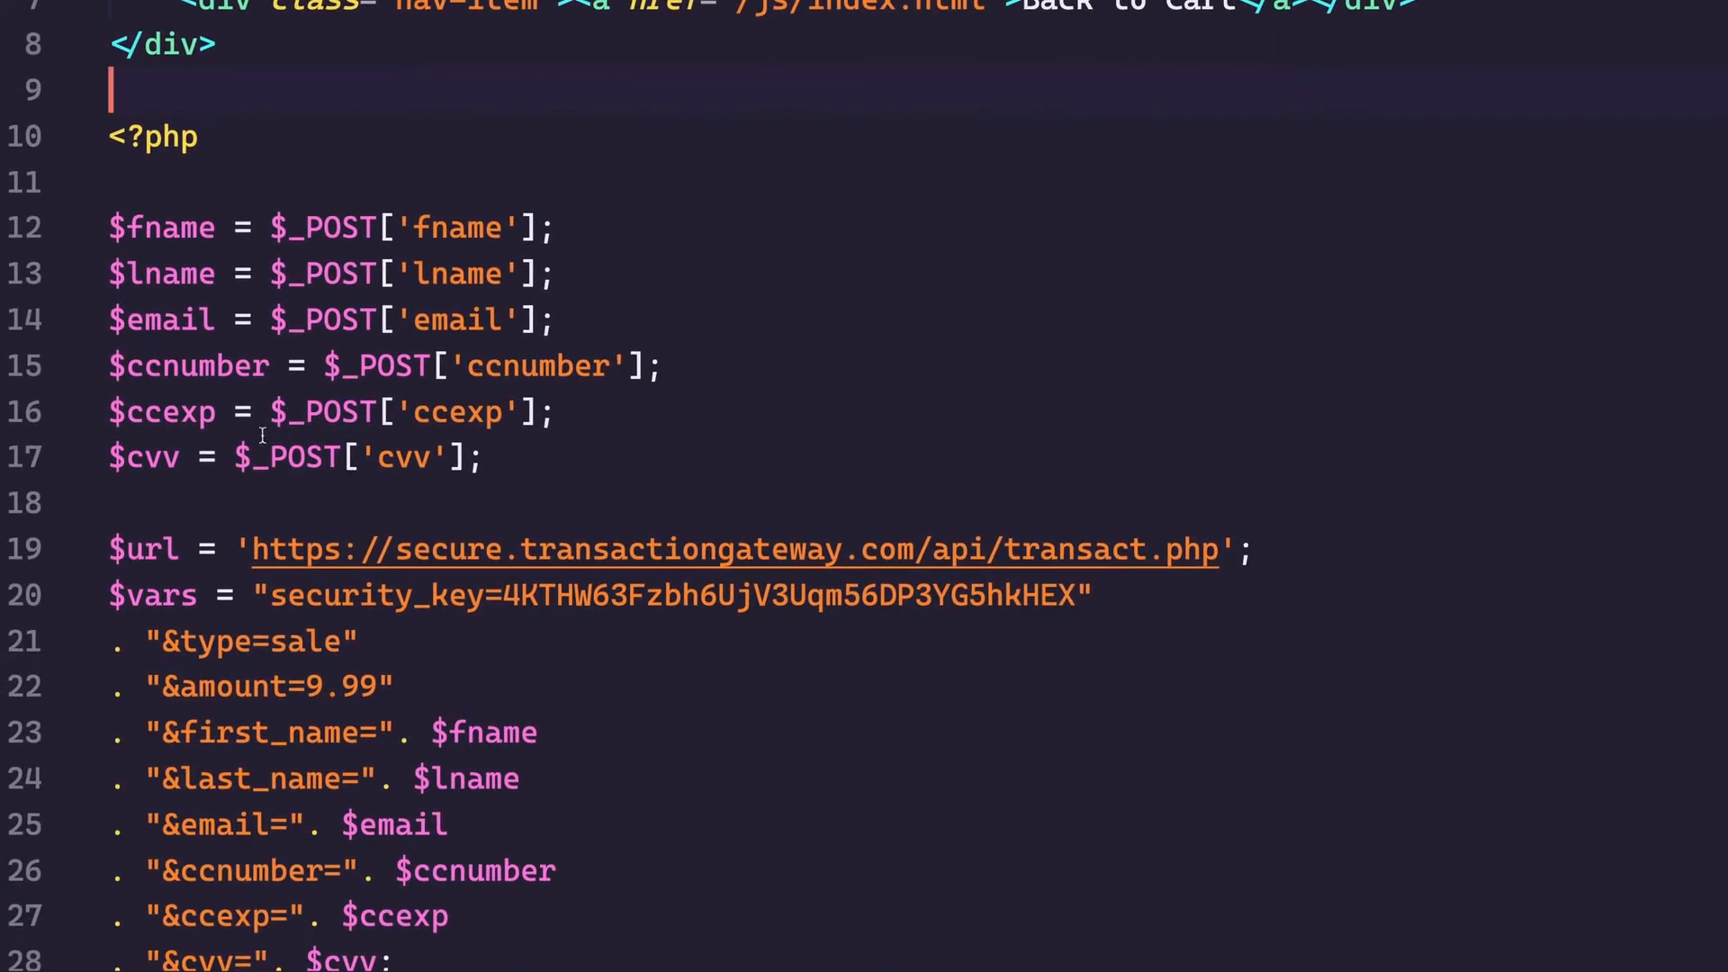
# - Submit the $9.99 test payment and switch to the merchant gateway portal
pyautogui.scroll(-3)
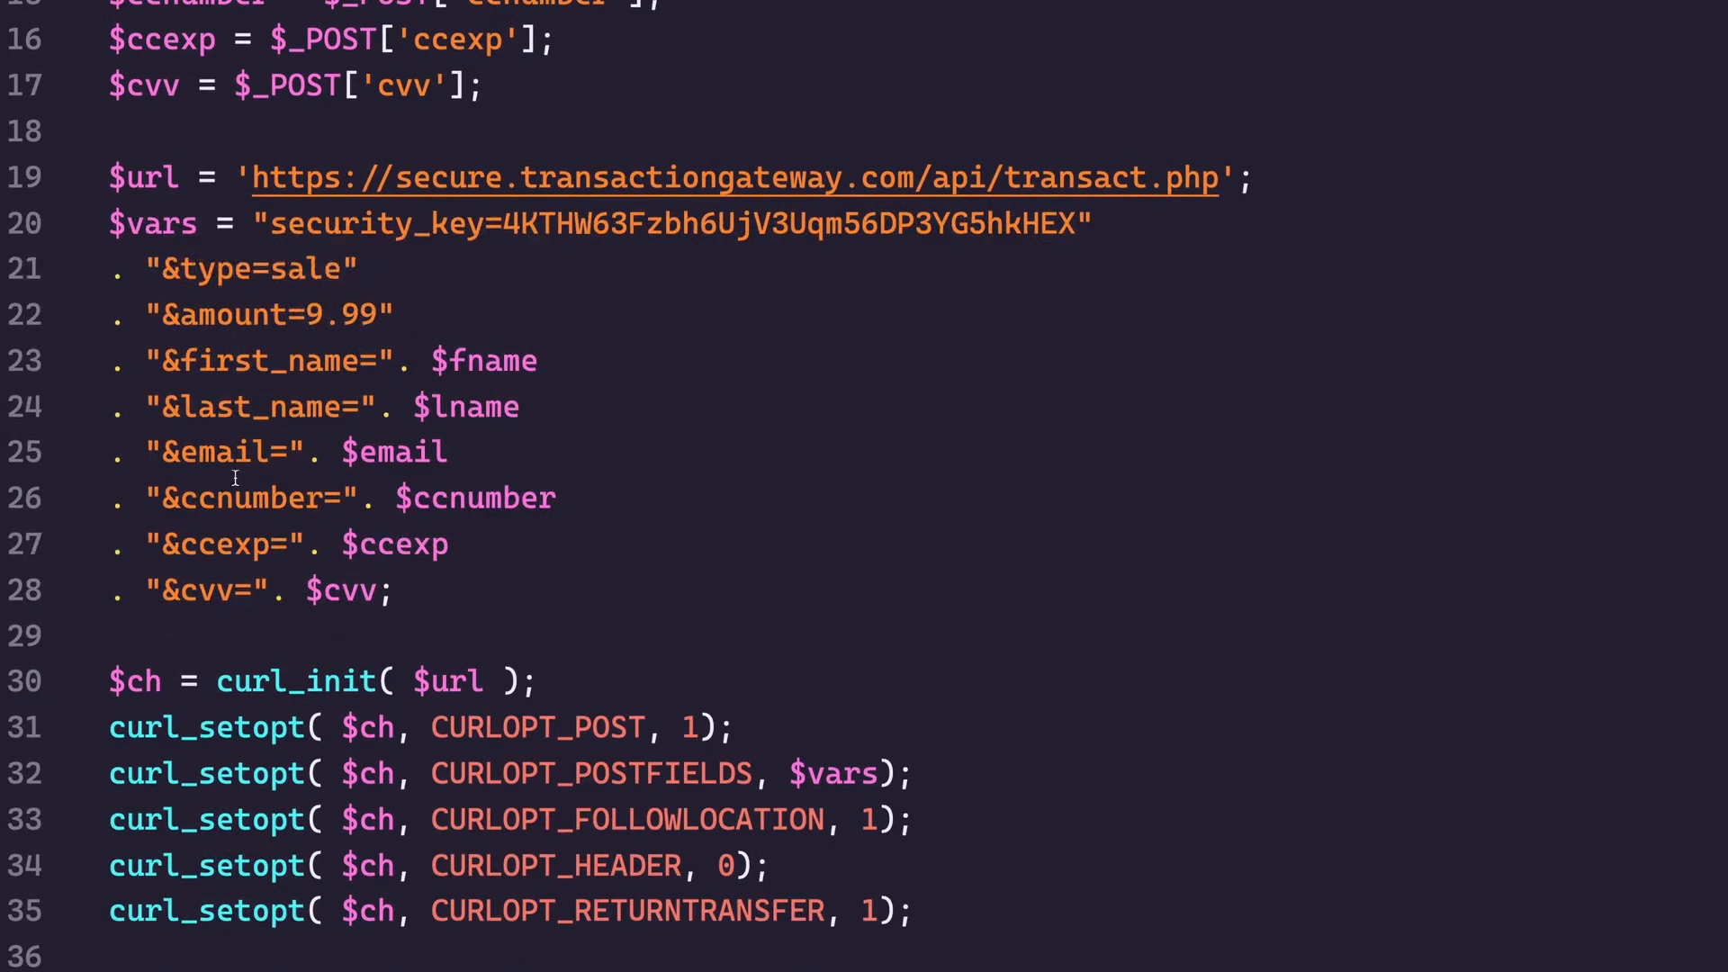
pyautogui.moveTo(547, 535)
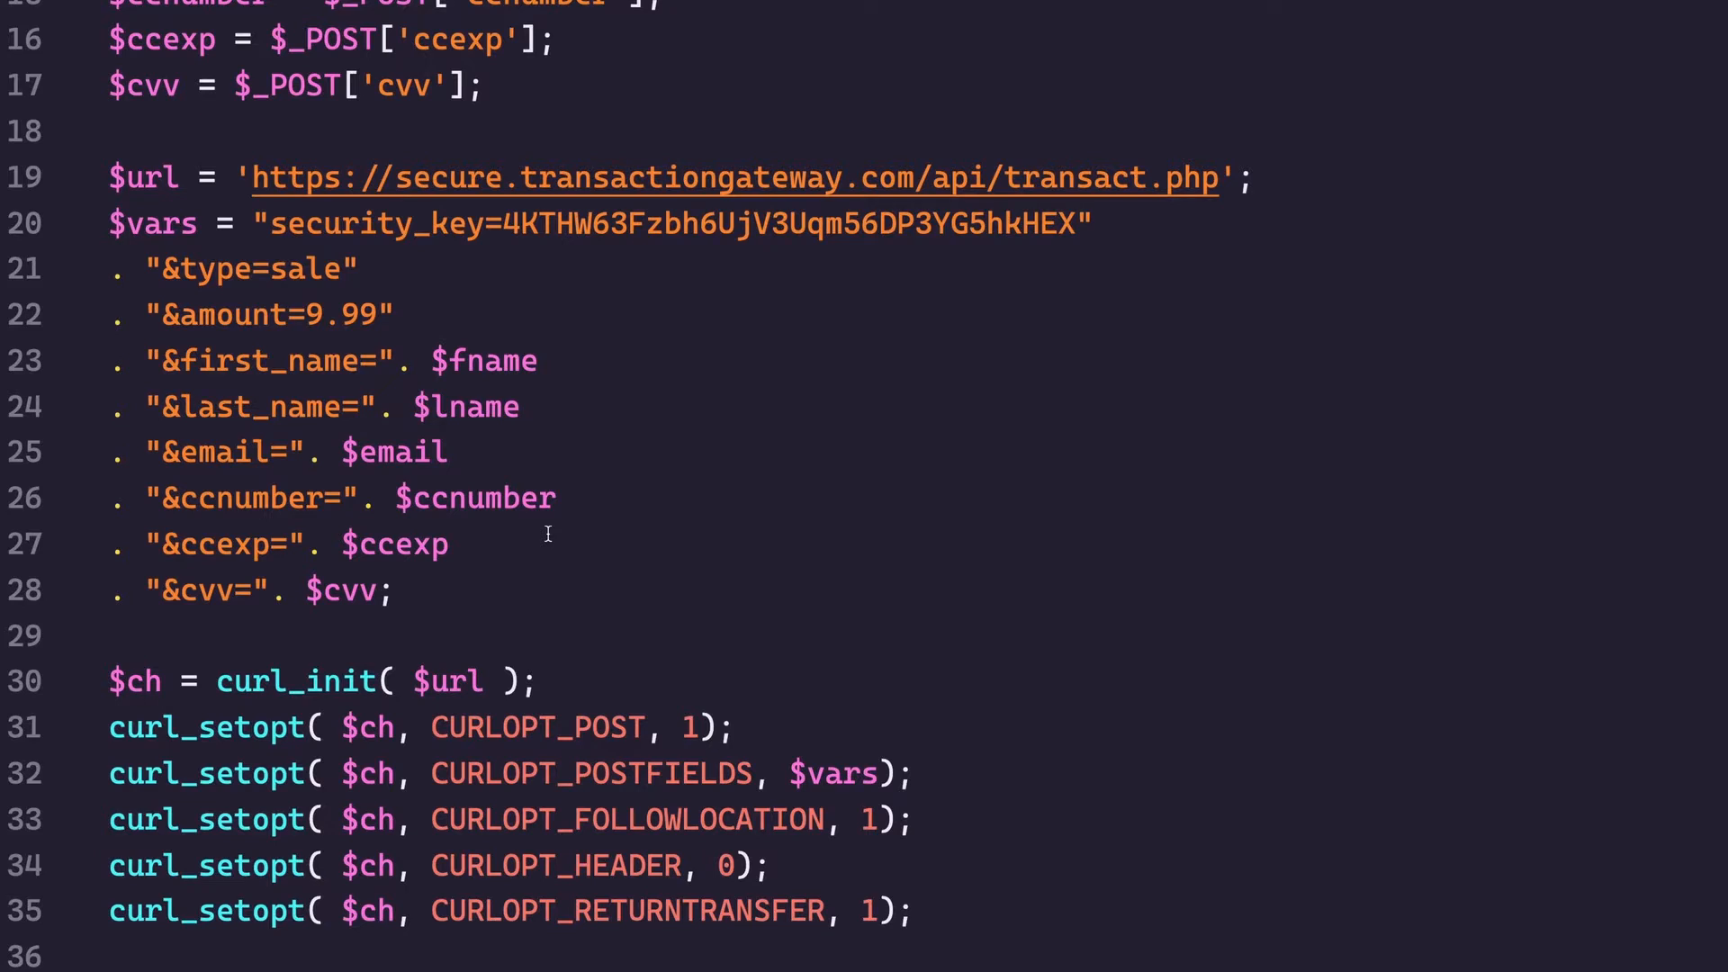
pyautogui.moveTo(755, 483)
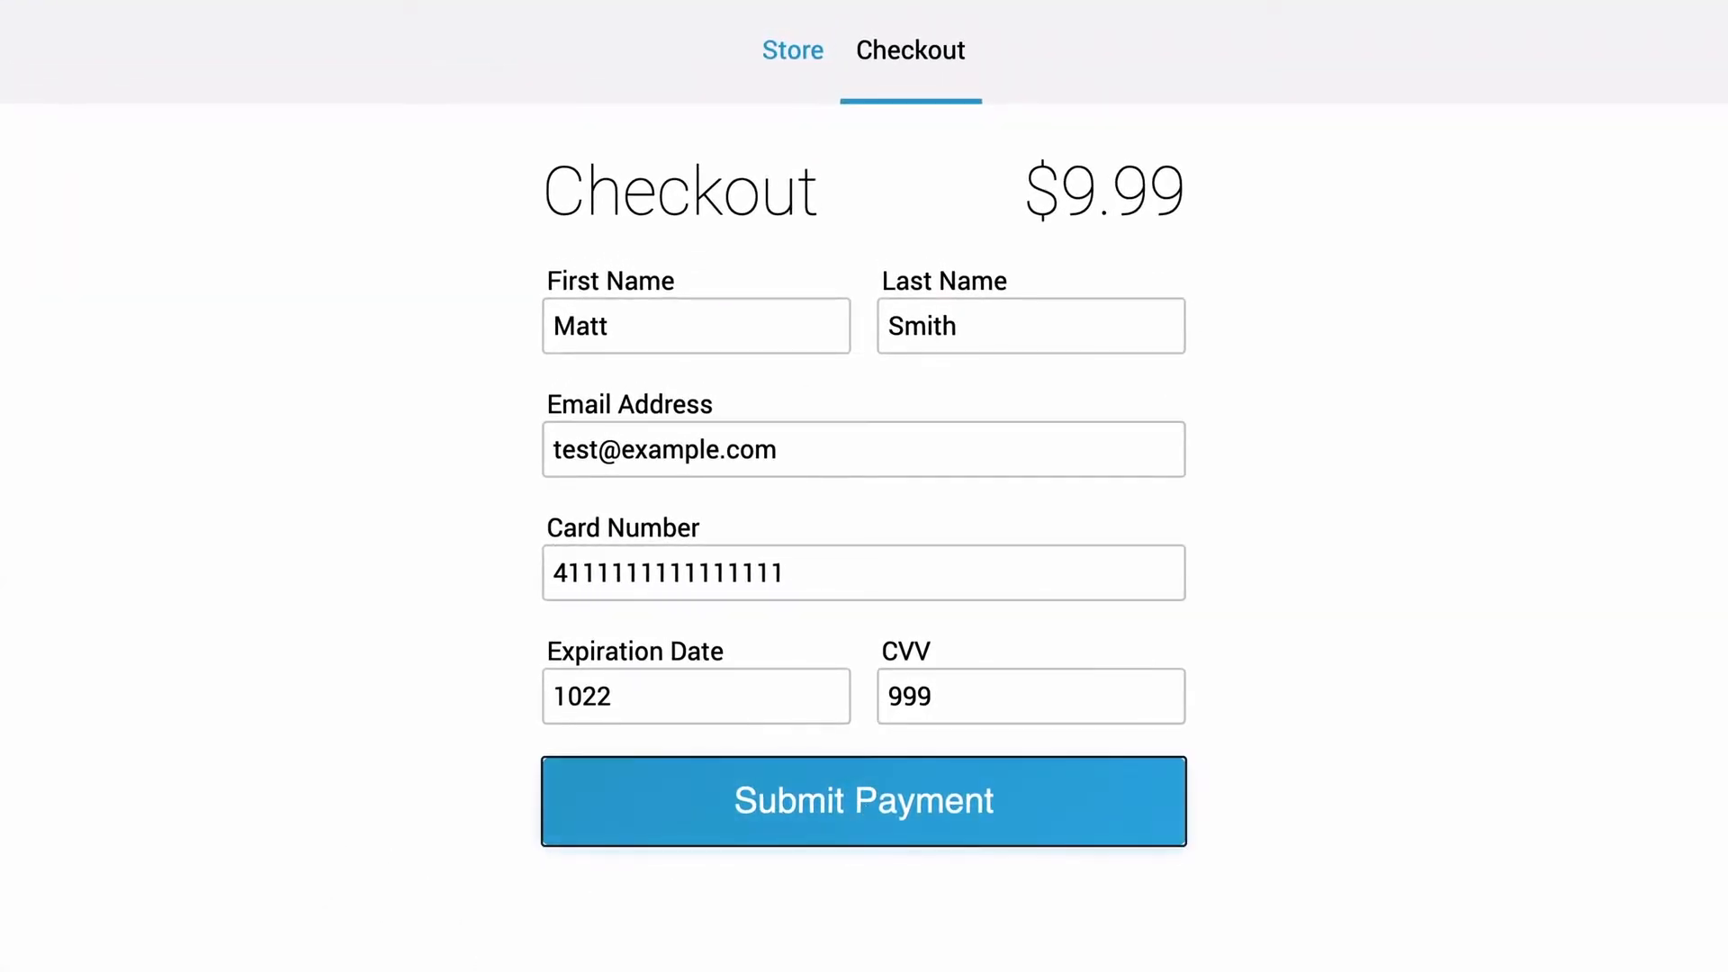
pyautogui.click(863, 801)
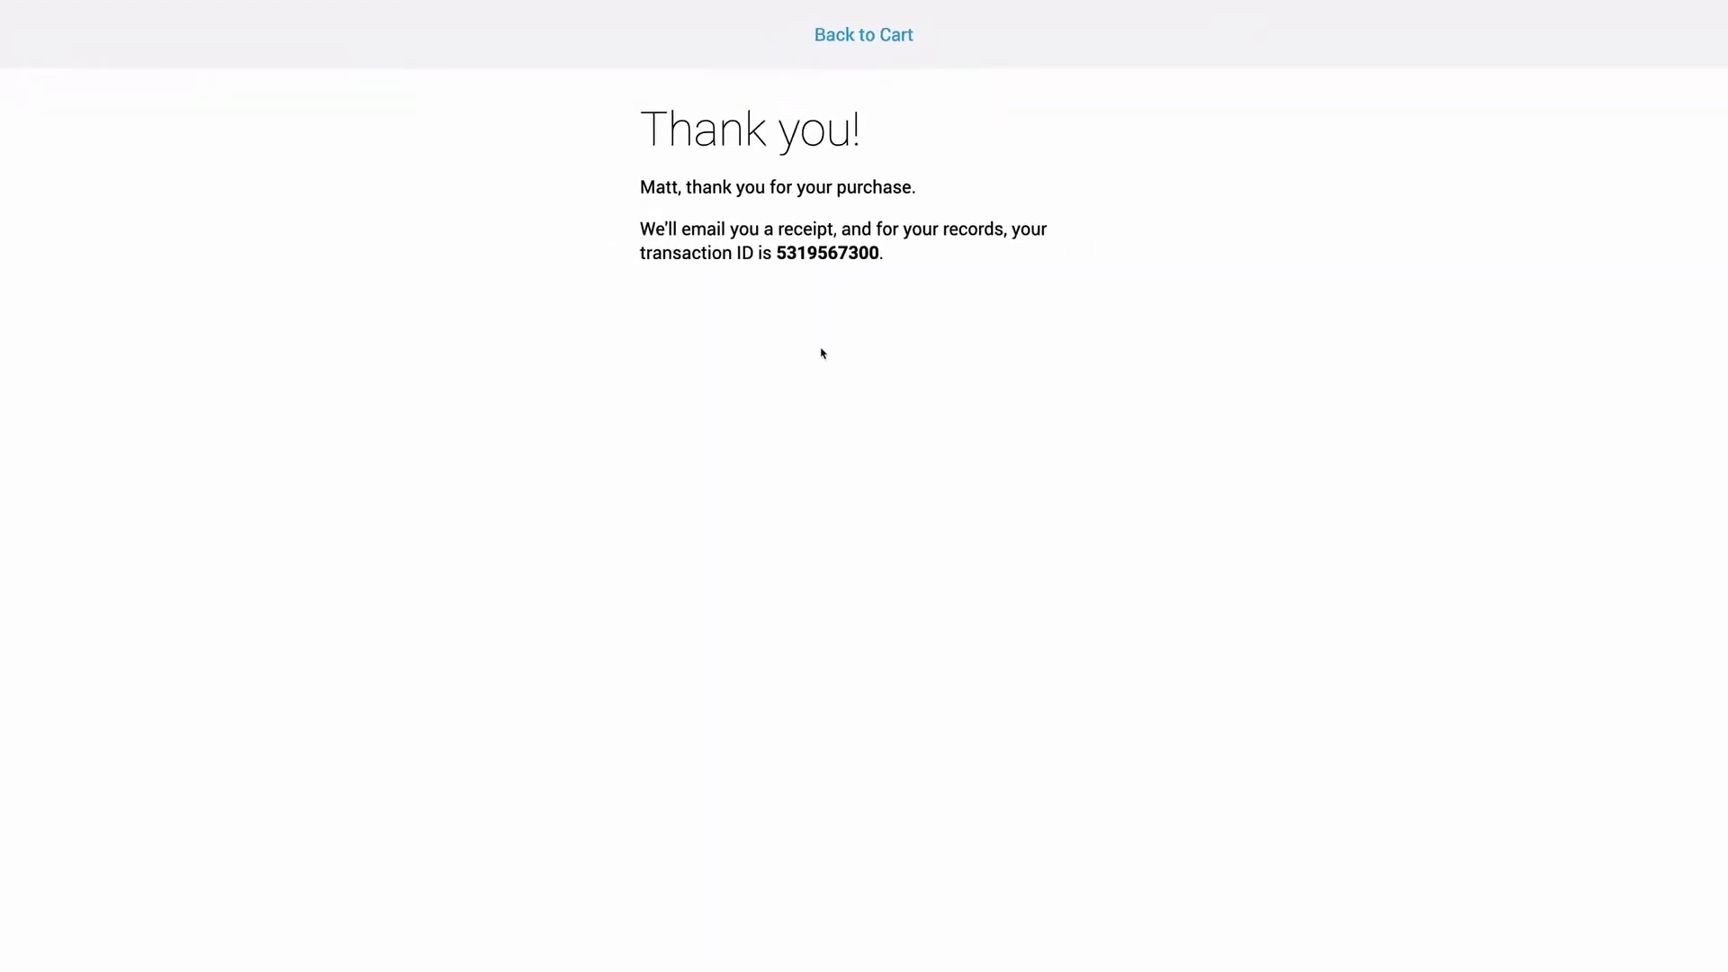
pyautogui.click(862, 34)
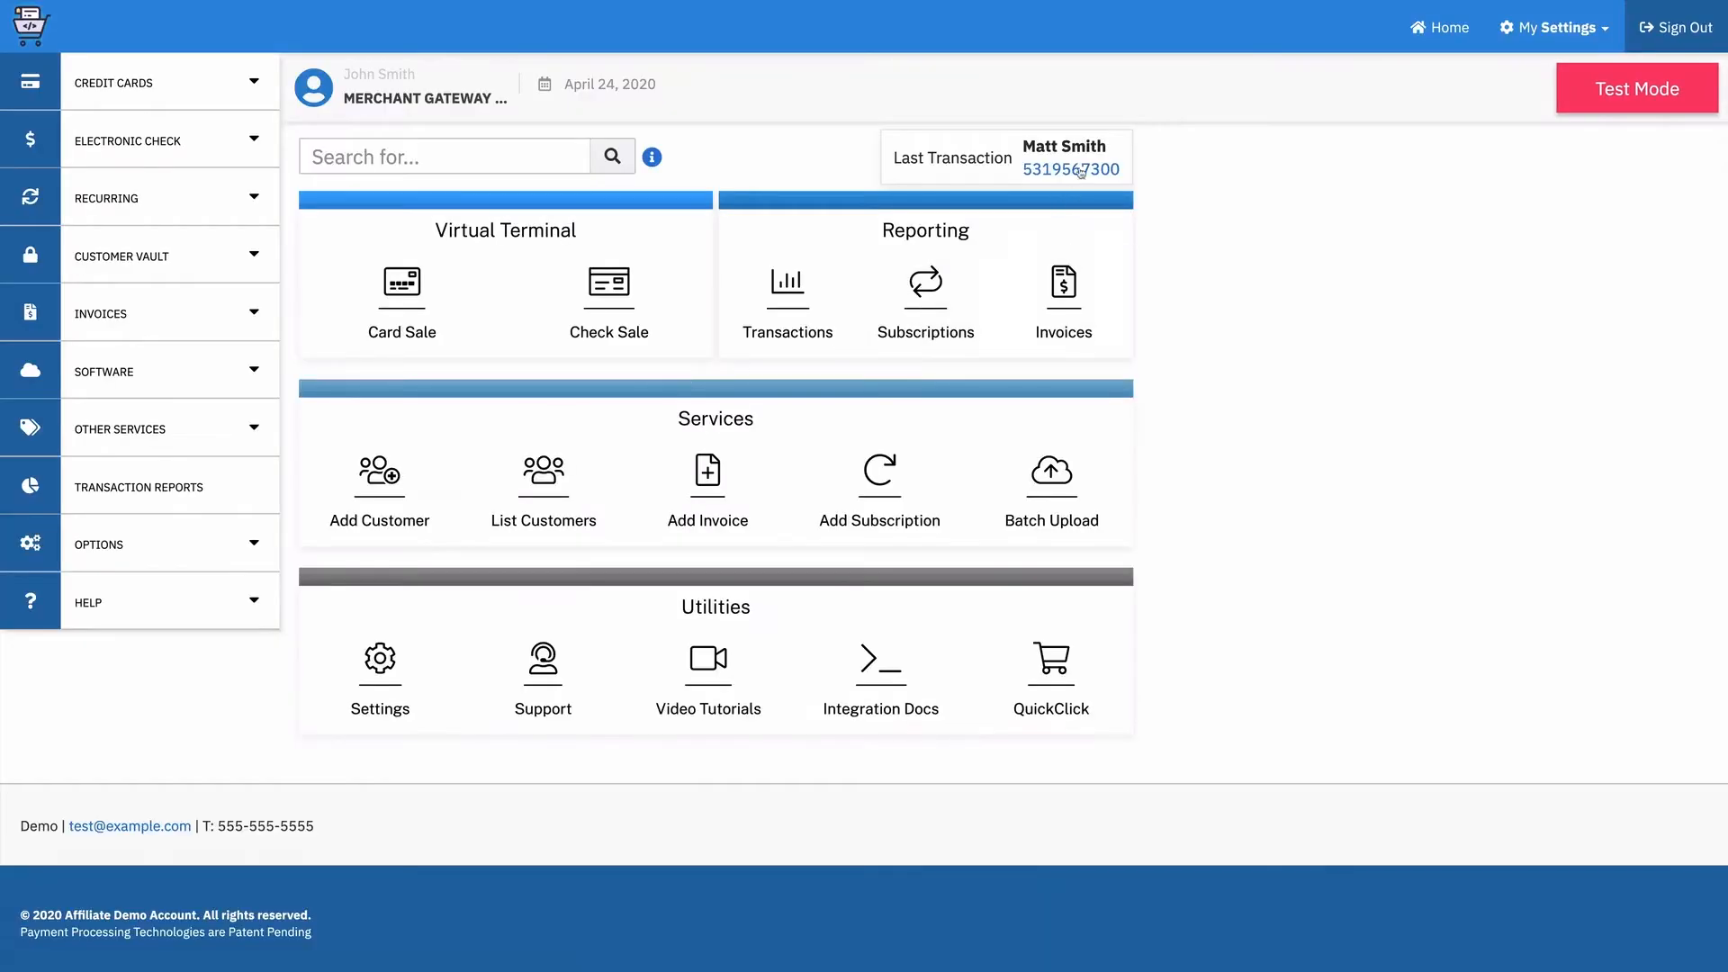
pyautogui.moveTo(1069, 170)
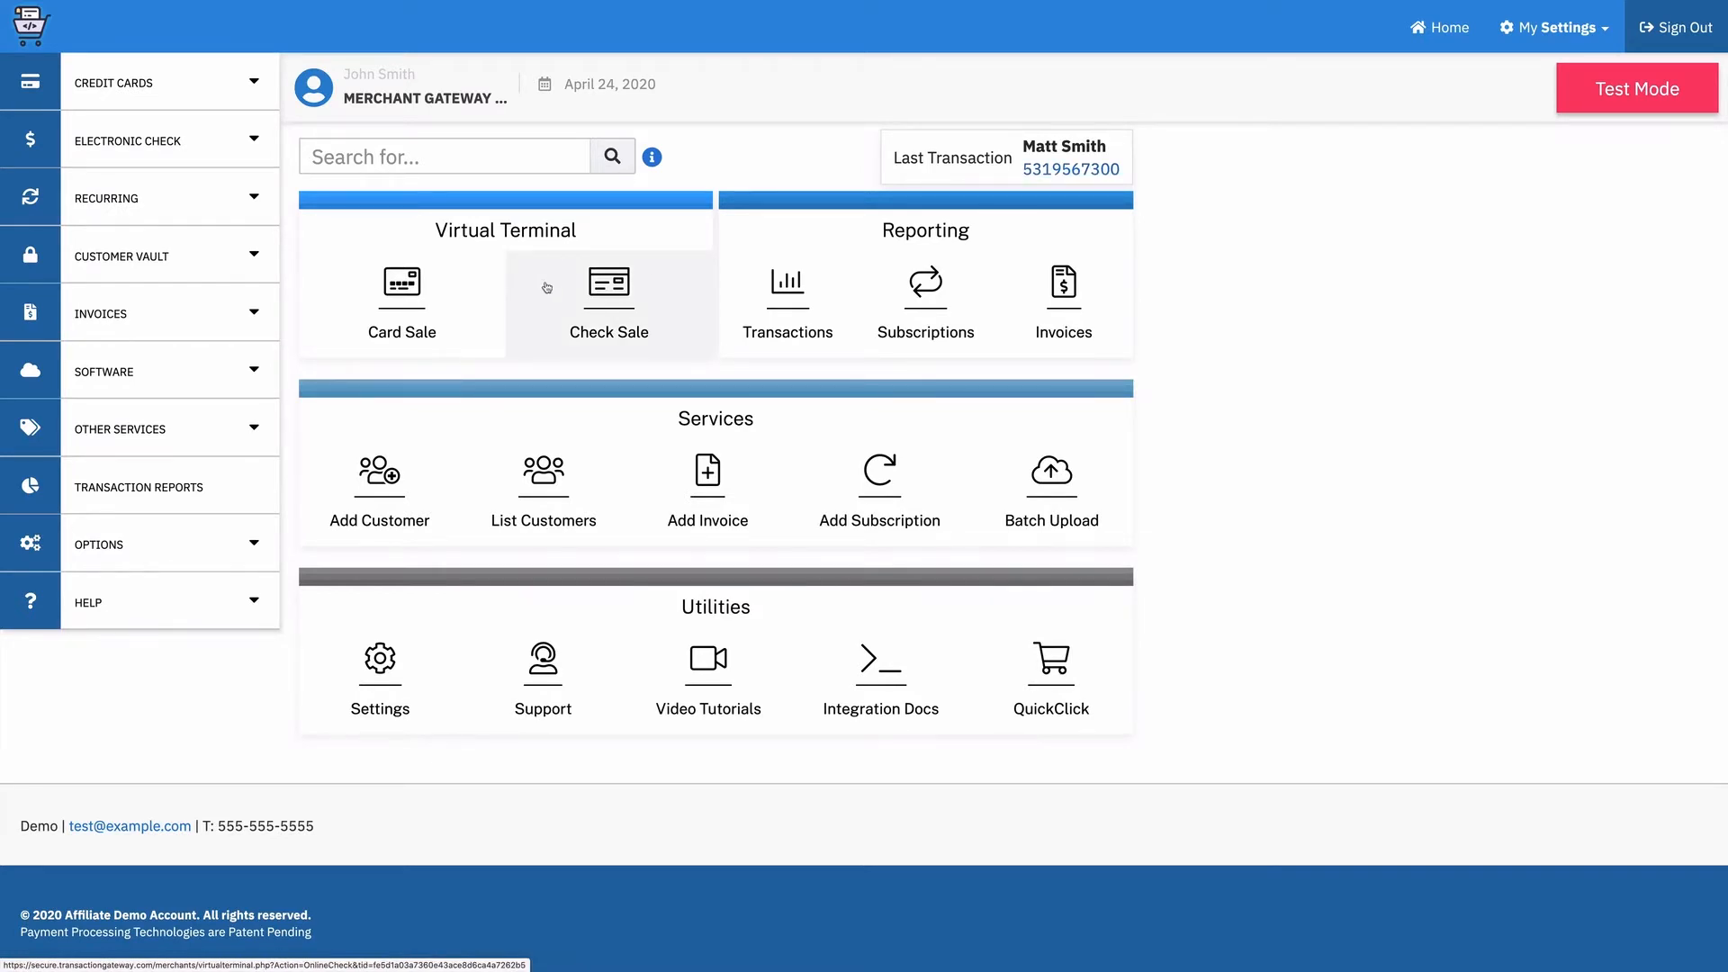
# - Go to Settings and bring up the Security Keys page under Security Options
pyautogui.click(378, 671)
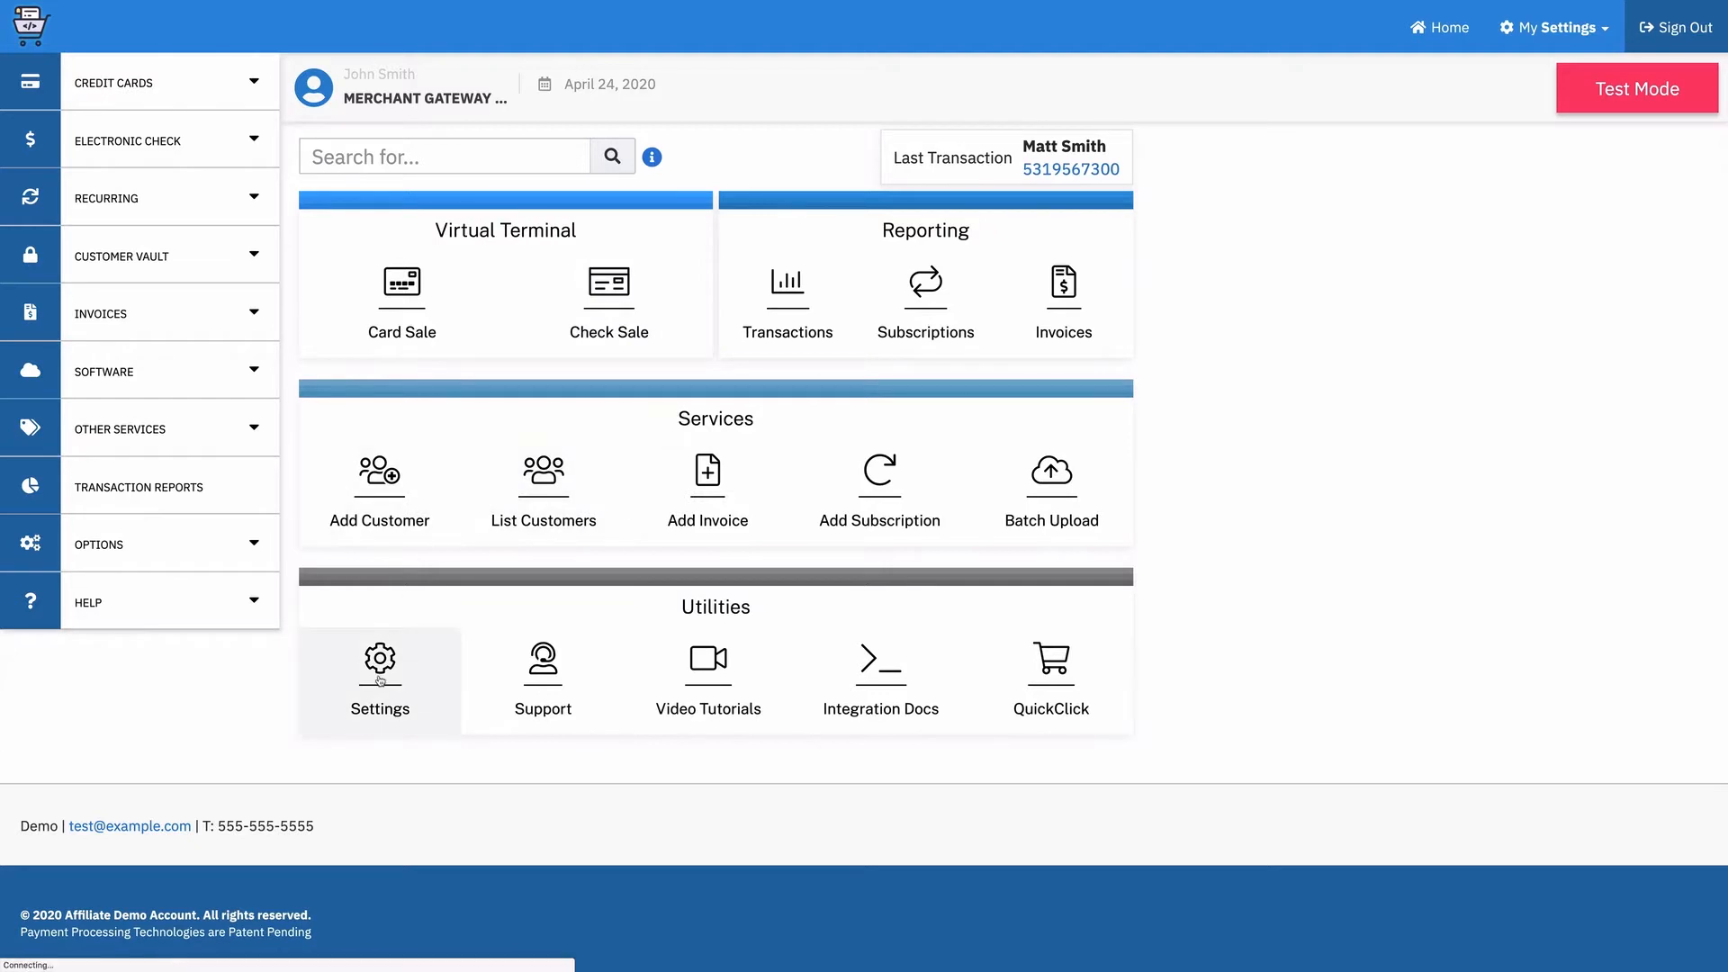
pyautogui.click(380, 664)
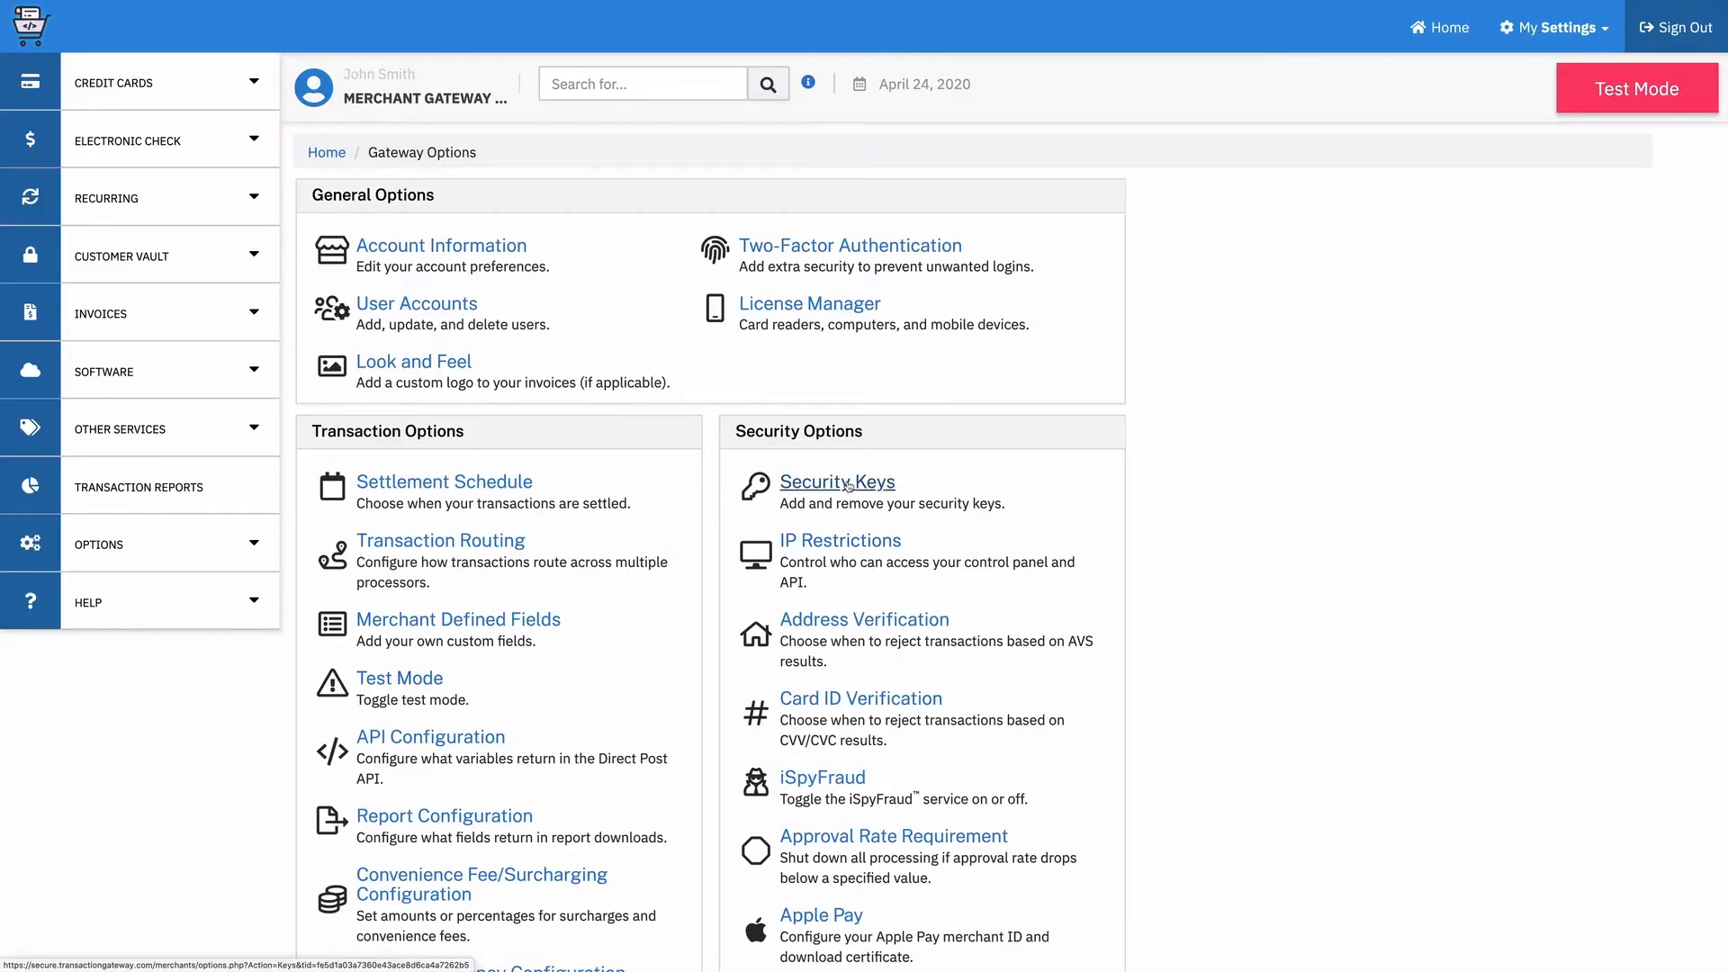
pyautogui.click(835, 482)
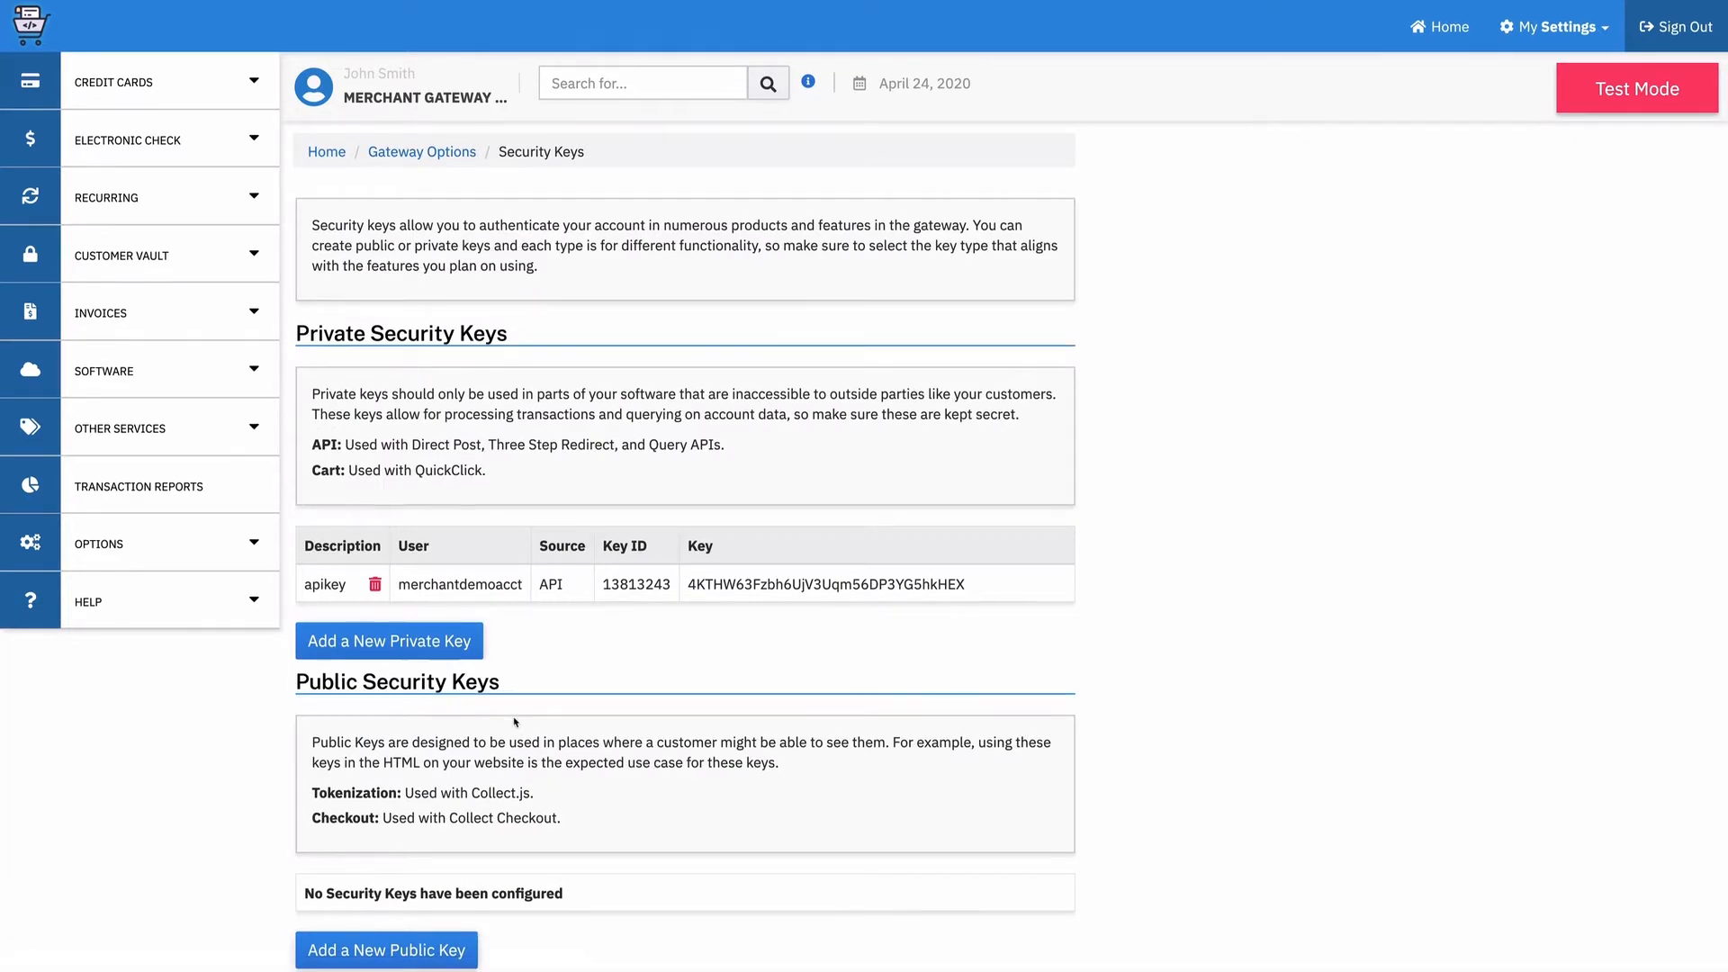
pyautogui.scroll(-3)
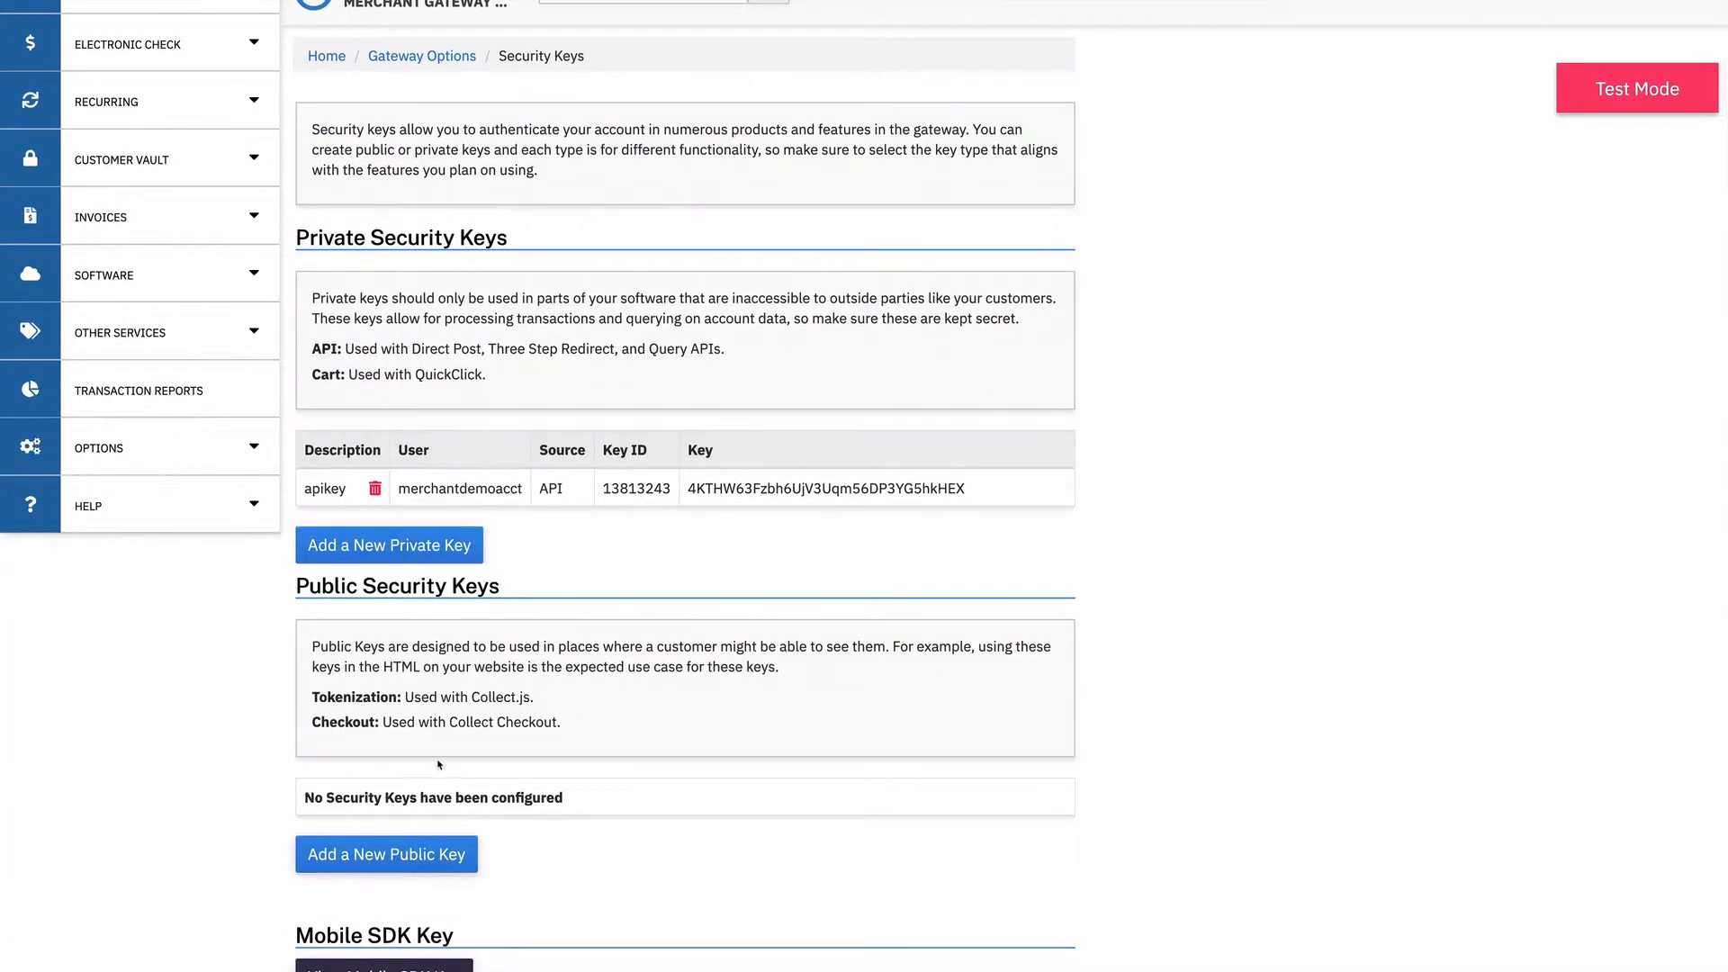
# - Add a new public key named Collect.js for the merchant username with Tokenization permission
pyautogui.click(385, 853)
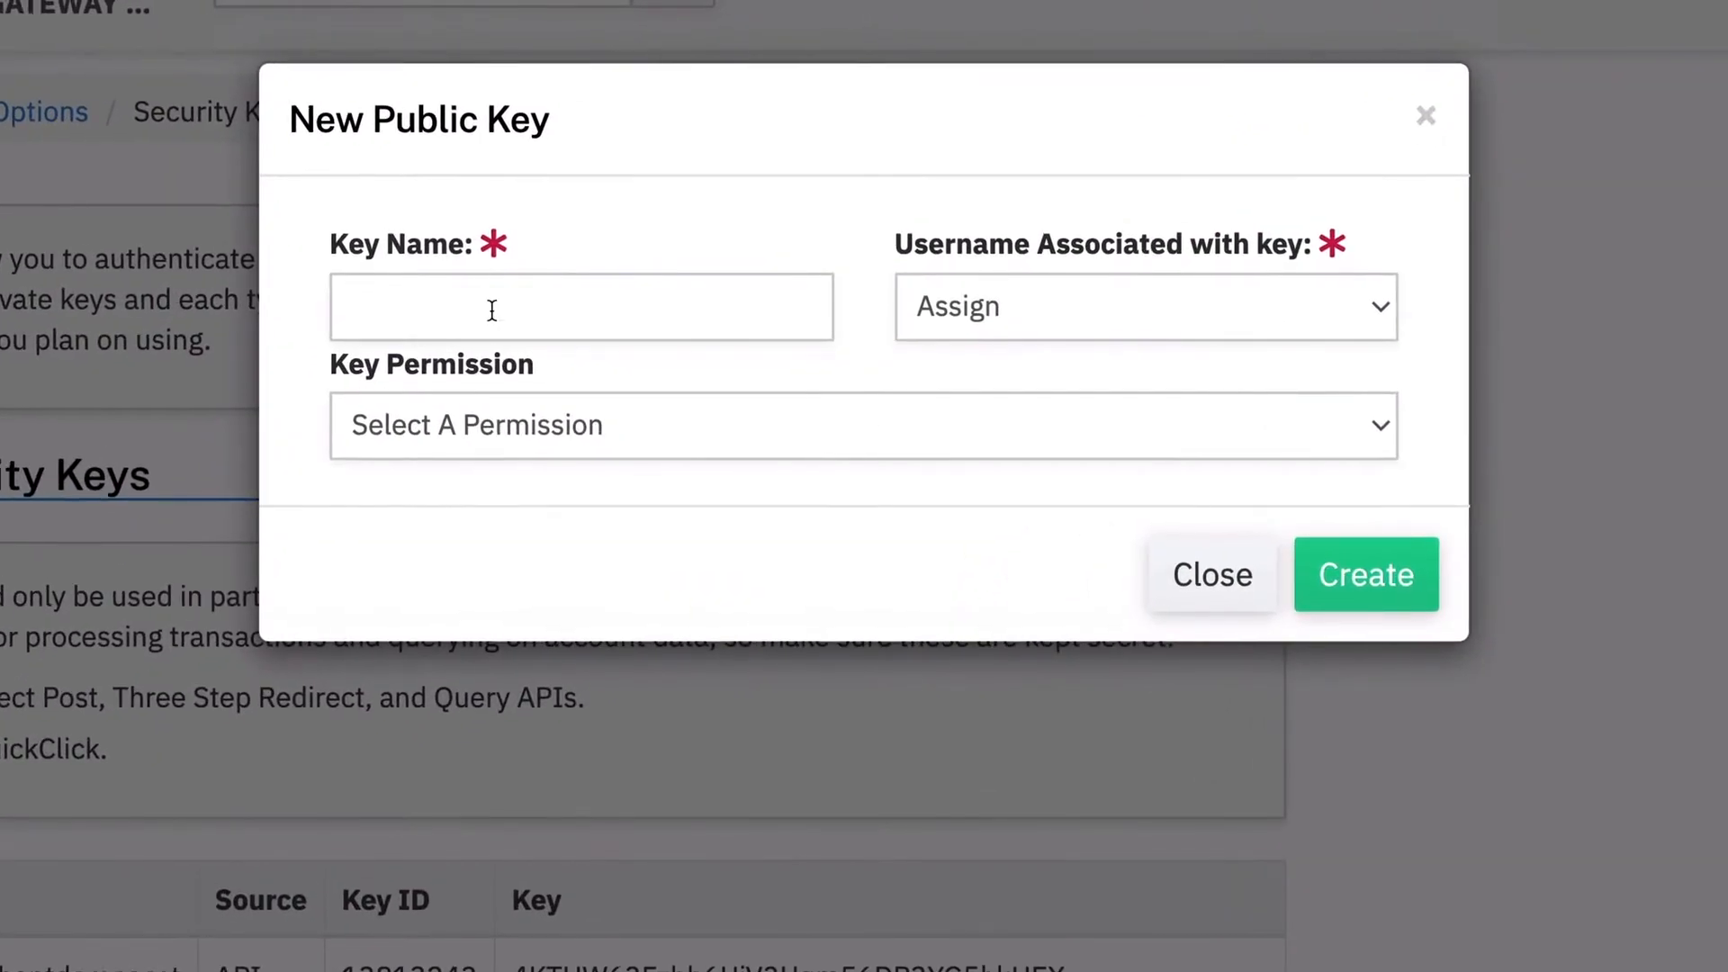
pyautogui.write('Collect.js')
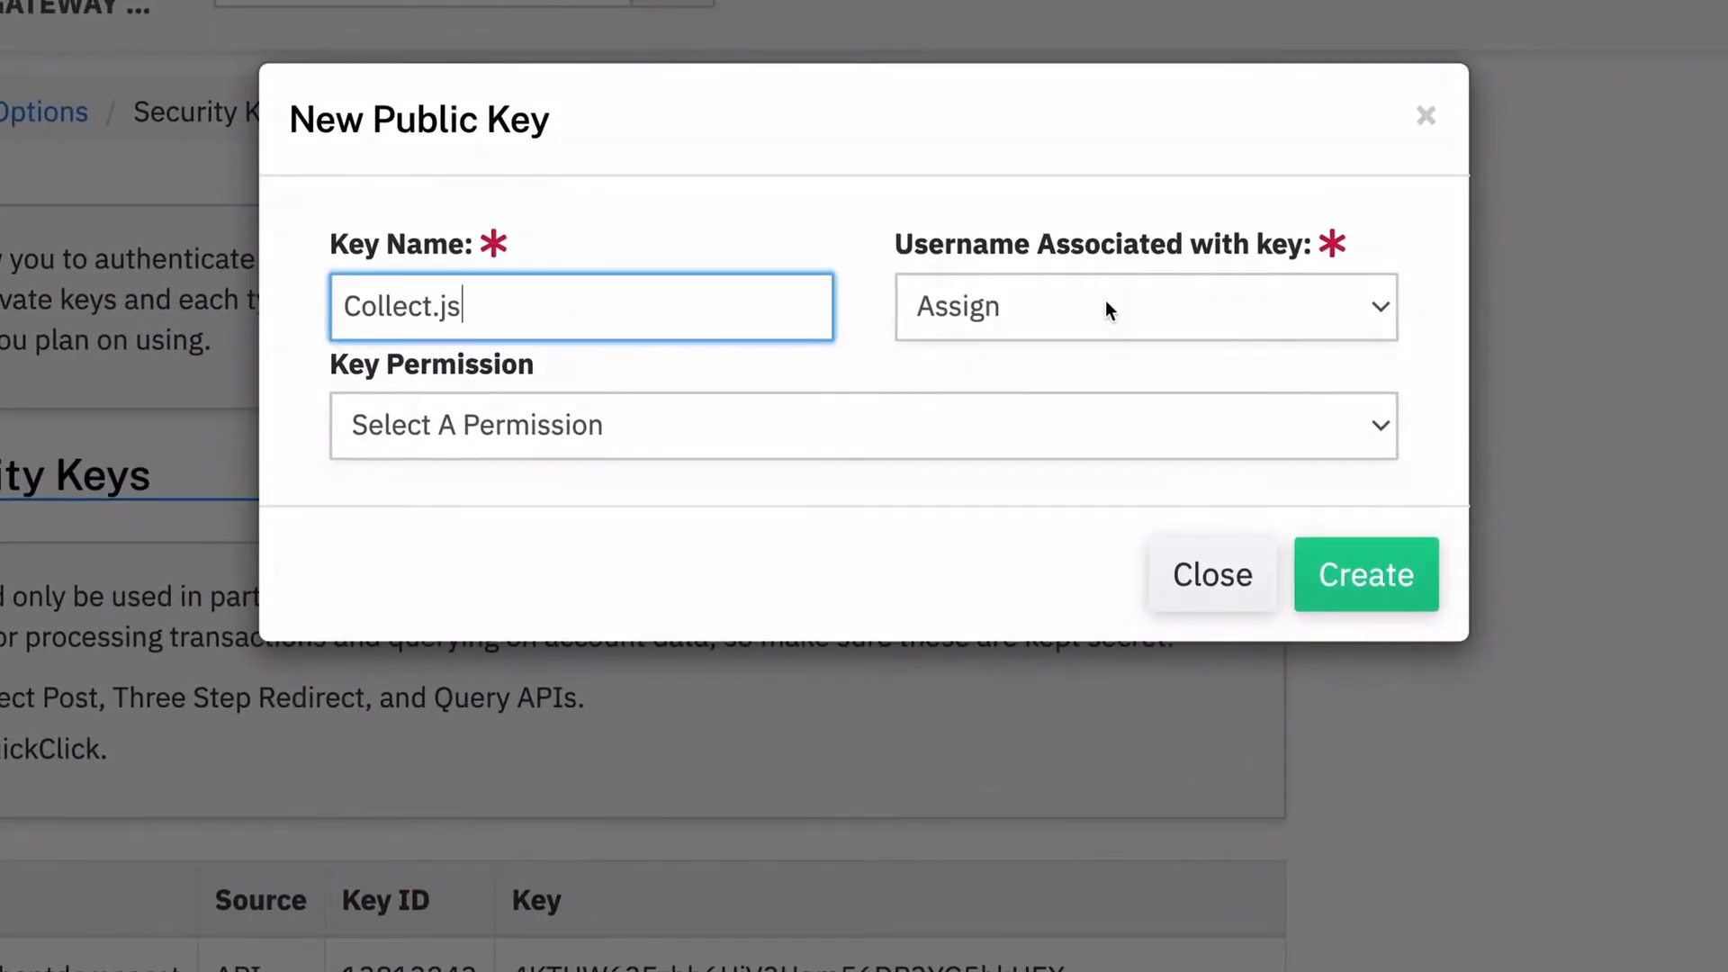
pyautogui.click(1147, 306)
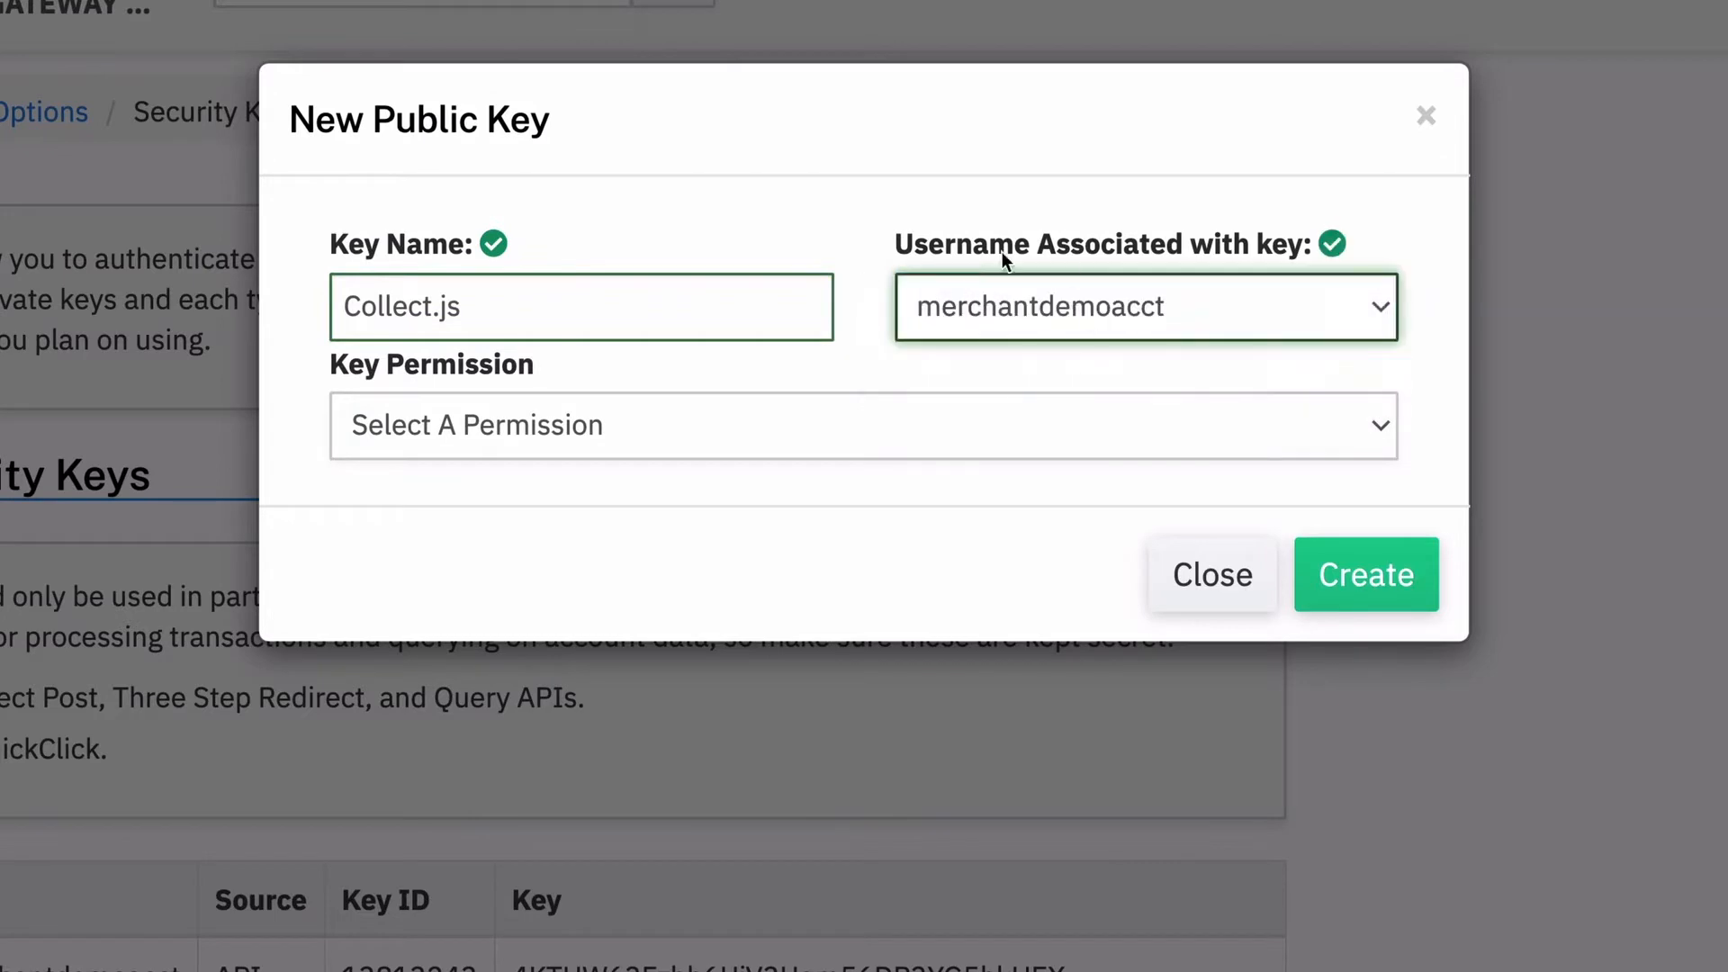
pyautogui.click(862, 425)
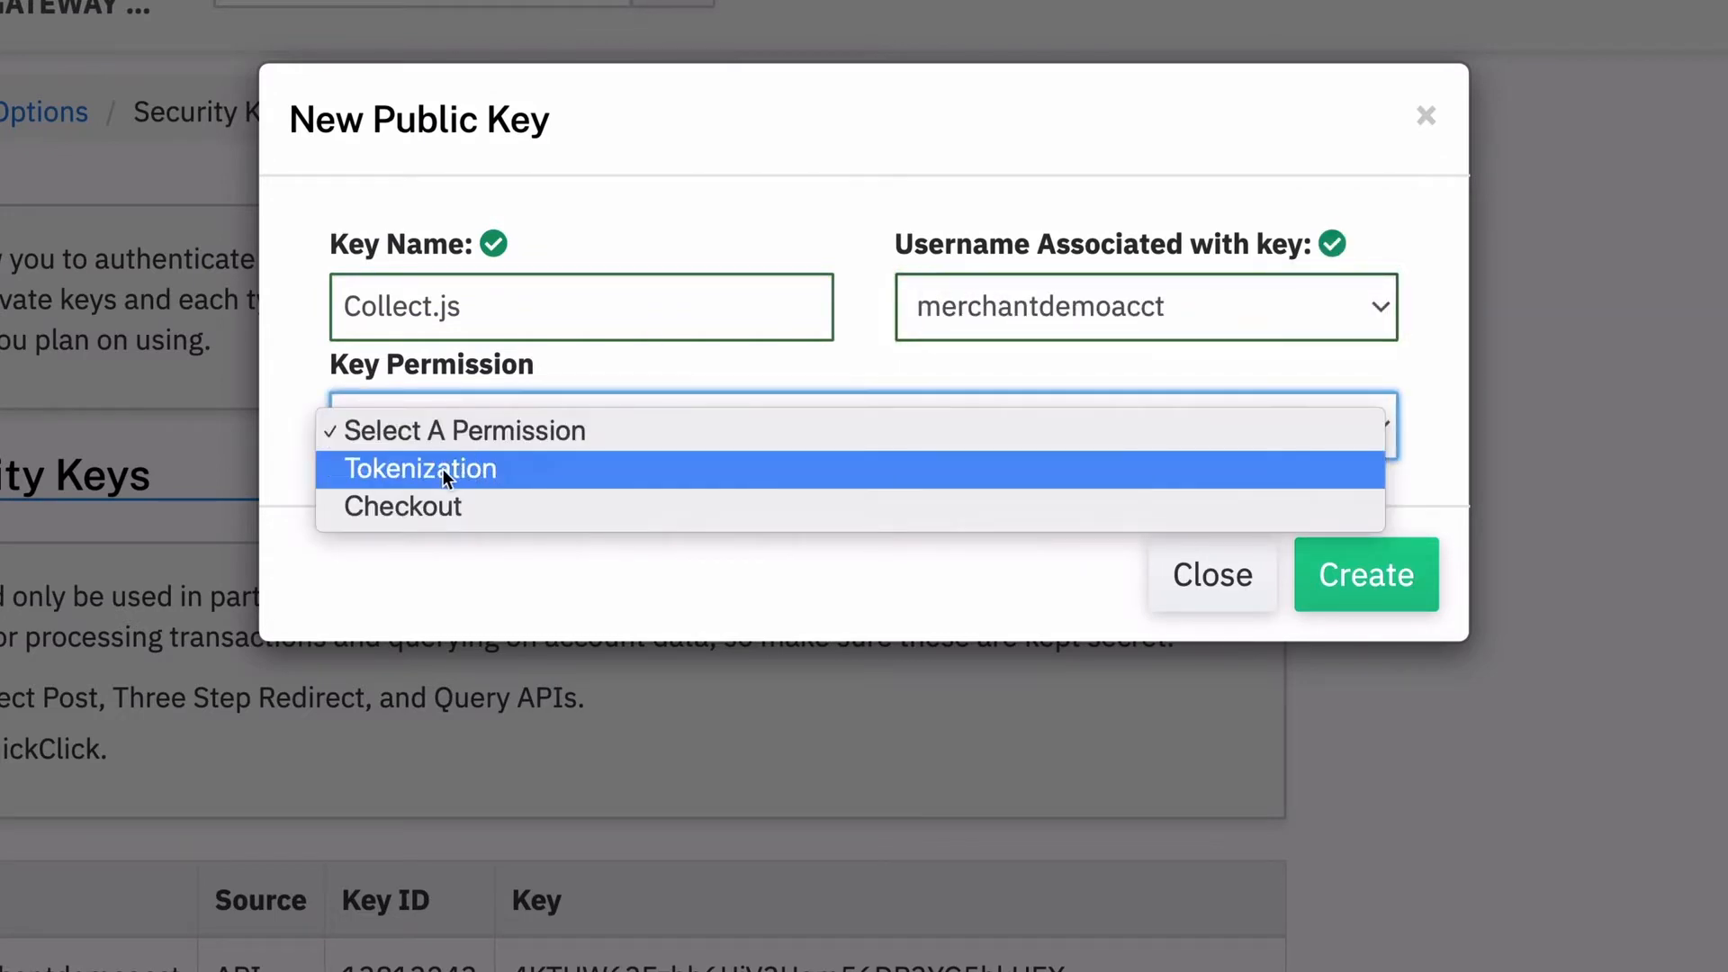
pyautogui.click(421, 468)
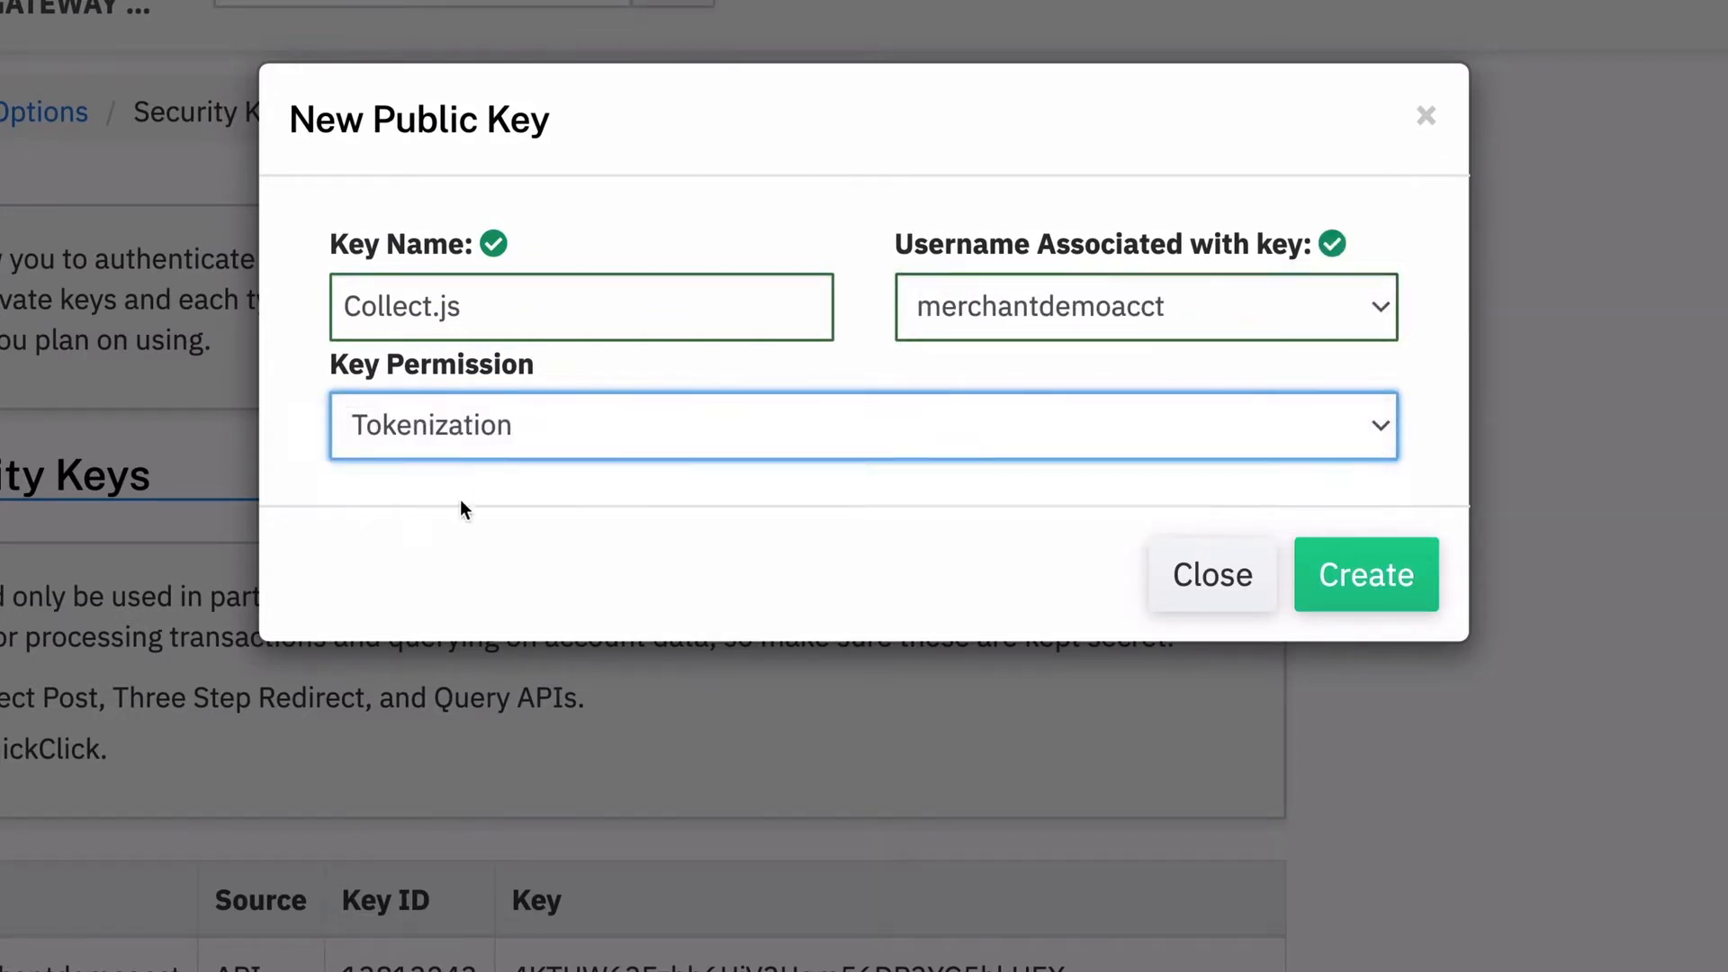
pyautogui.moveTo(459, 470)
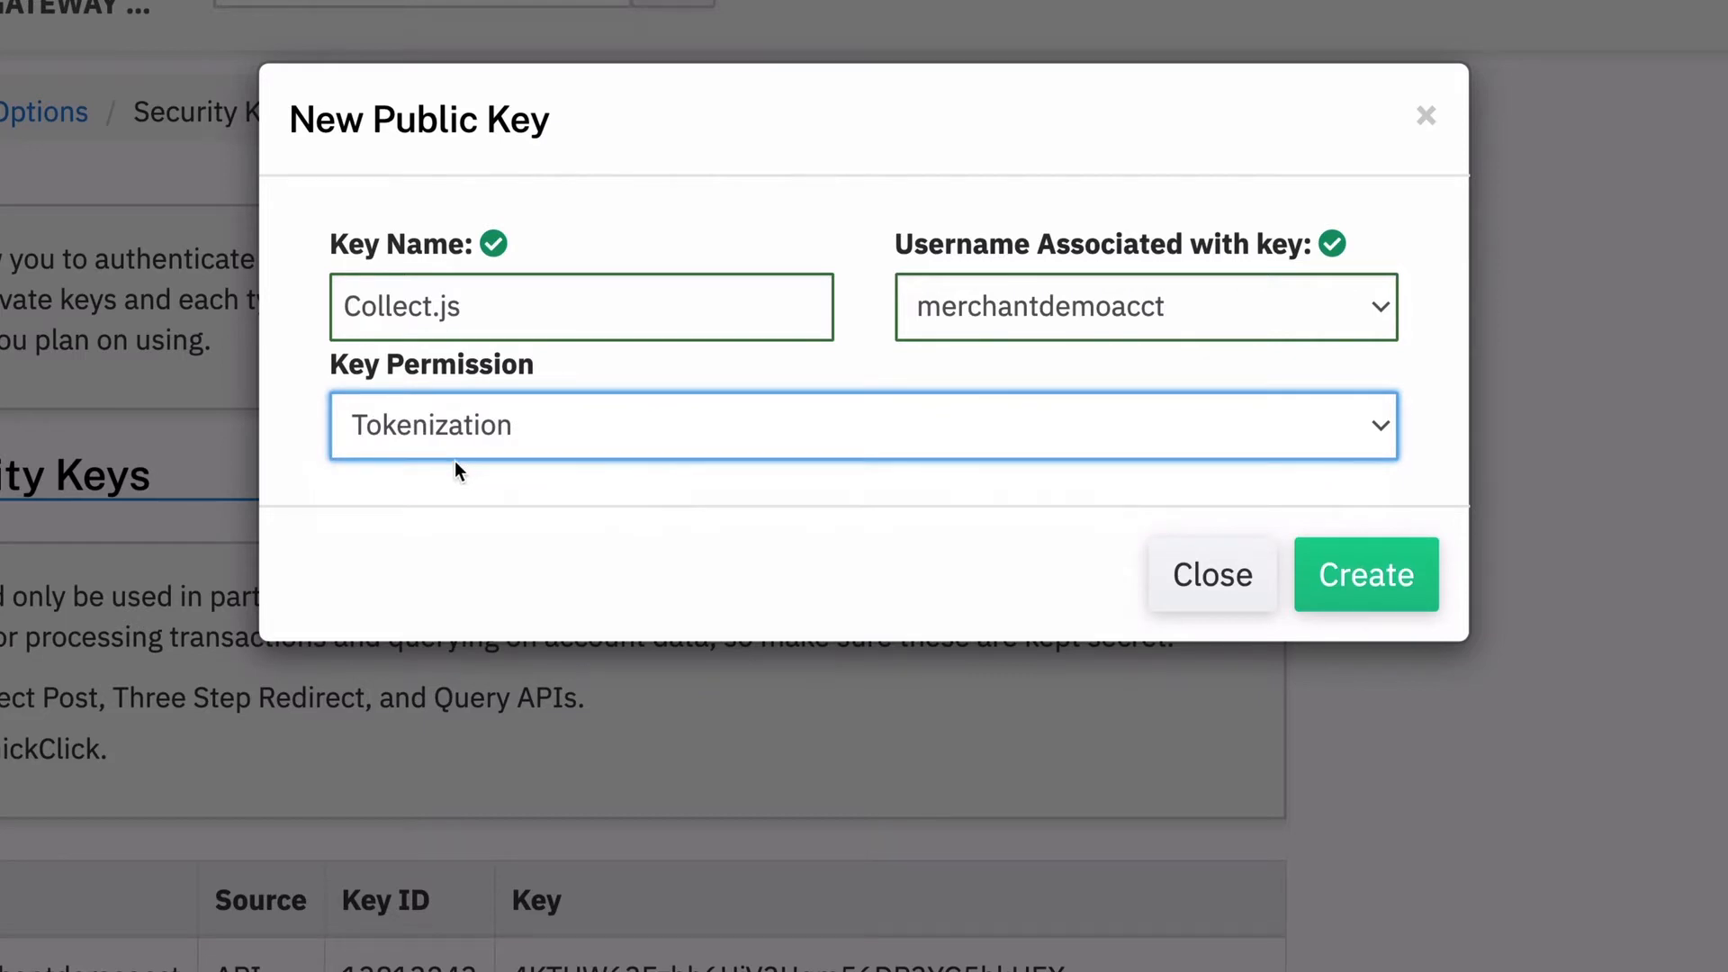
pyautogui.moveTo(815, 590)
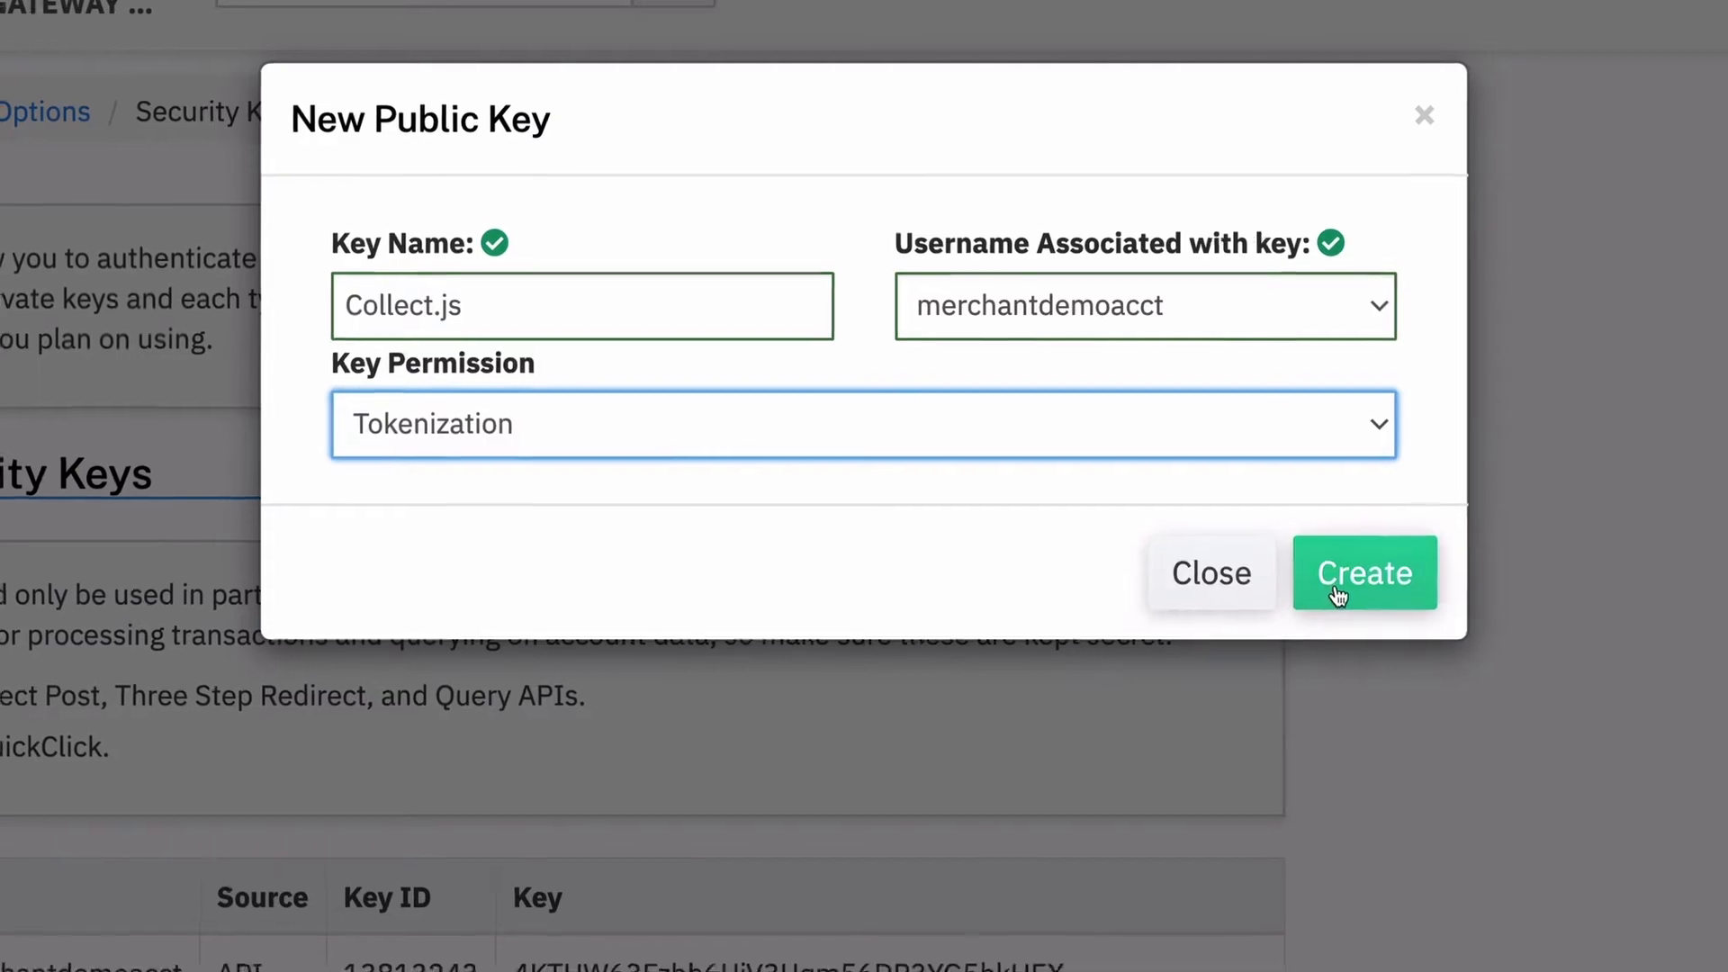
pyautogui.click(1364, 572)
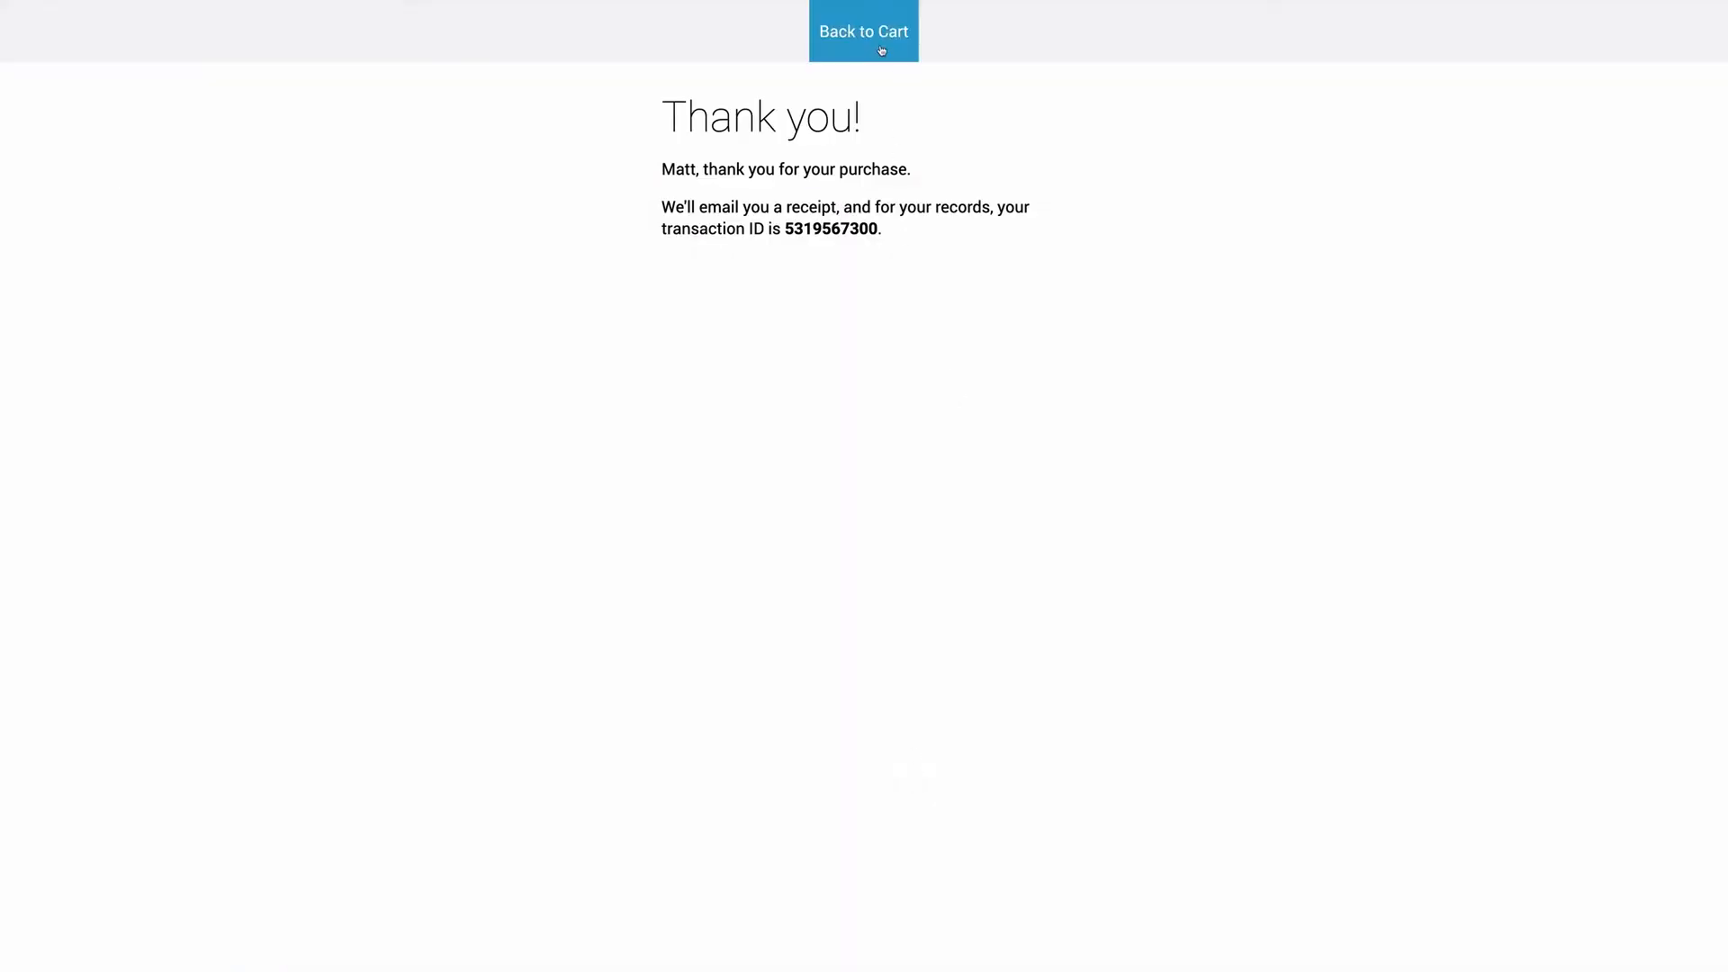
# - Return from the thank-you page to a blank $9.99 checkout form via Back to Cart
pyautogui.click(862, 31)
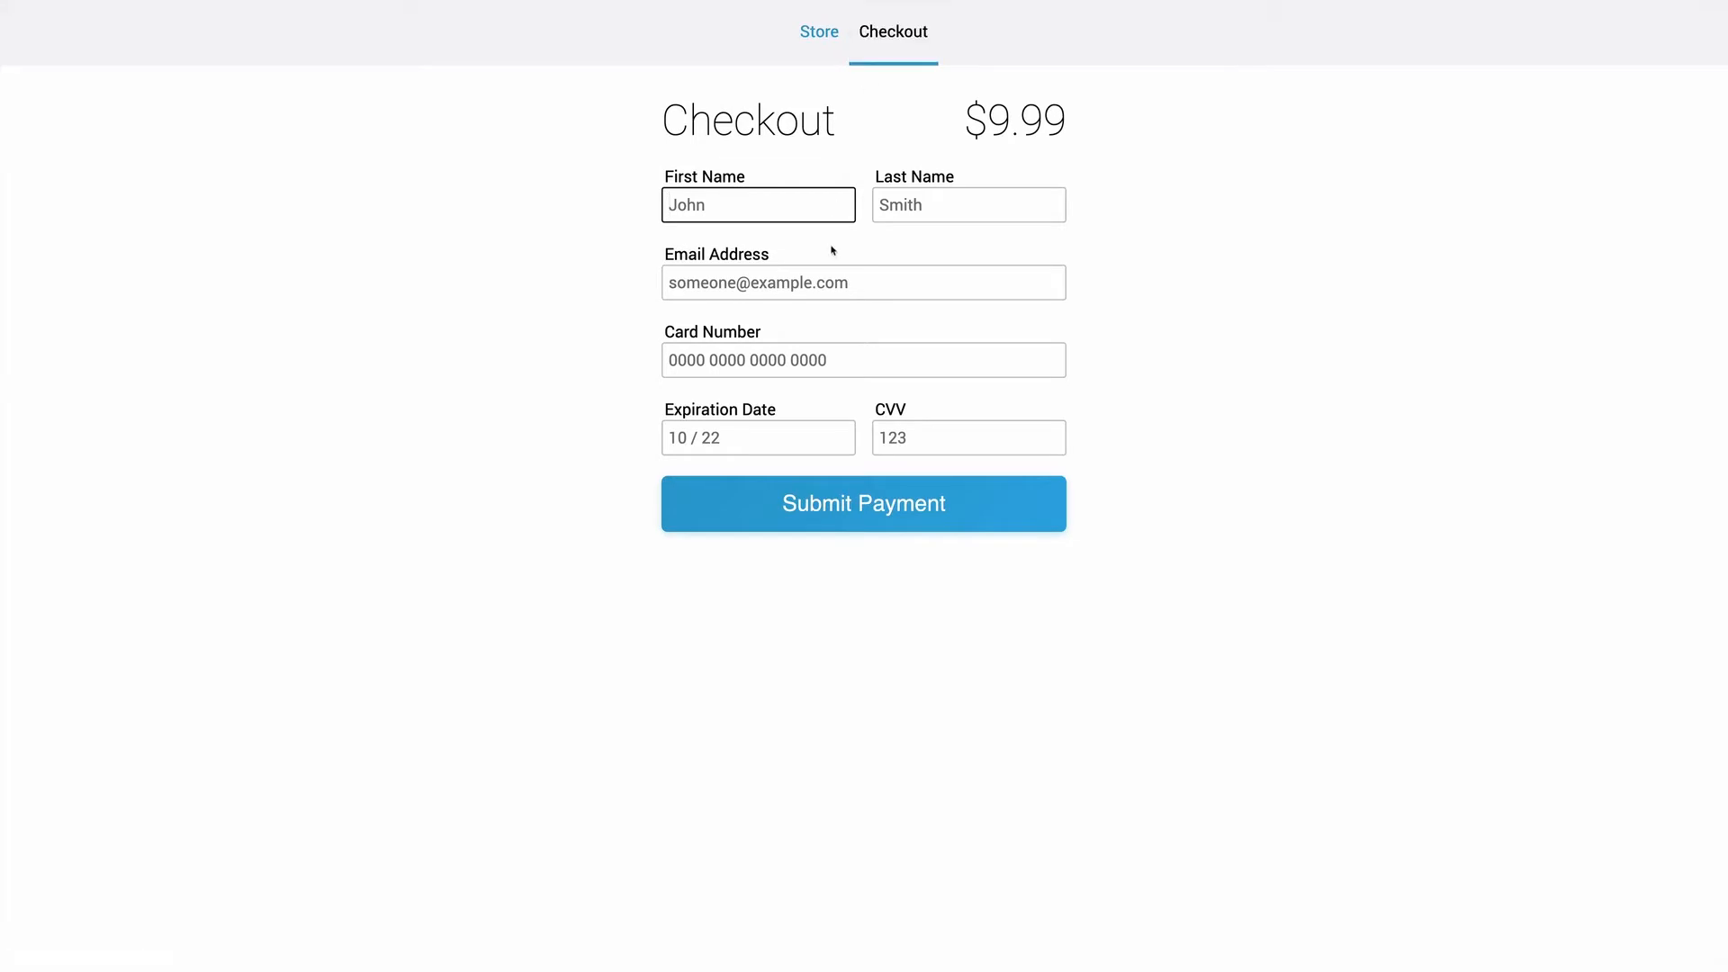
pyautogui.moveTo(949, 396)
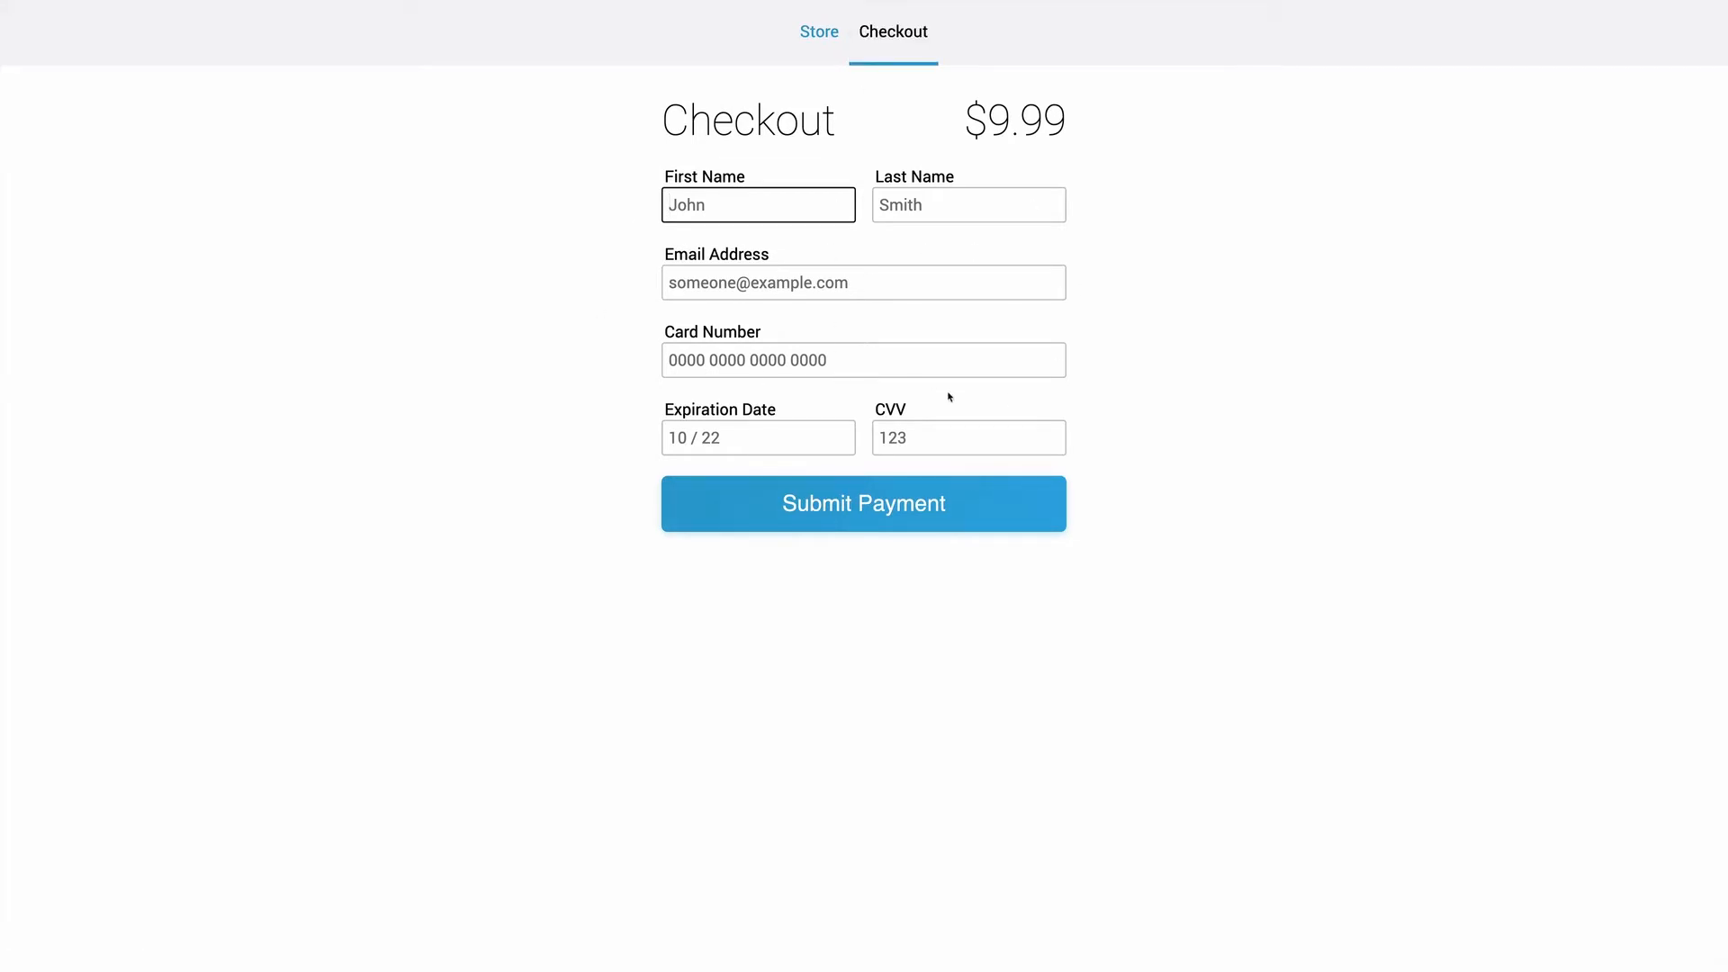
pyautogui.moveTo(888, 461)
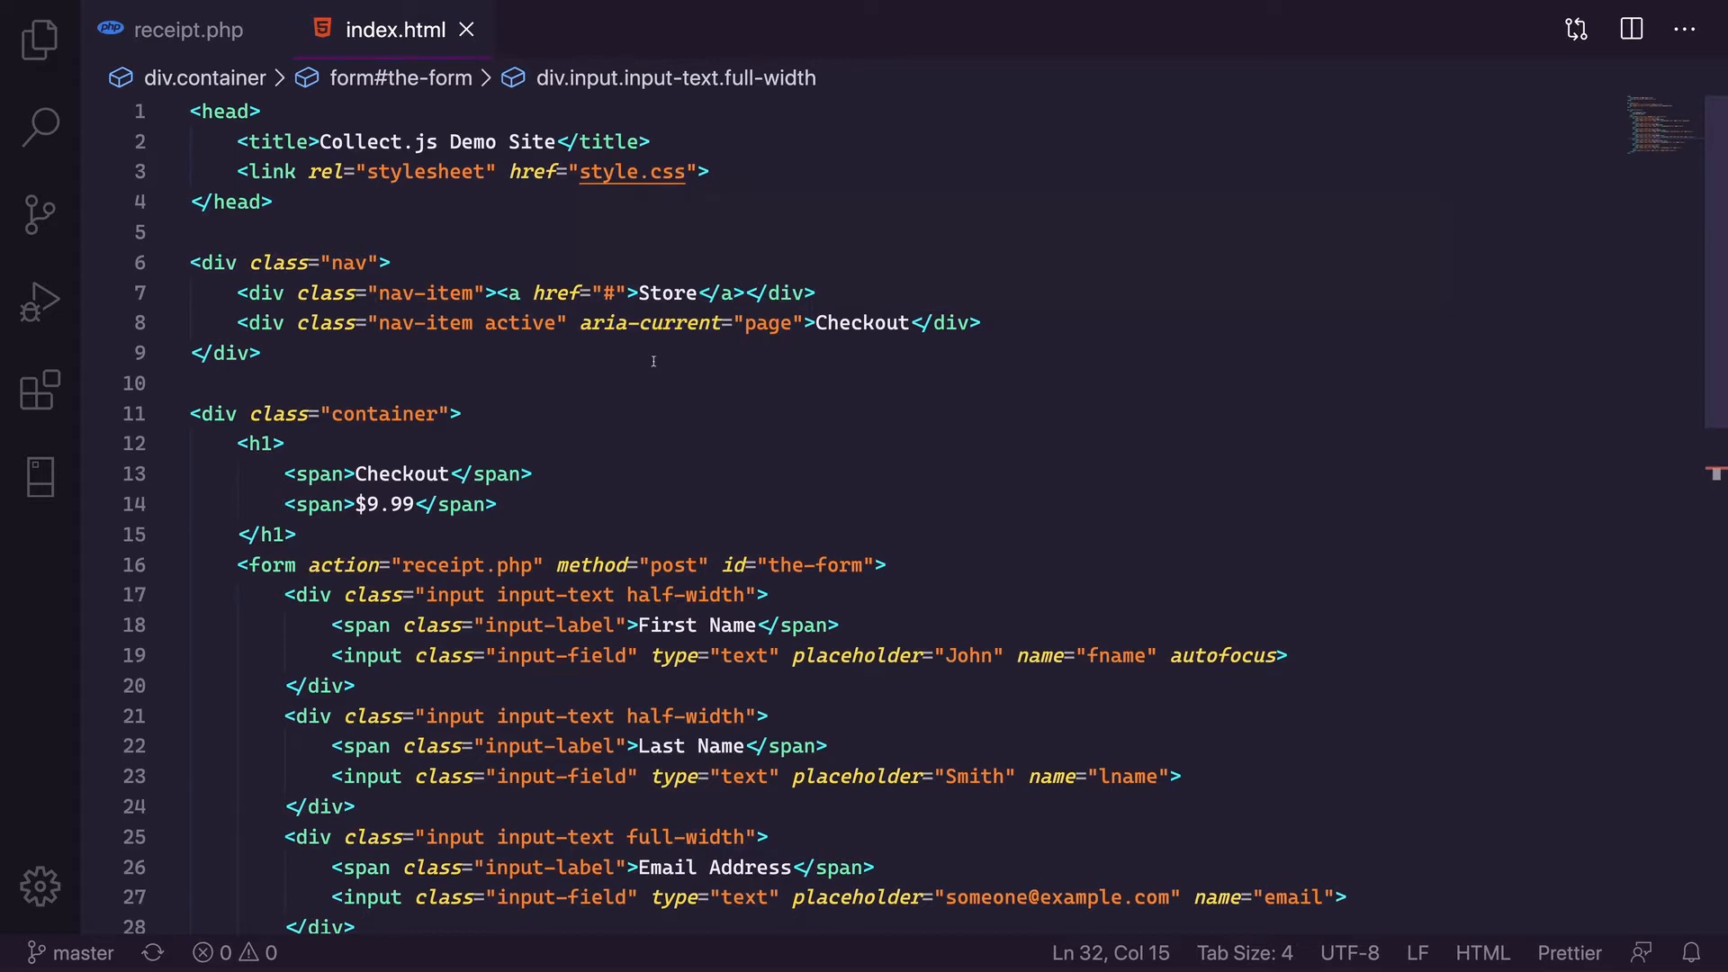
# - Place the cursor in index.html's head where the Collect.js script tag goes
pyautogui.click(714, 171)
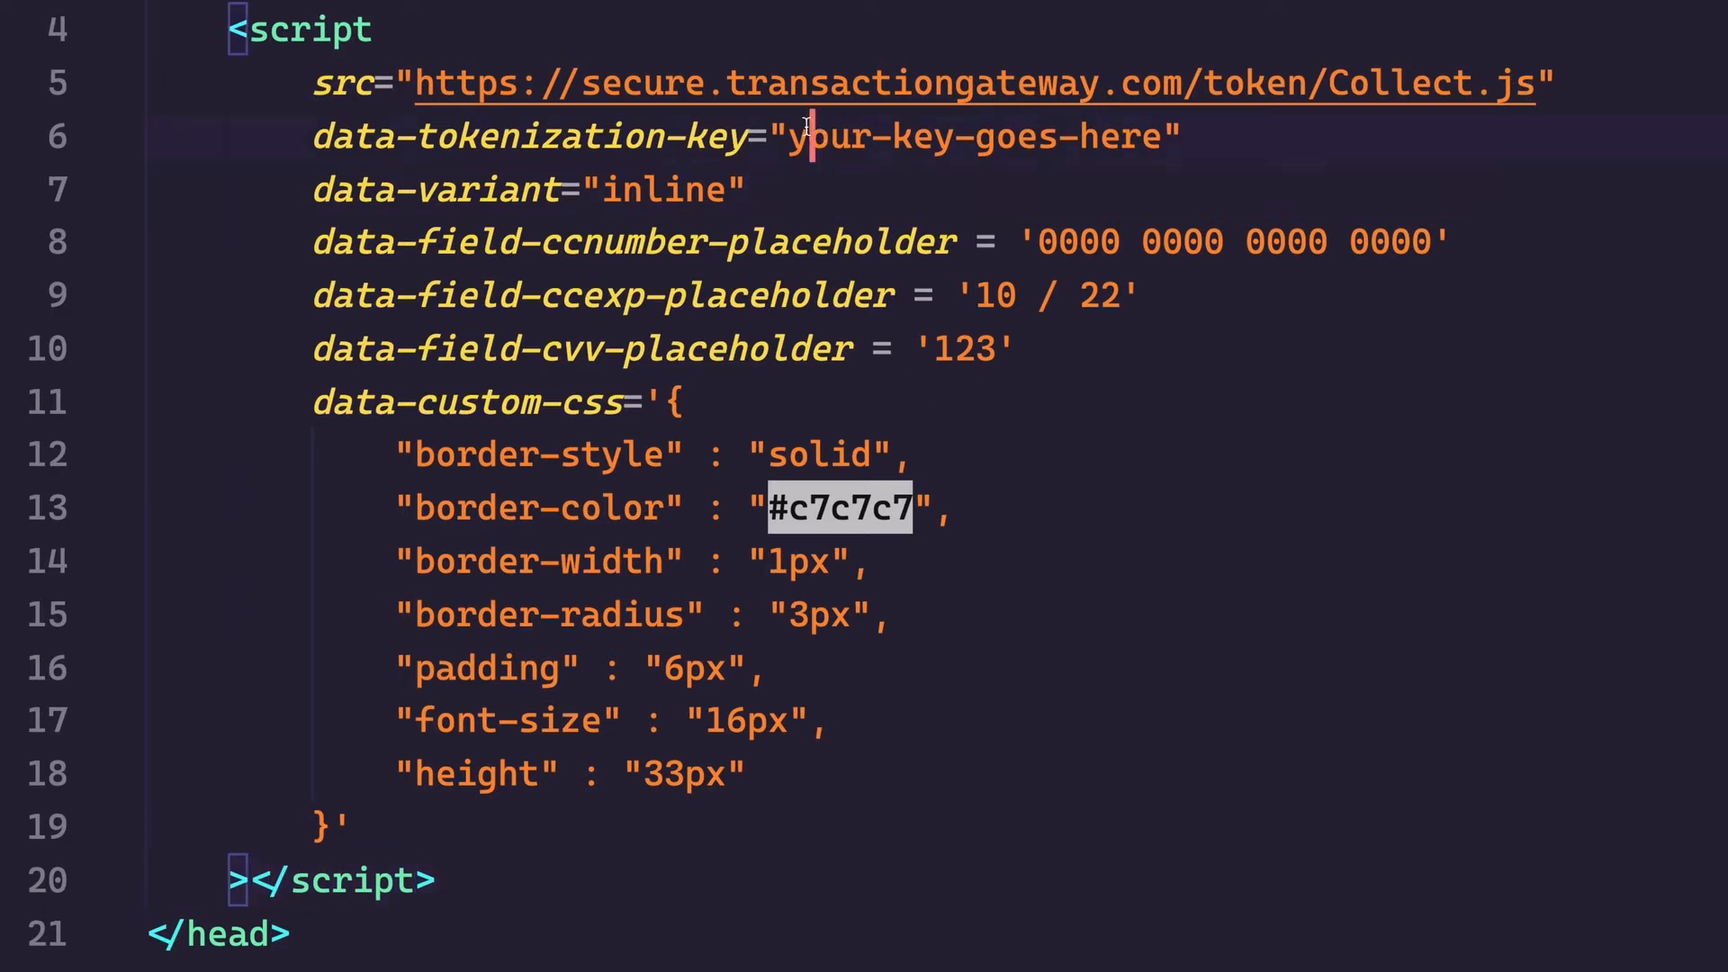
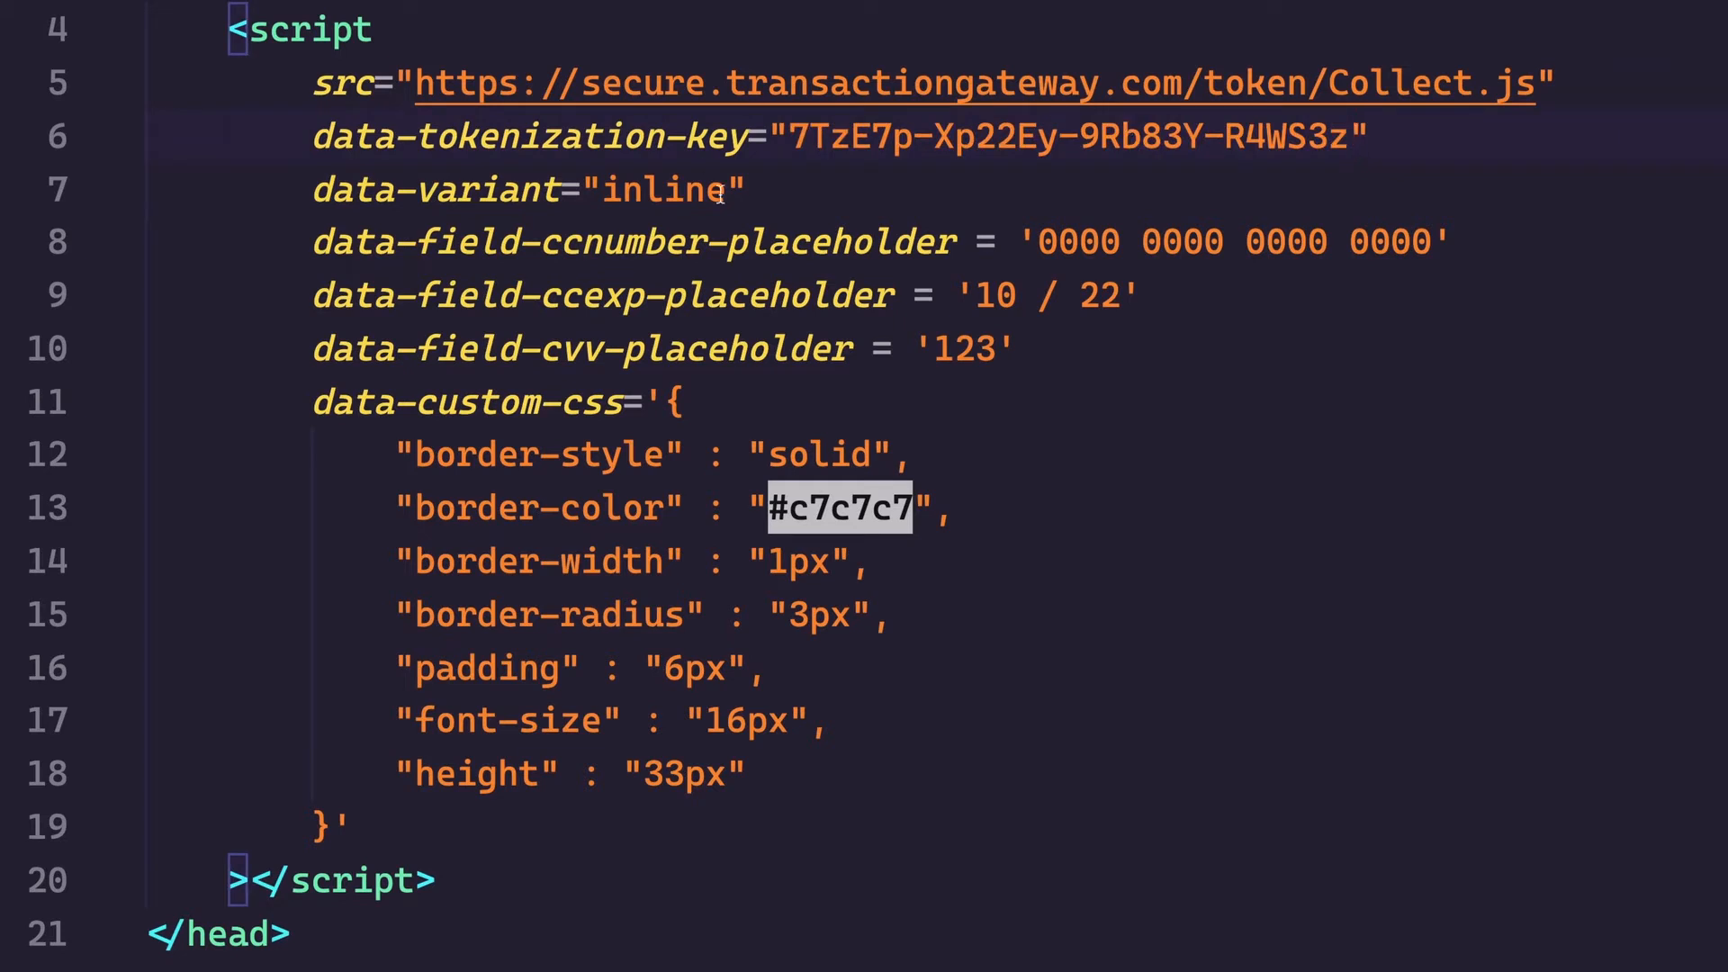
pyautogui.moveTo(1318, 138)
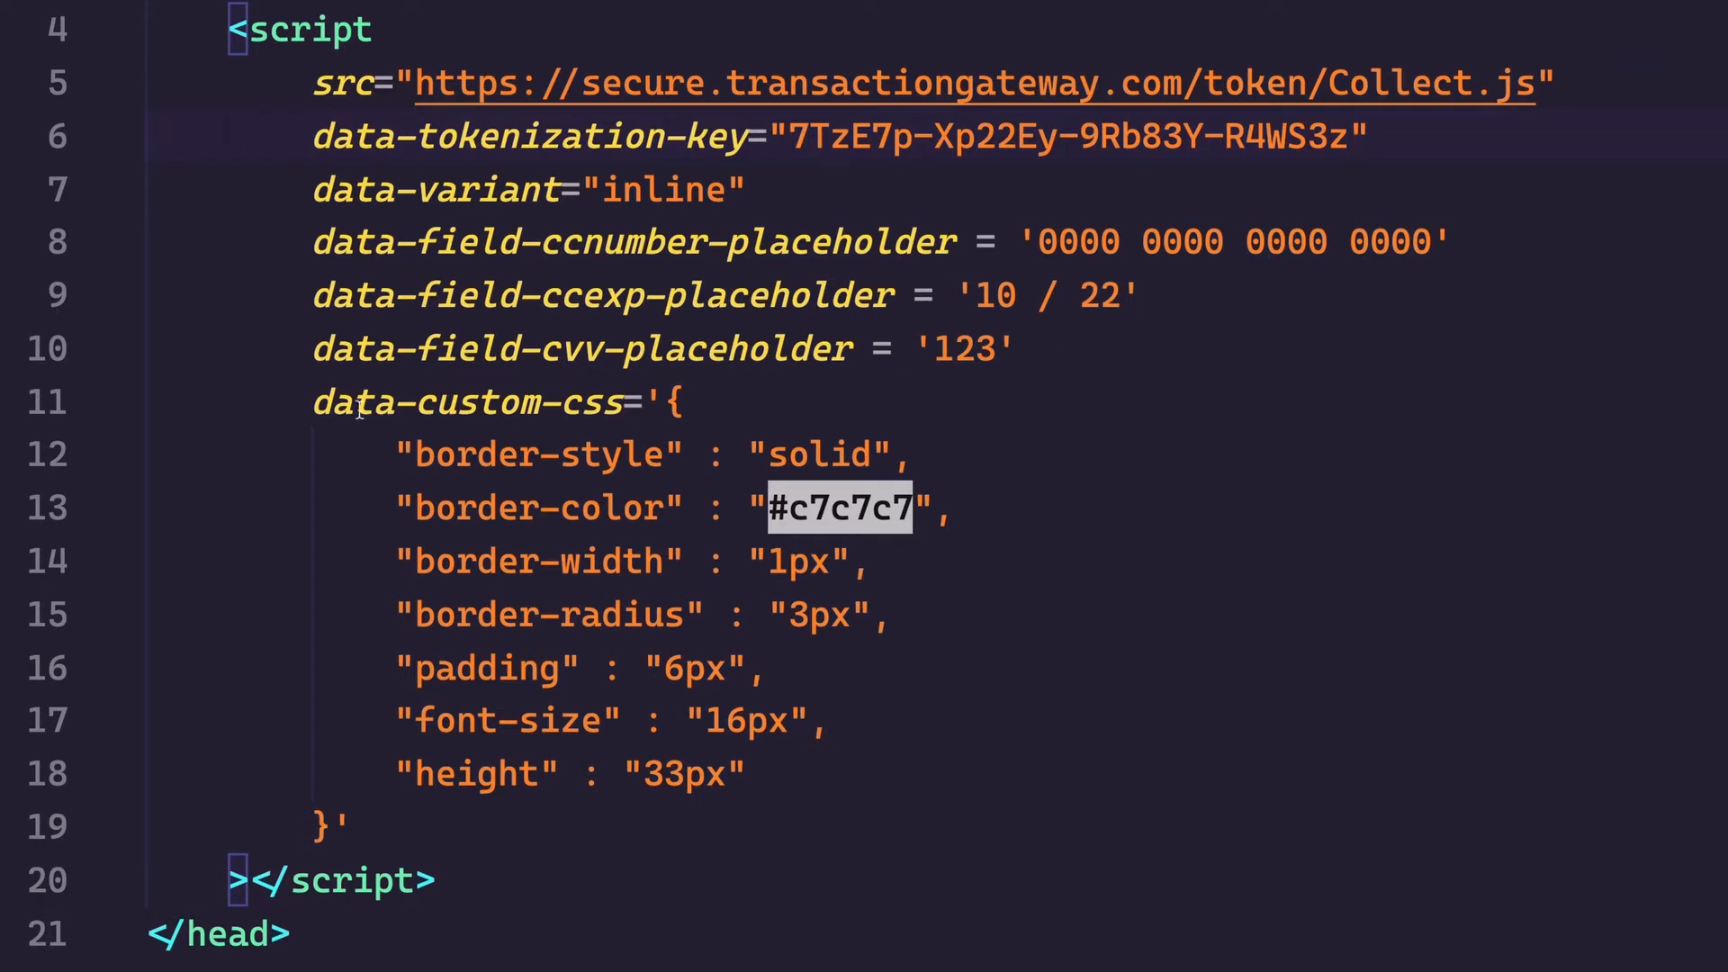
pyautogui.moveTo(671, 483)
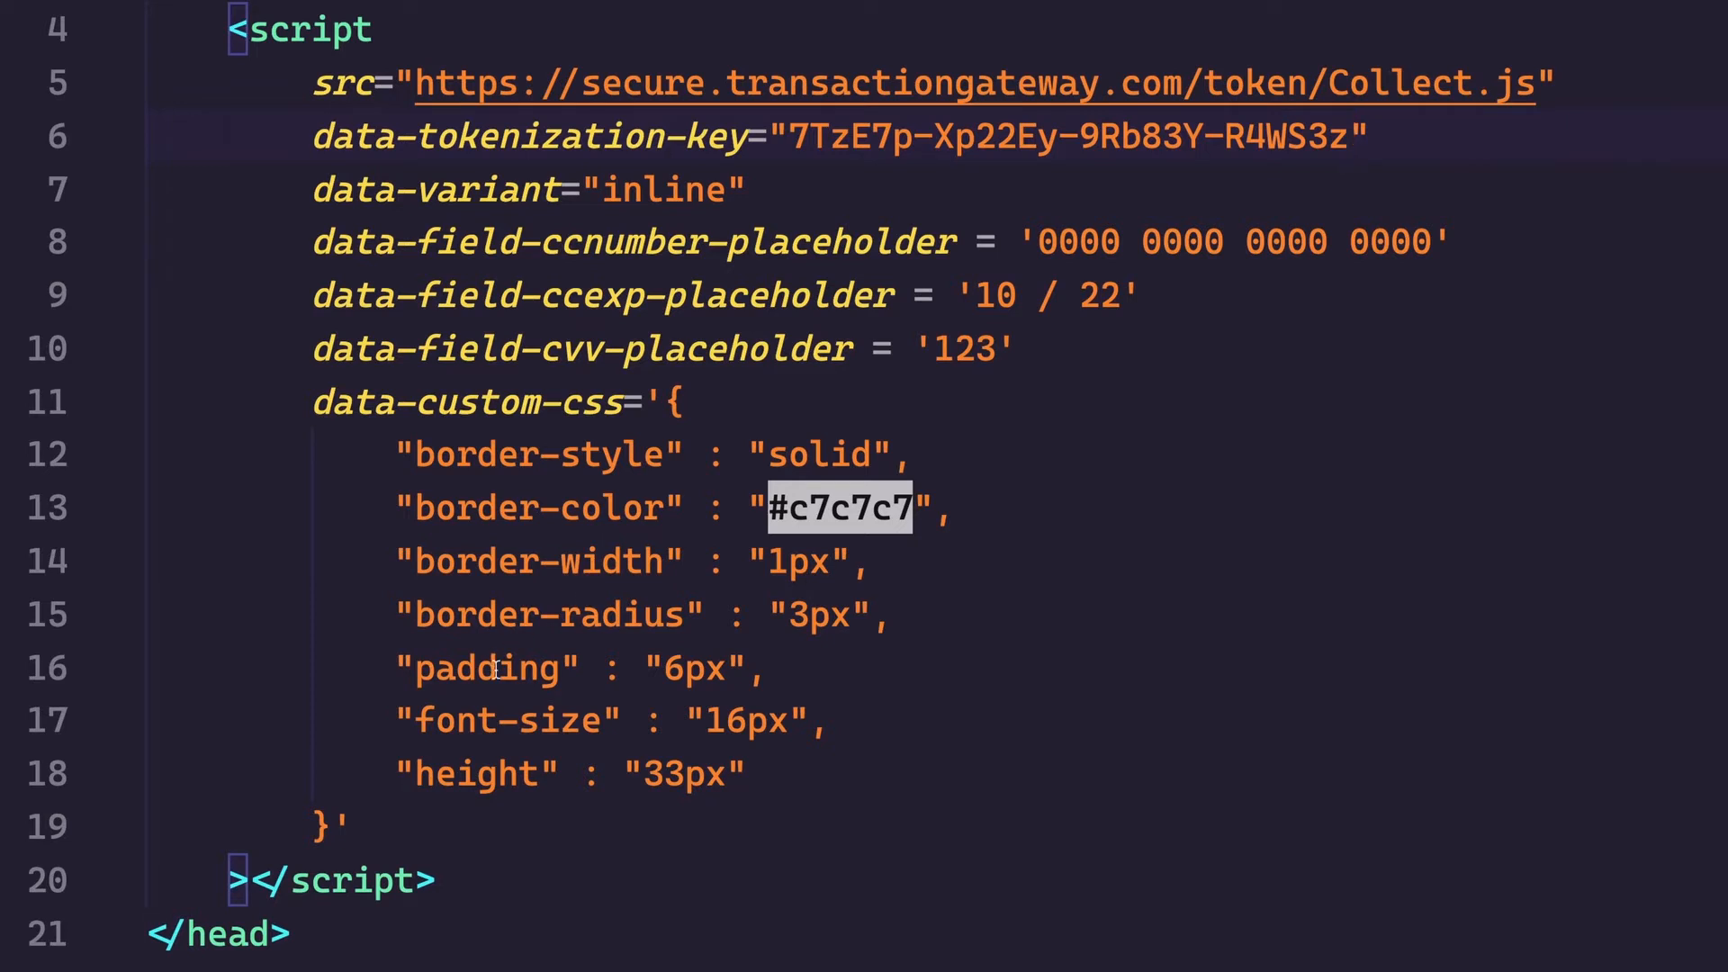
pyautogui.moveTo(722, 738)
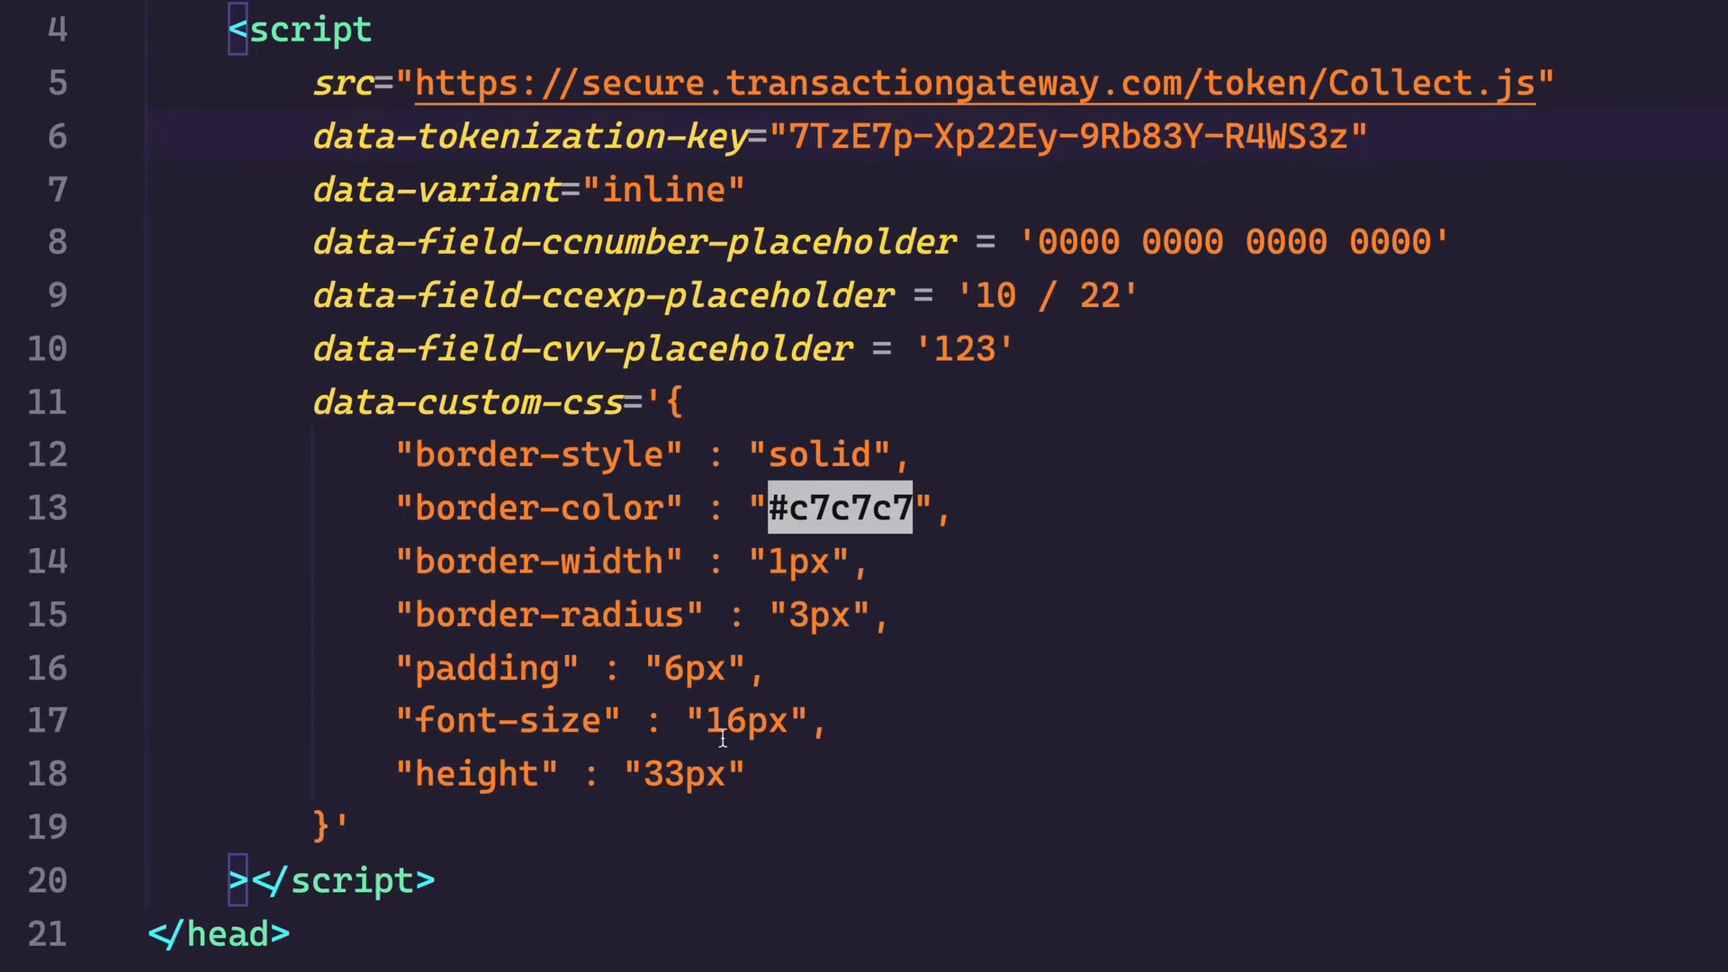
pyautogui.moveTo(911, 643)
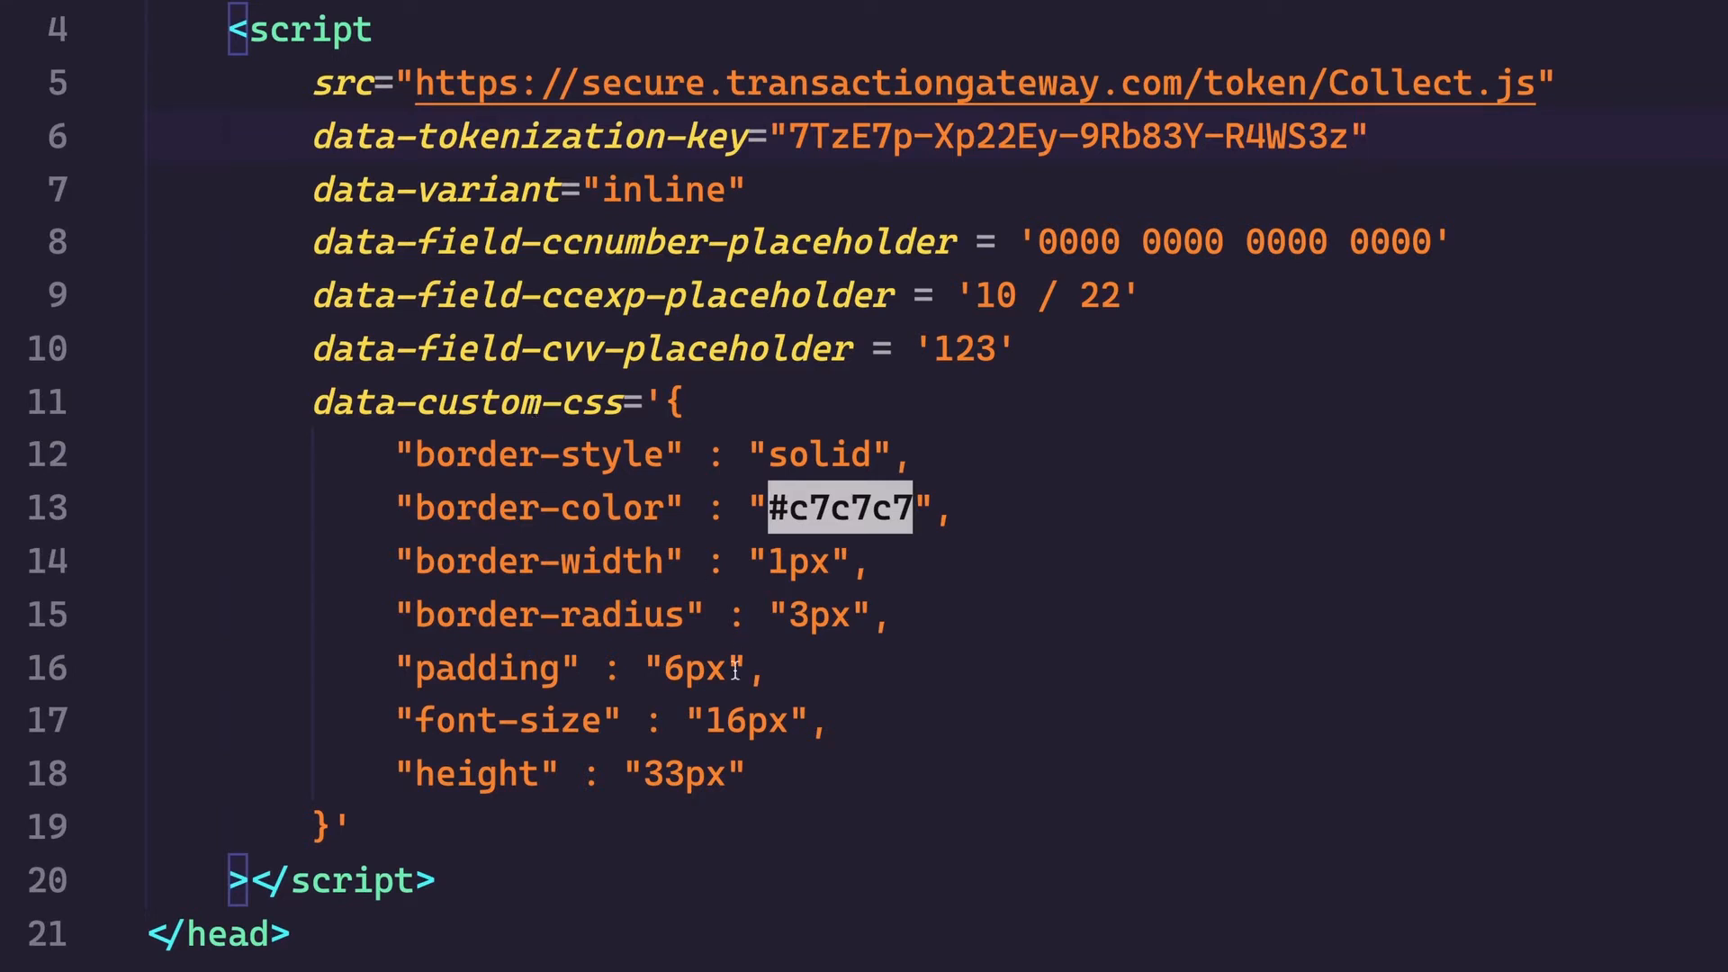
pyautogui.moveTo(837, 379)
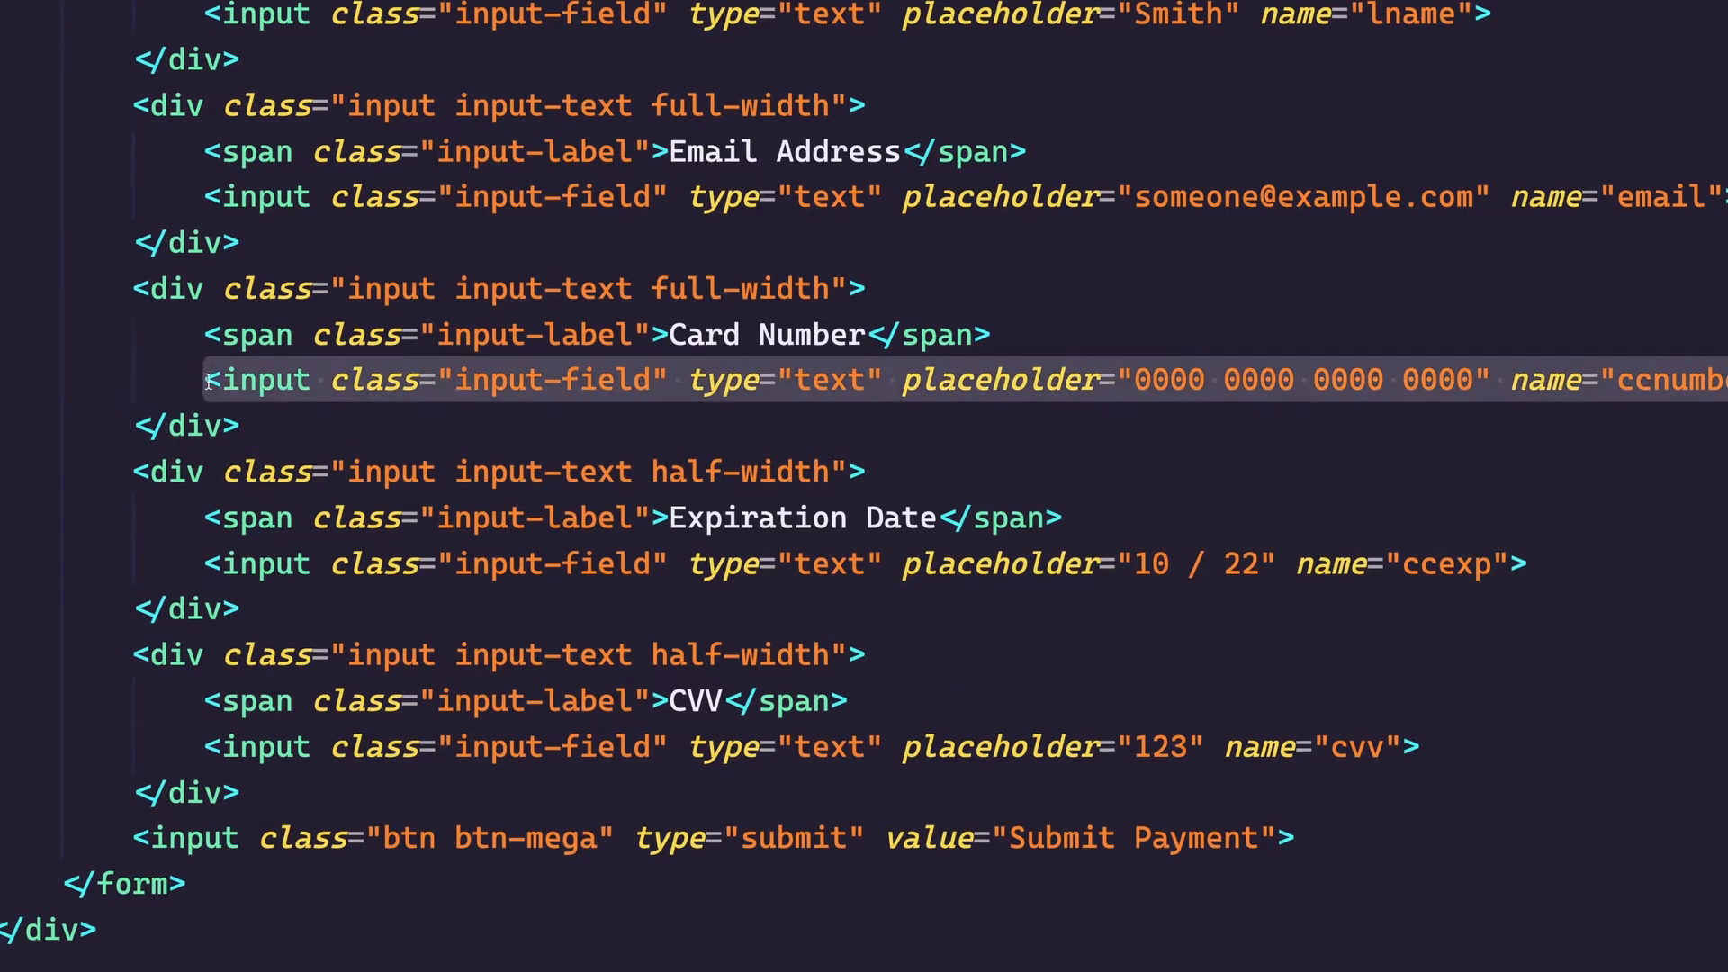
# - Swap the card number, expiry and CVV inputs for empty divs with ids ccnumber, ccexp and cvv
pyautogui.write('d')
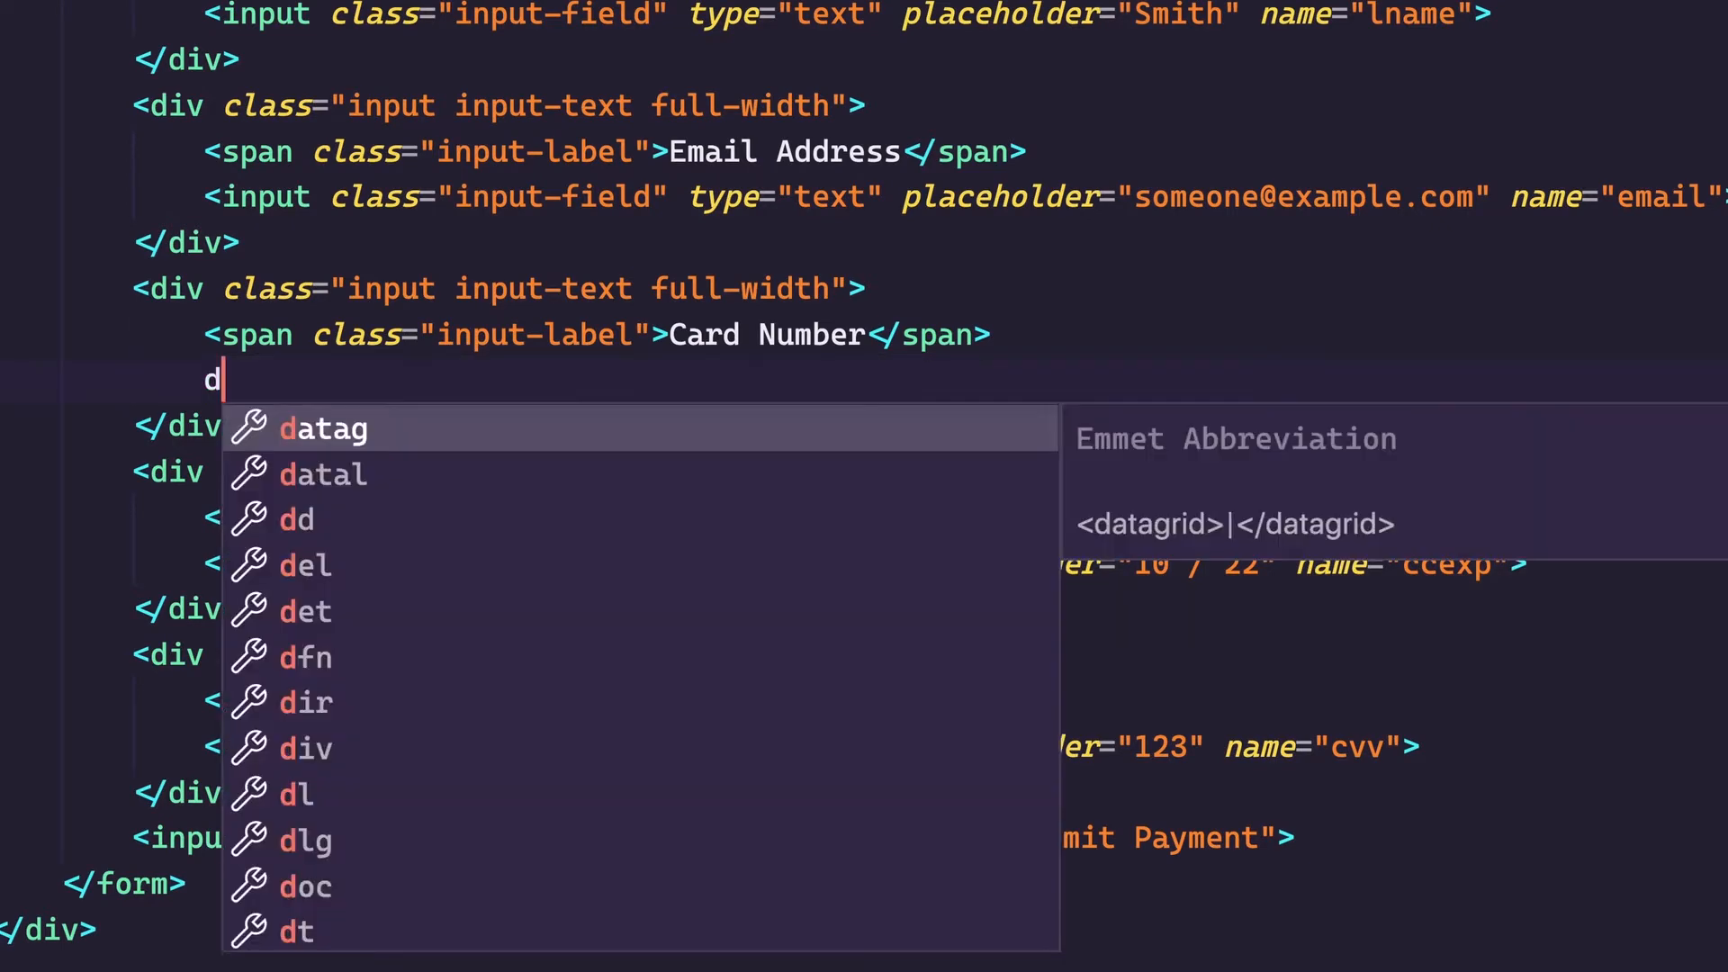
pyautogui.write('iv')
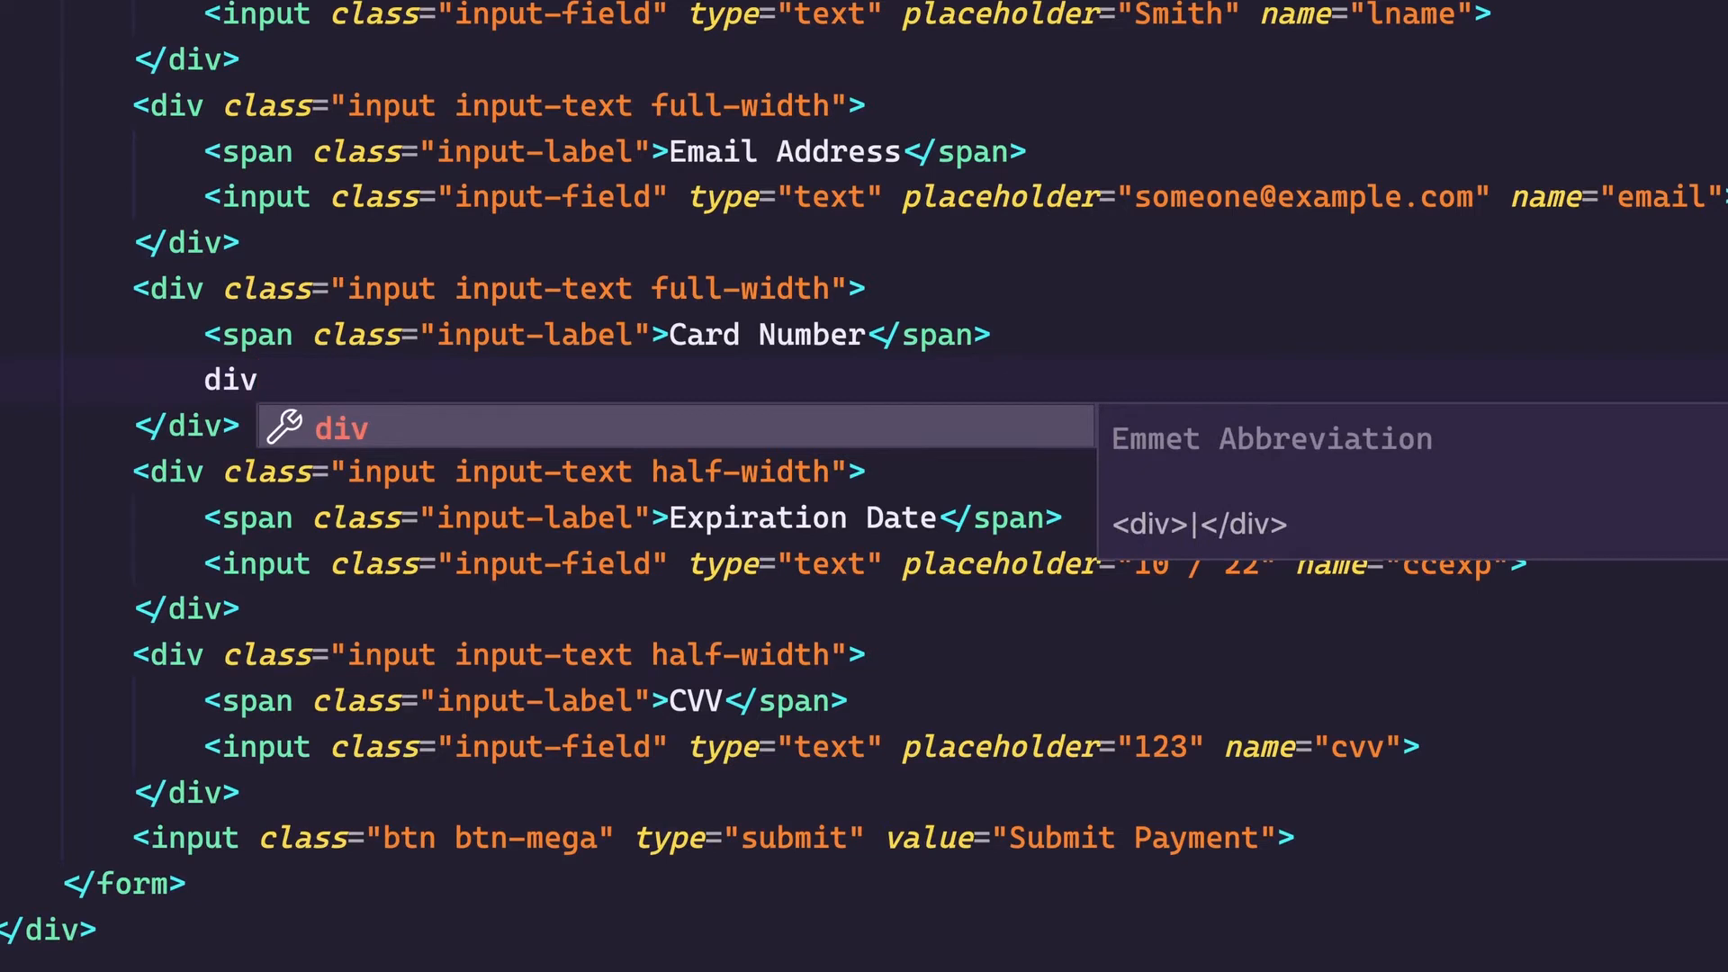
pyautogui.write('#ccnumber"></div>')
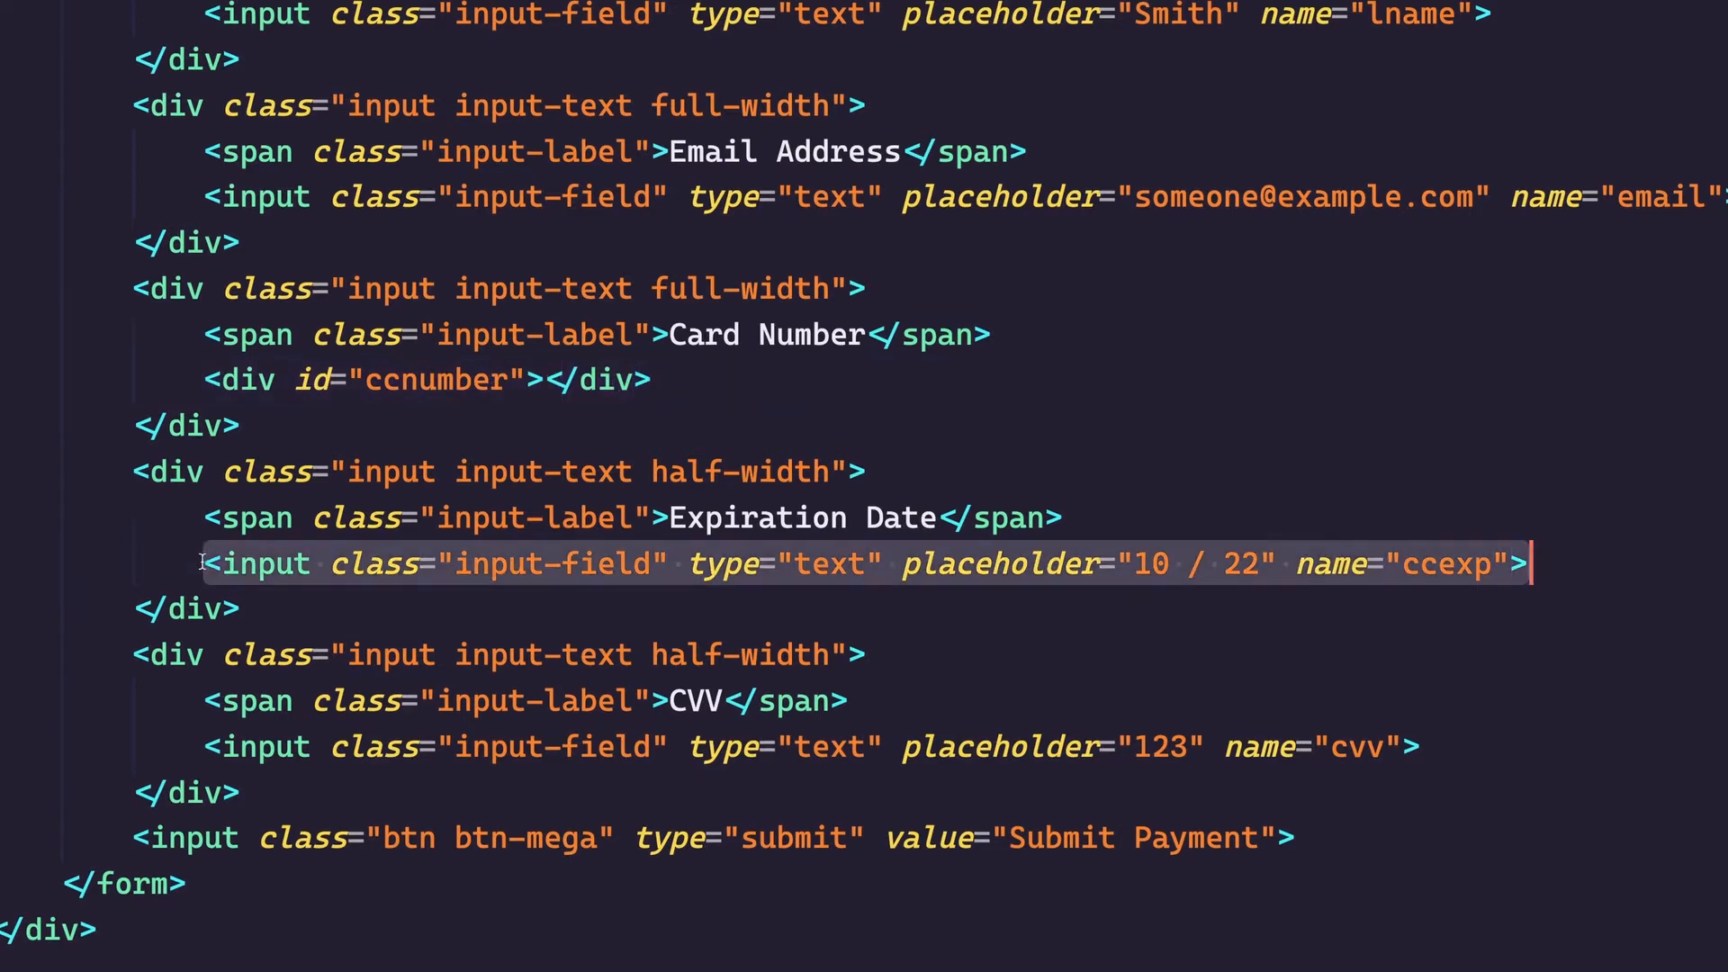
pyautogui.write('div#')
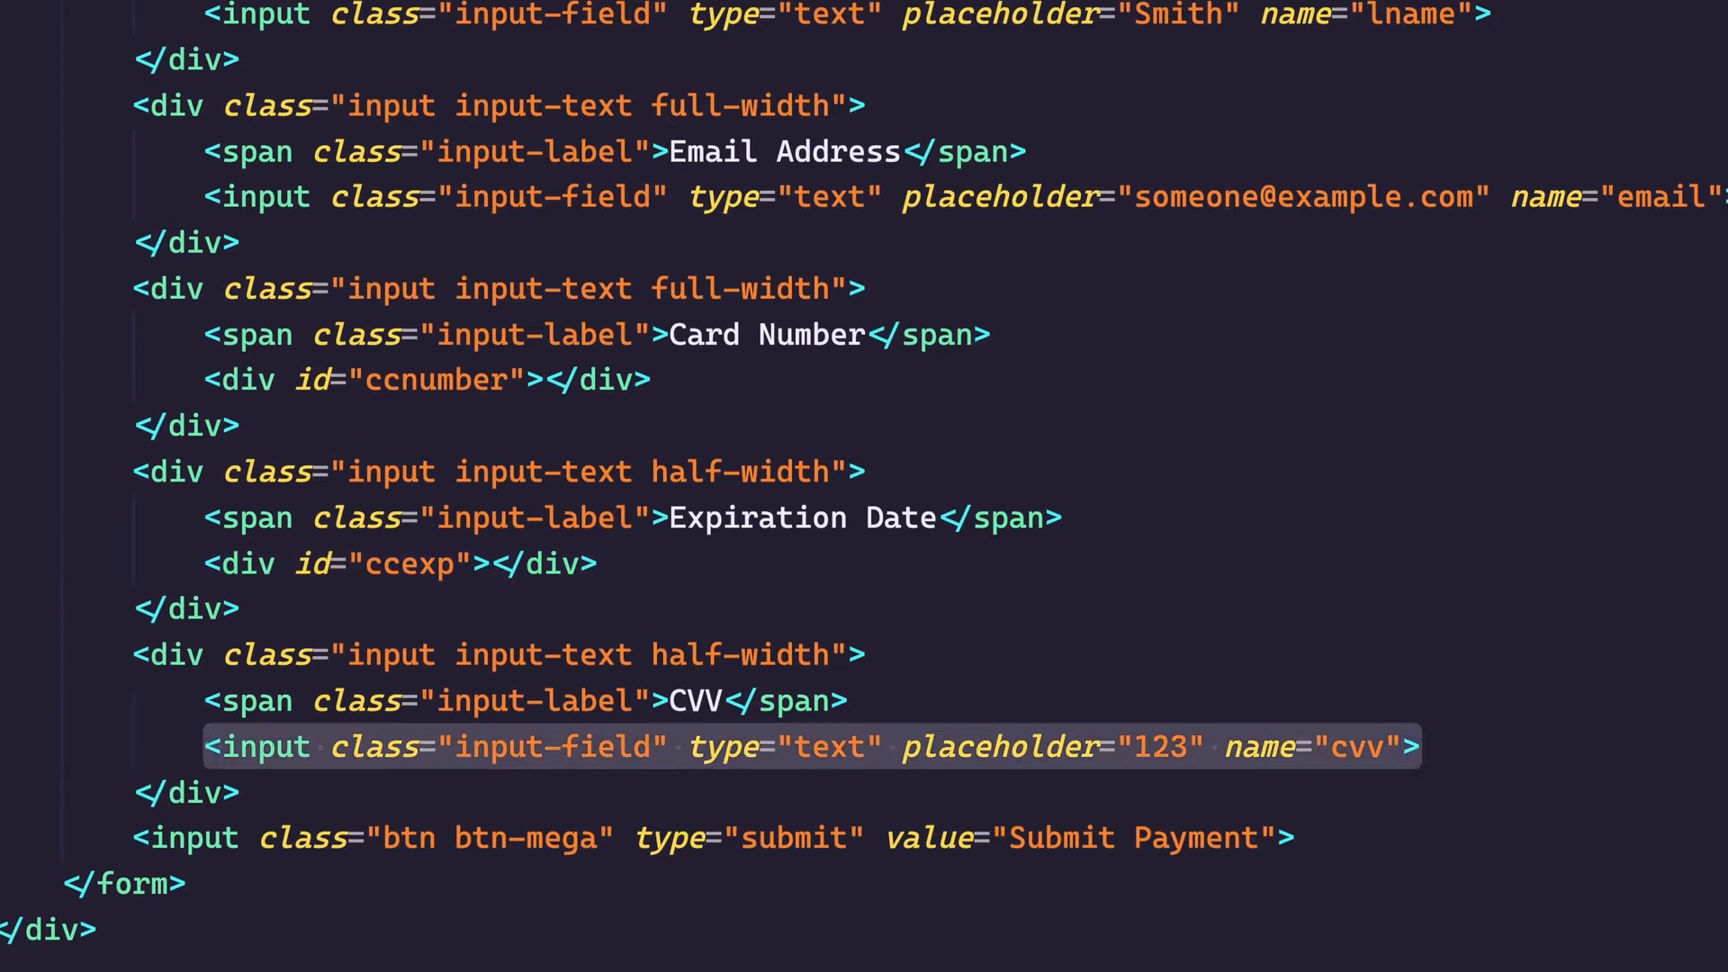
pyautogui.write('div#cv')
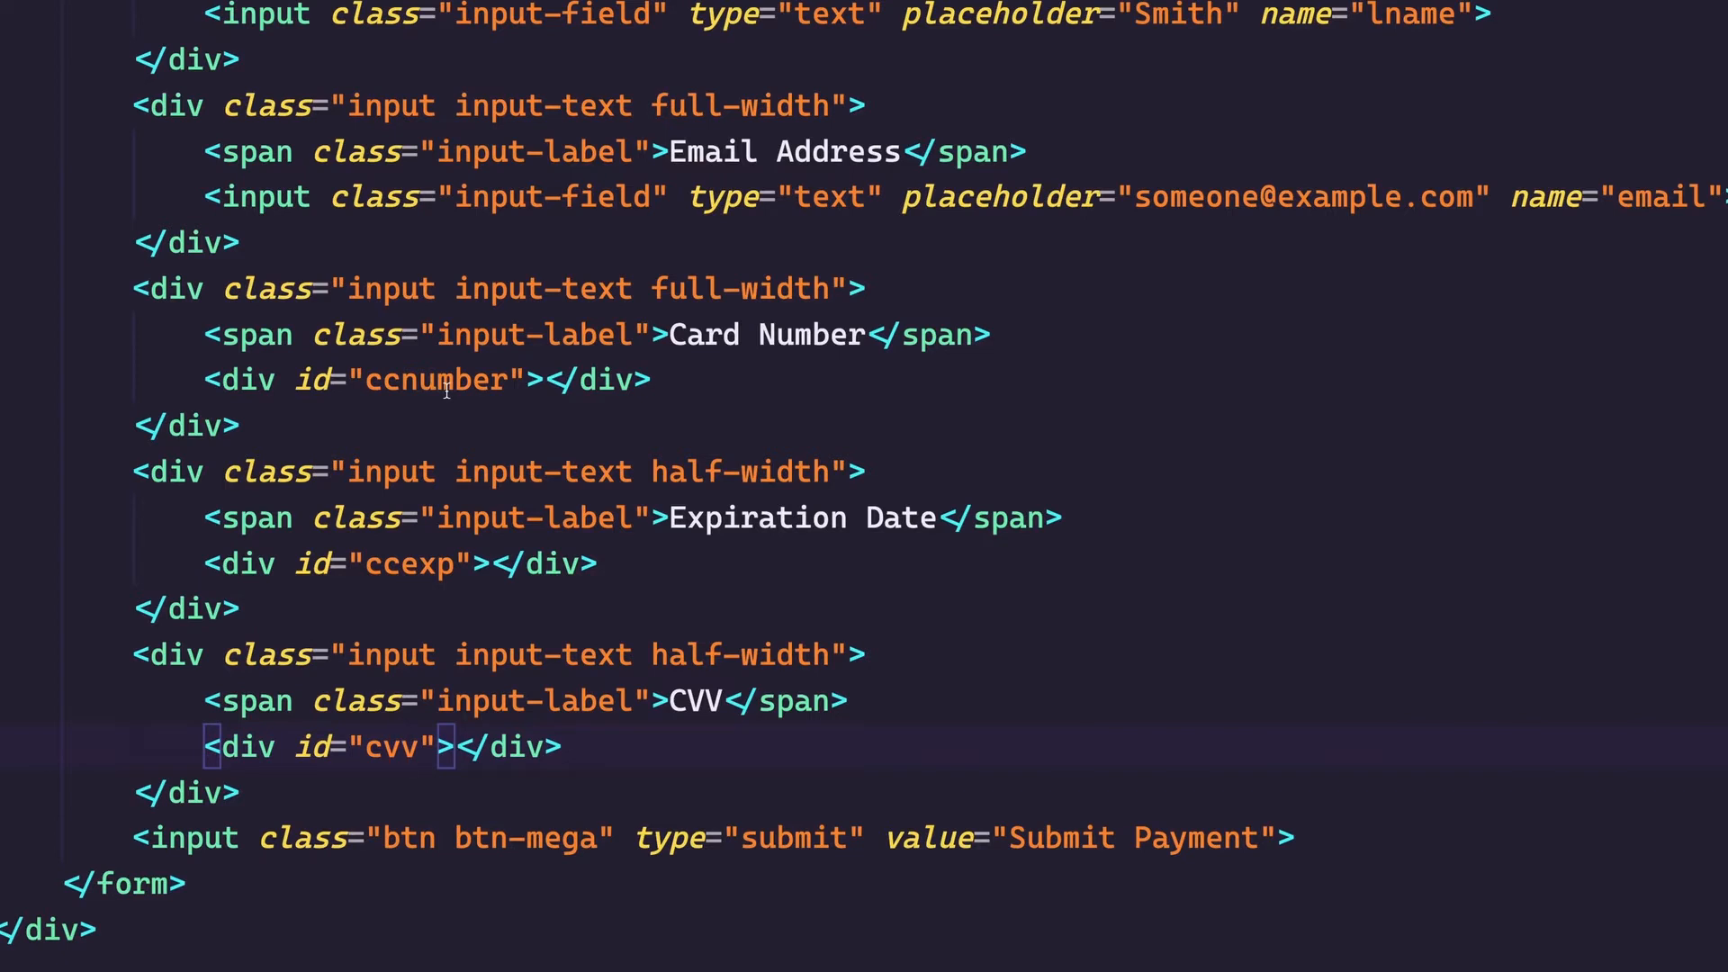
pyautogui.moveTo(444, 503)
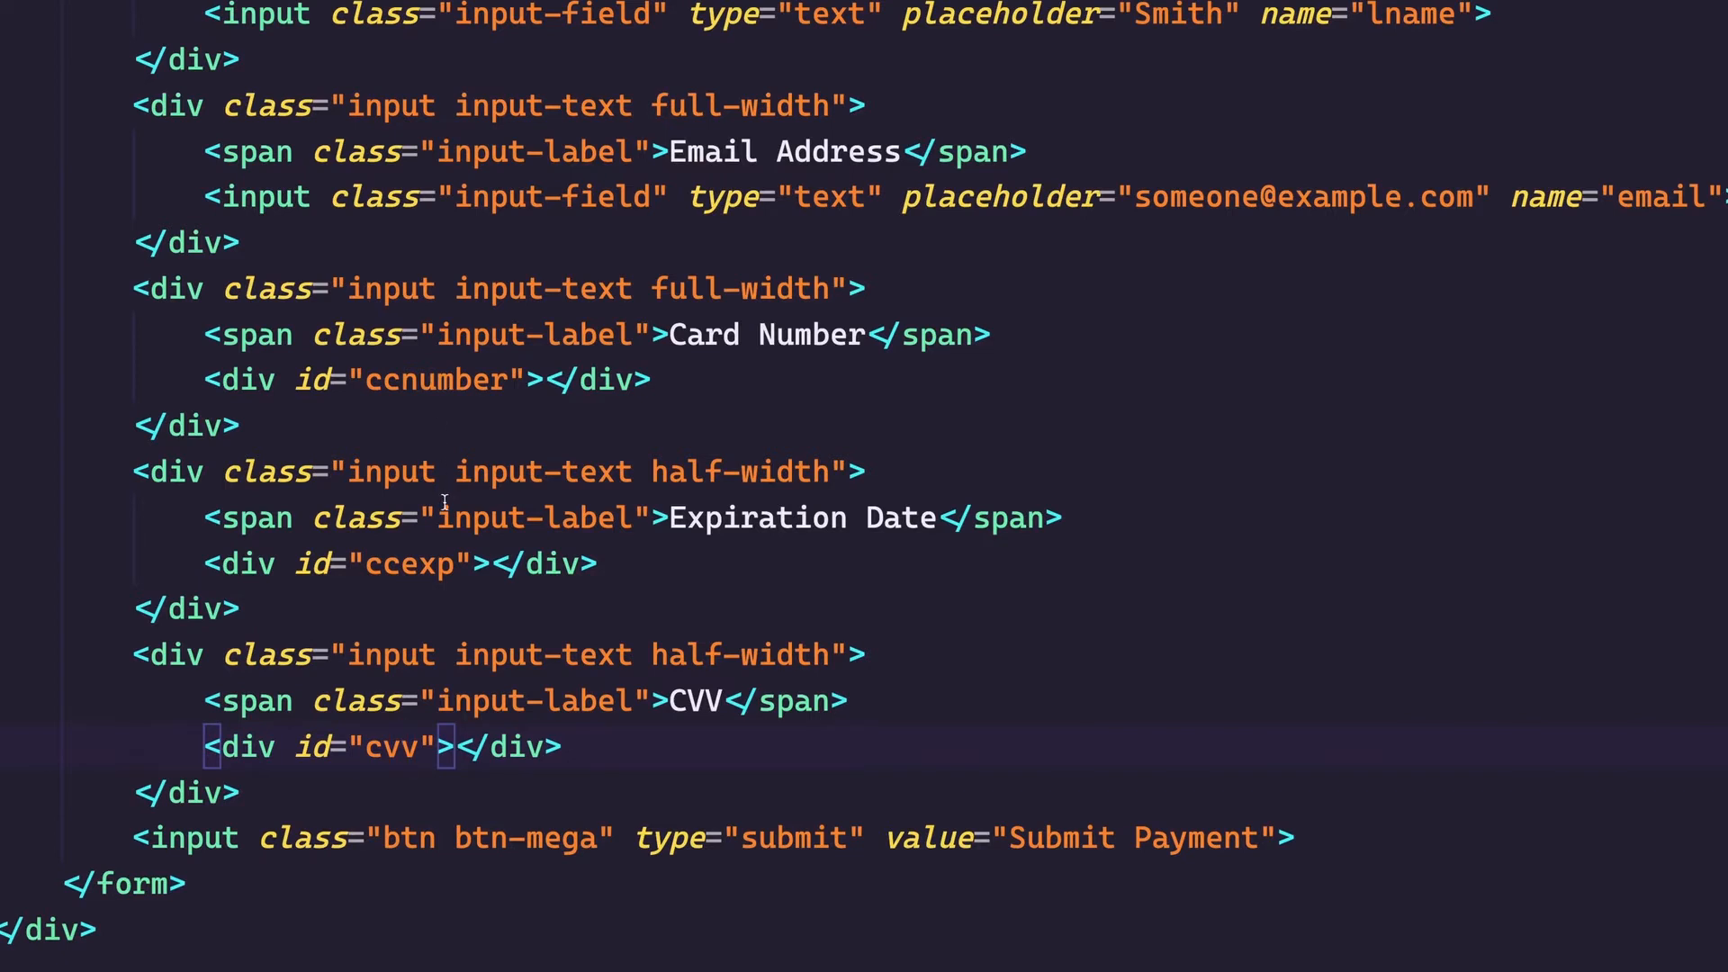
pyautogui.moveTo(339, 435)
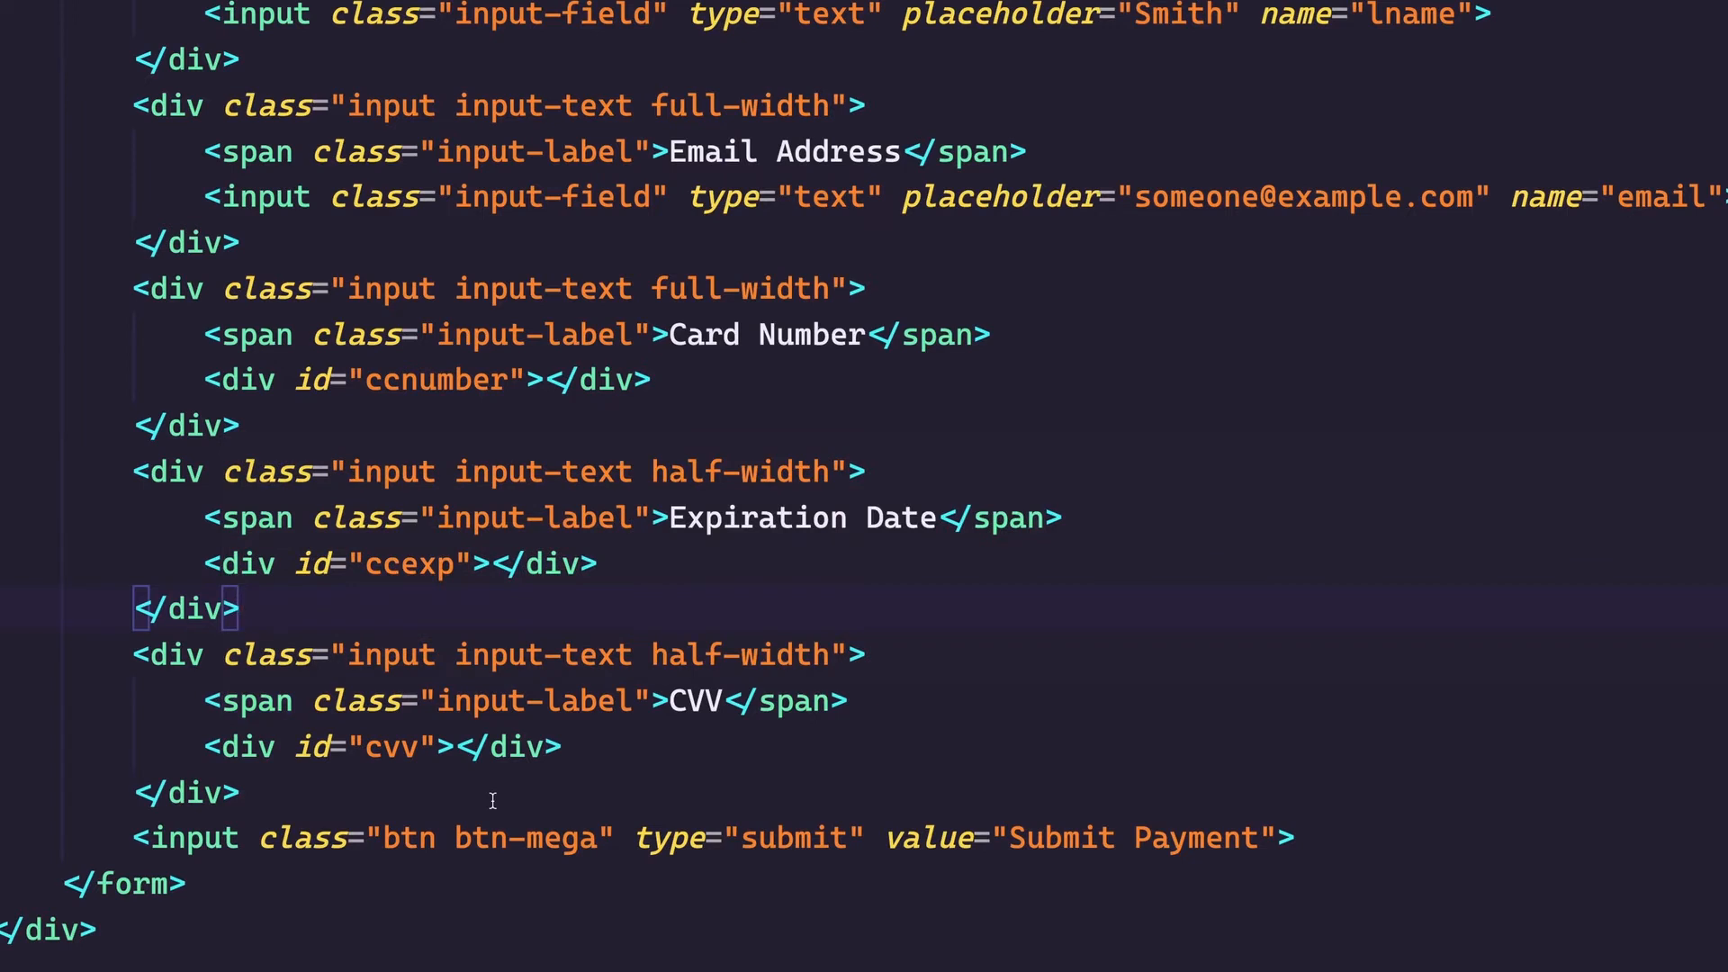
pyautogui.moveTo(715, 829)
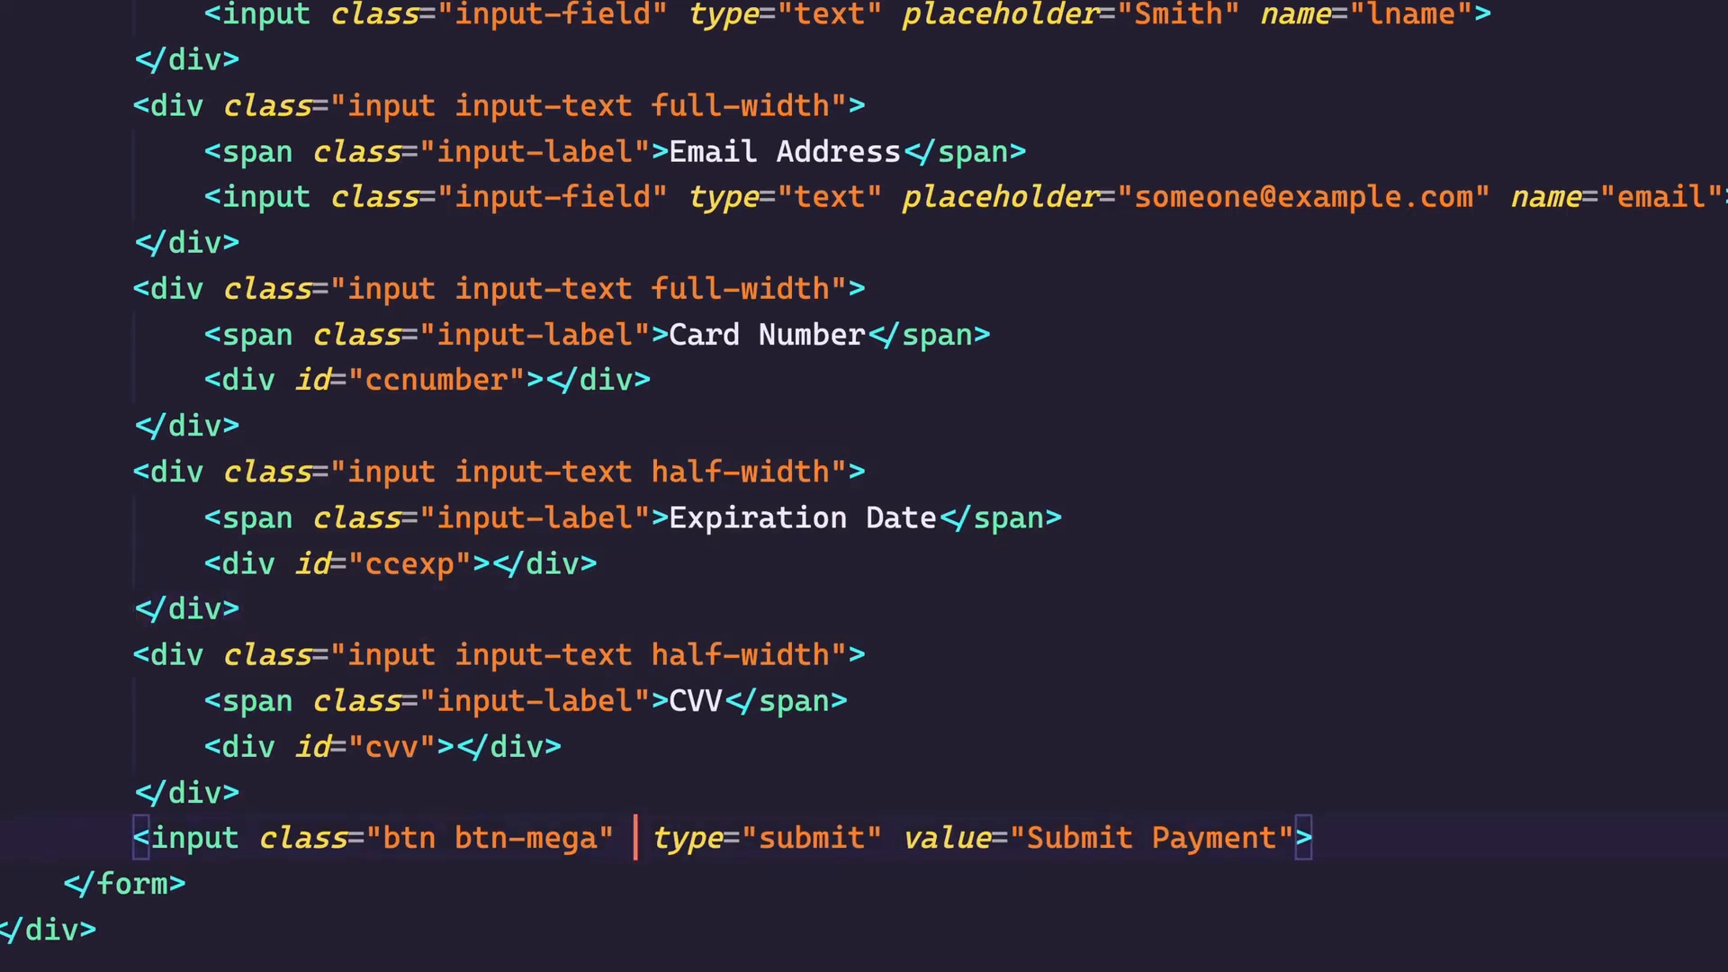
# - Add id="payButton" to the Submit Payment input tag
pyautogui.write('id="p"')
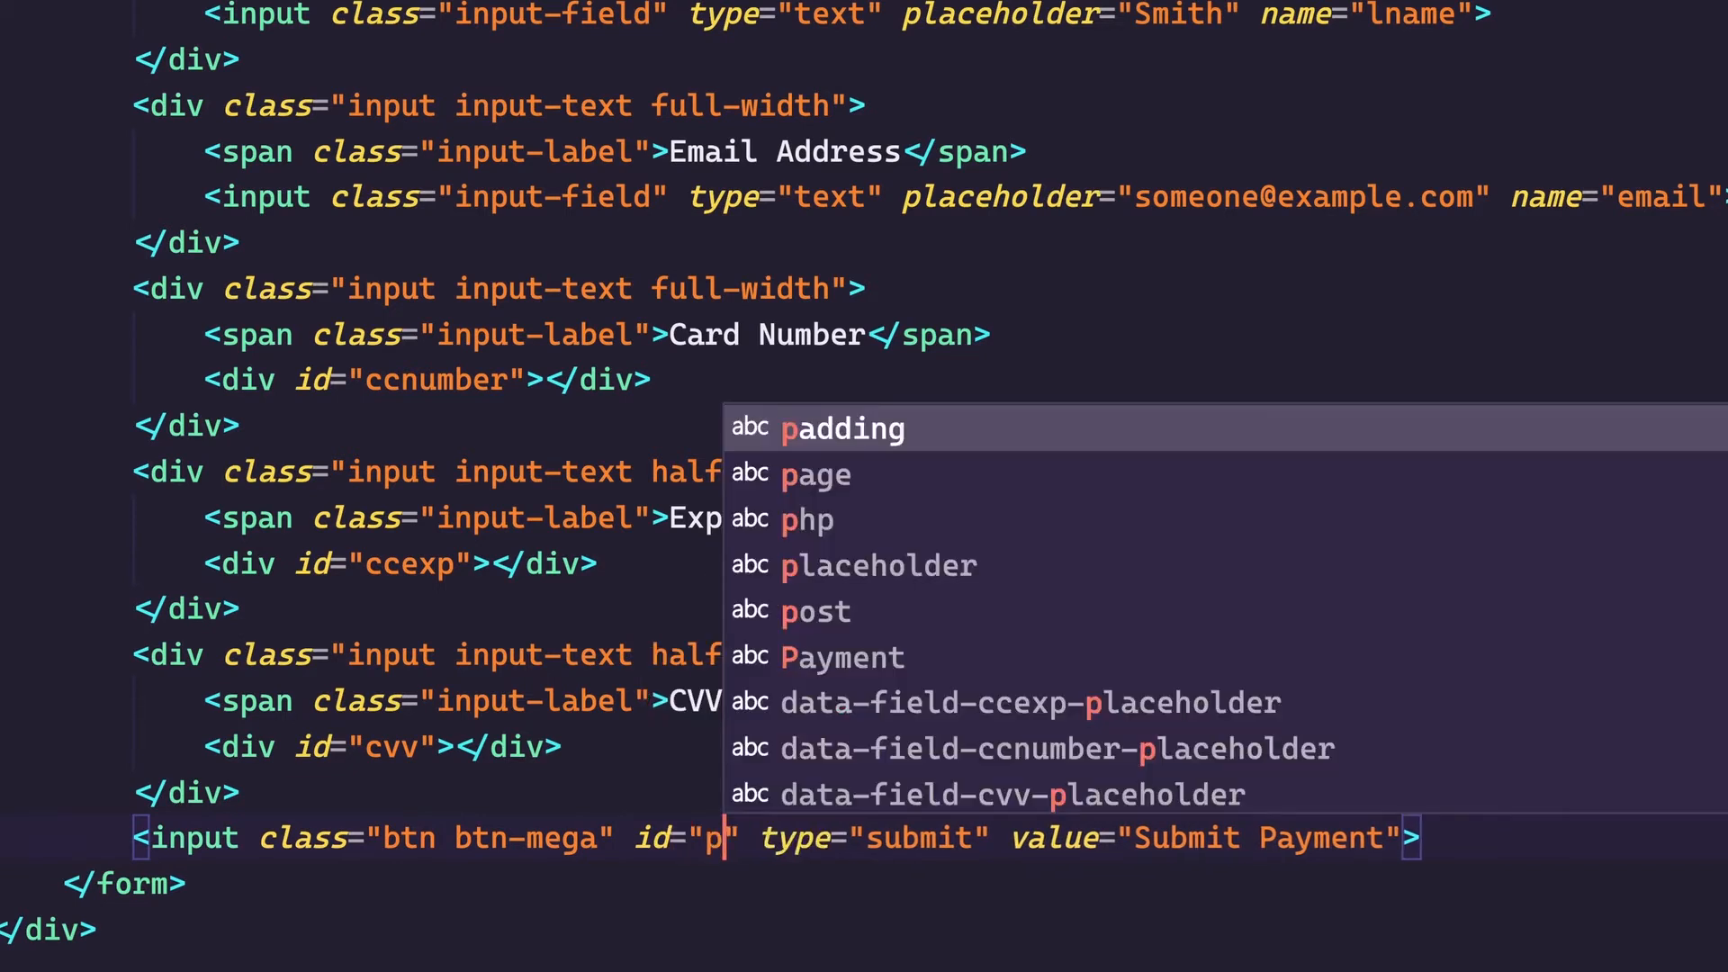
pyautogui.write('ayButton')
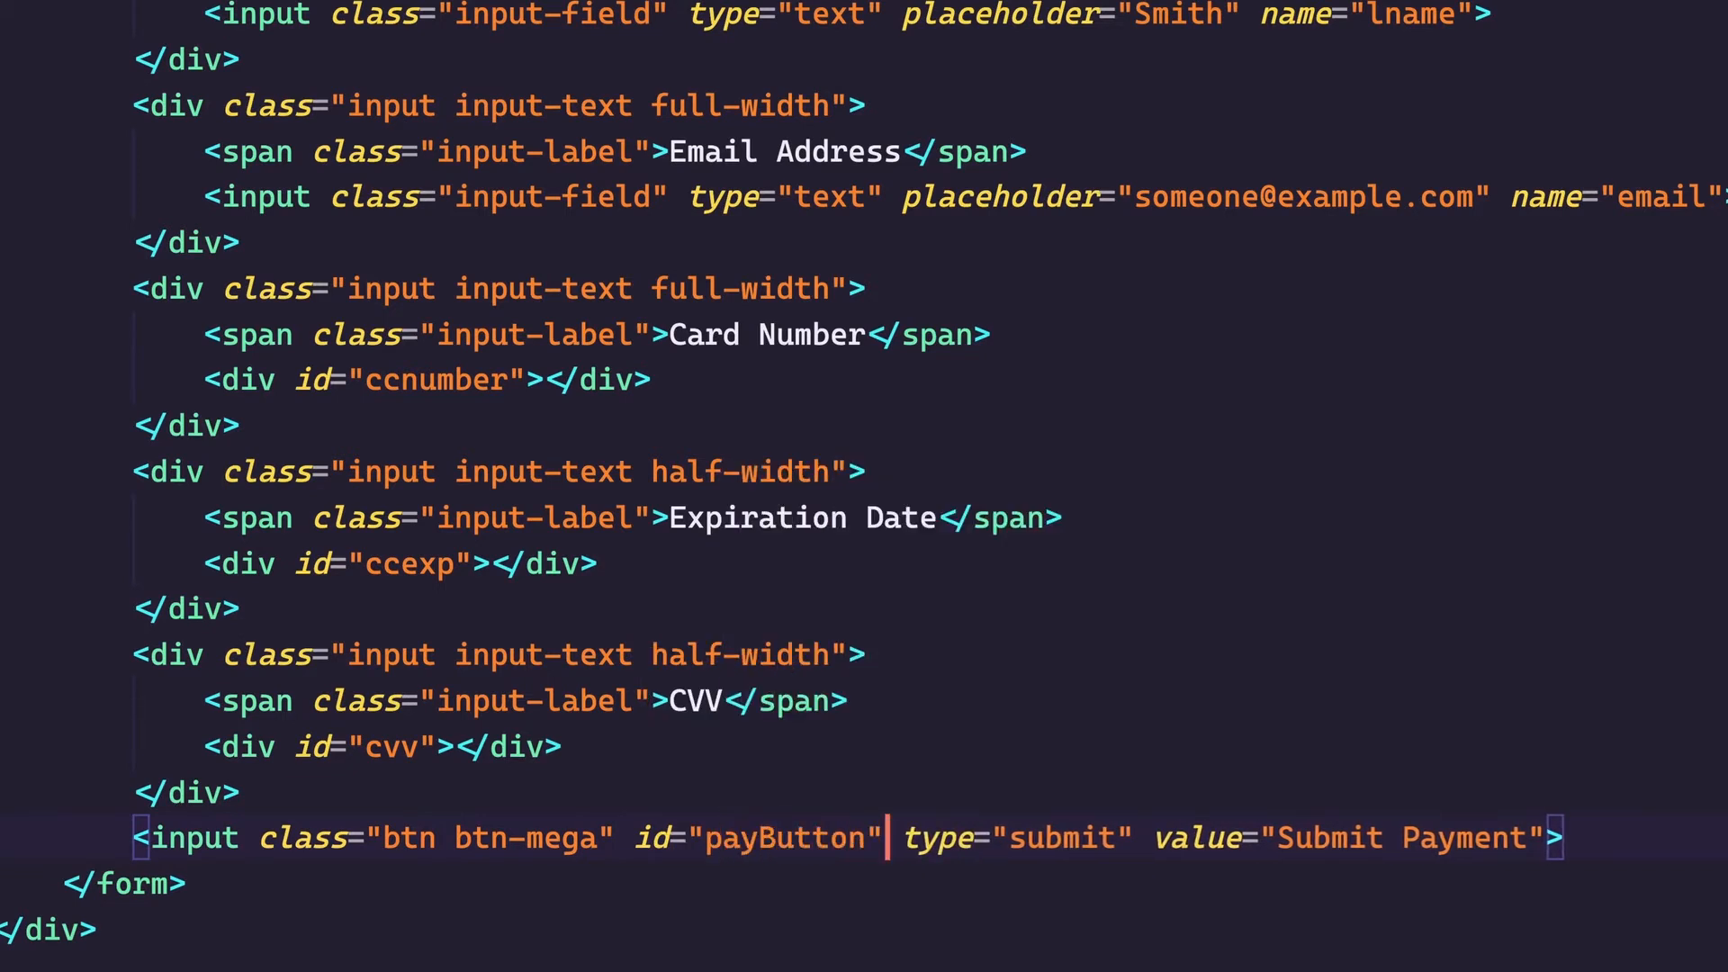
pyautogui.moveTo(816, 813)
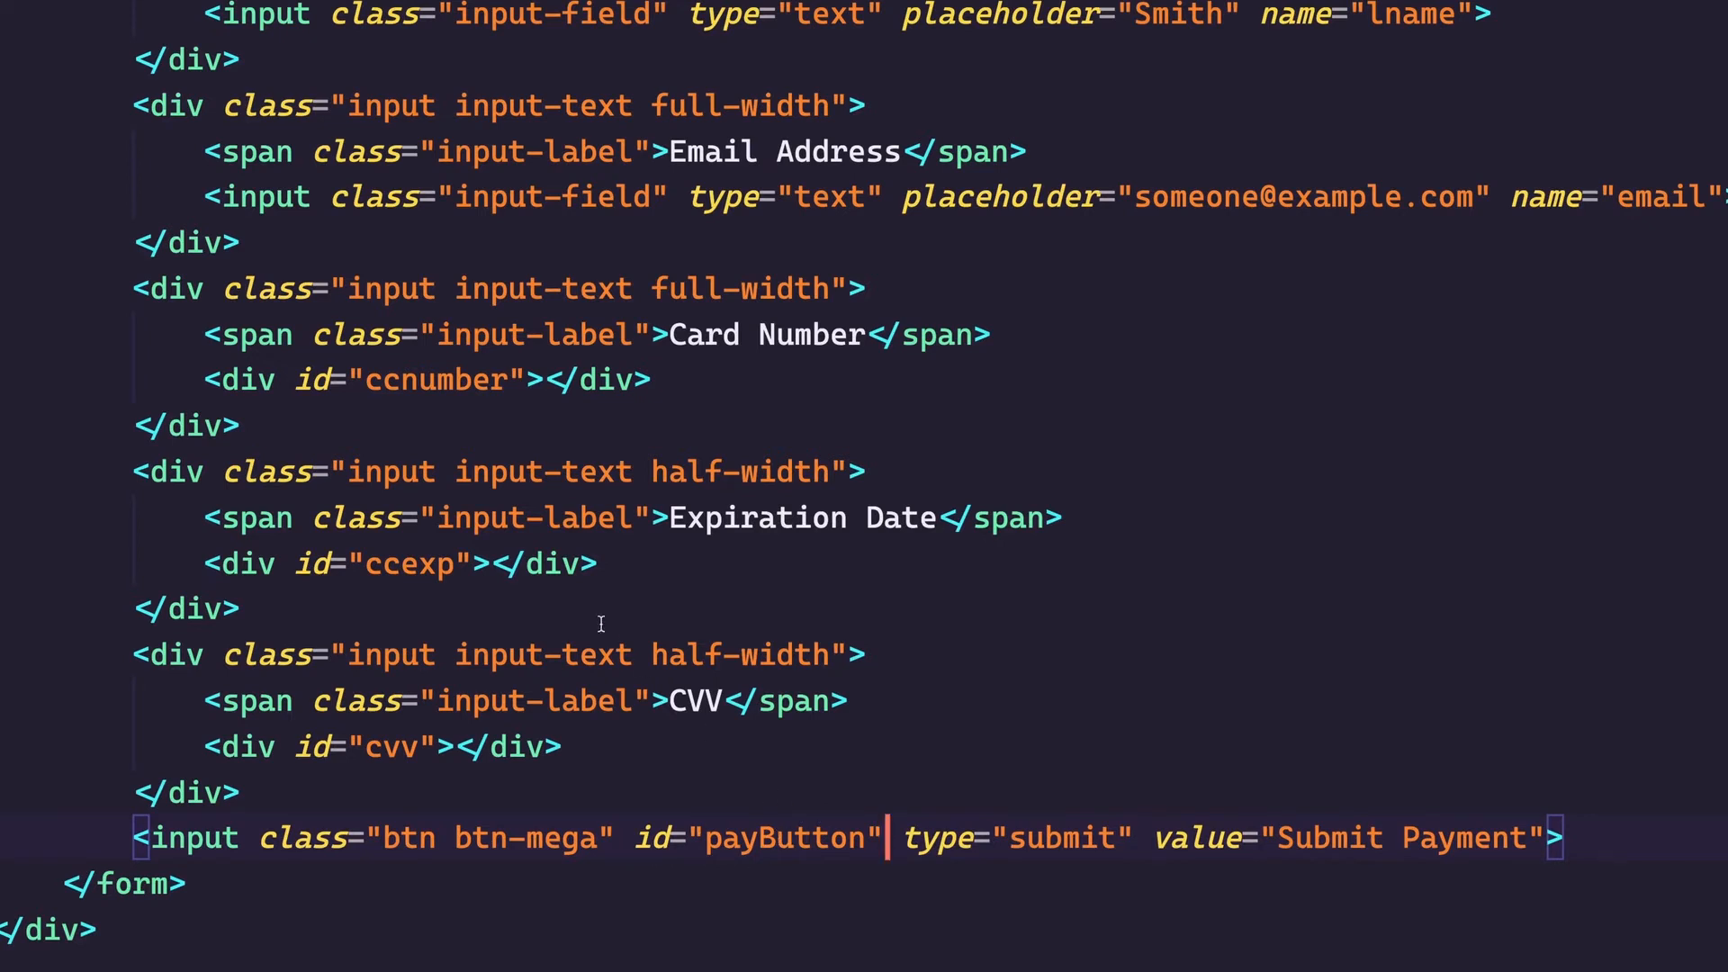
pyautogui.moveTo(570, 405)
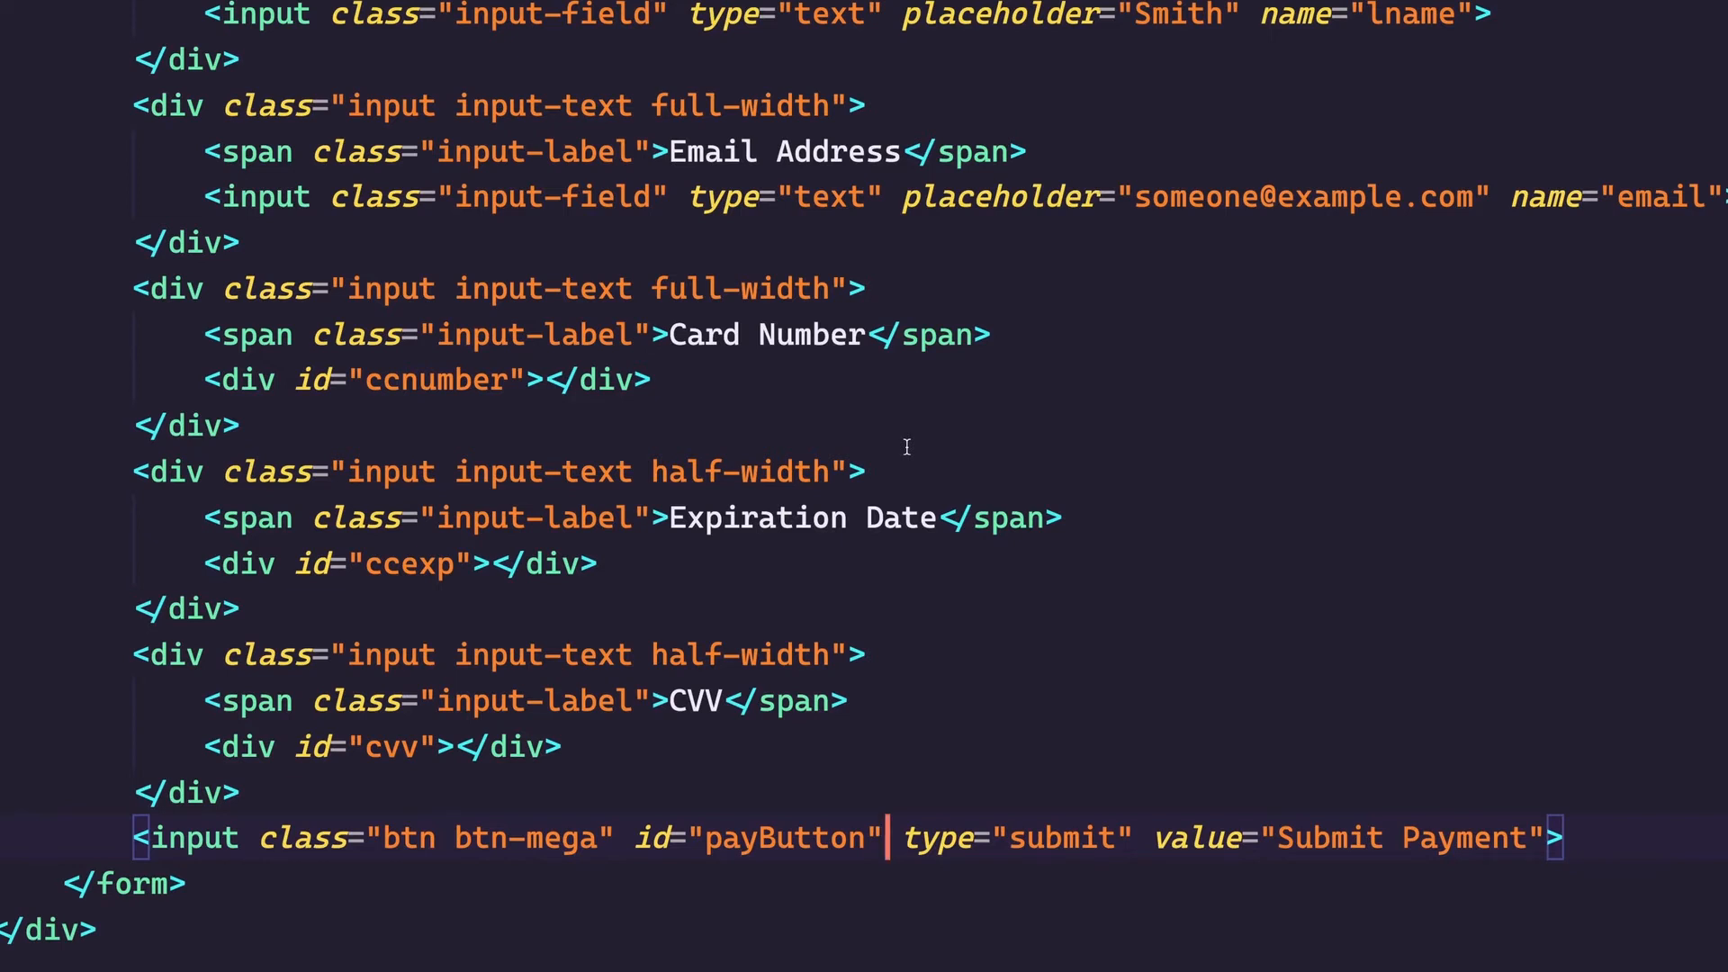
pyautogui.moveTo(789, 838)
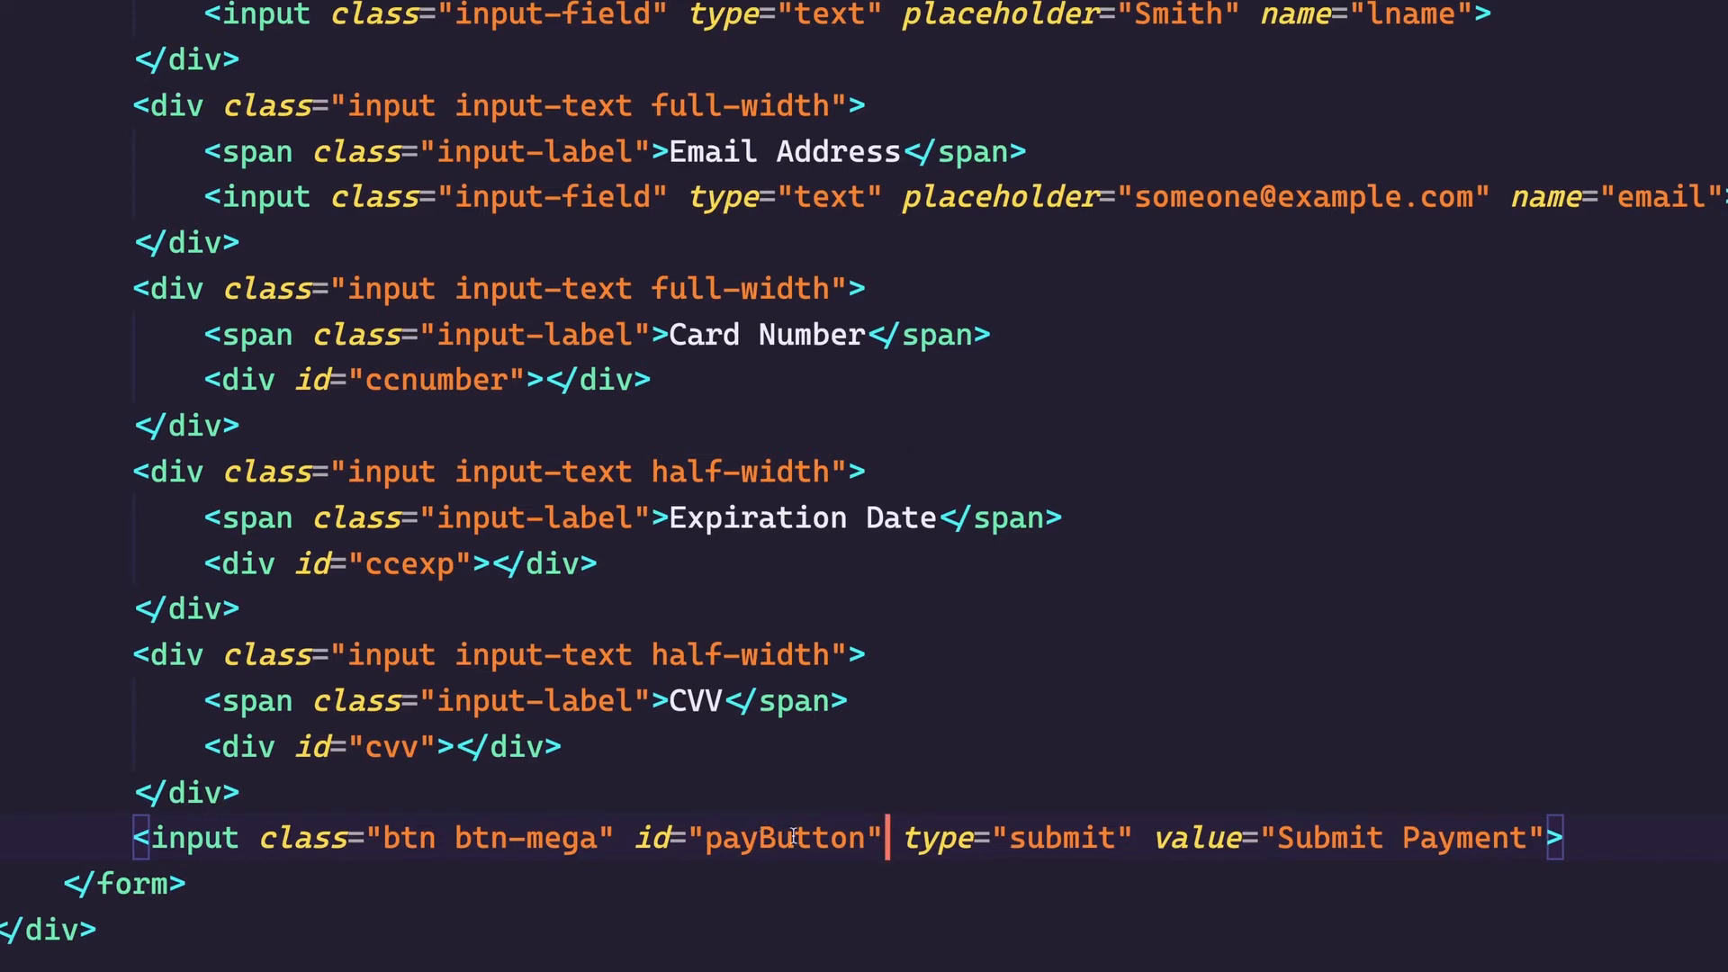
pyautogui.moveTo(759, 843)
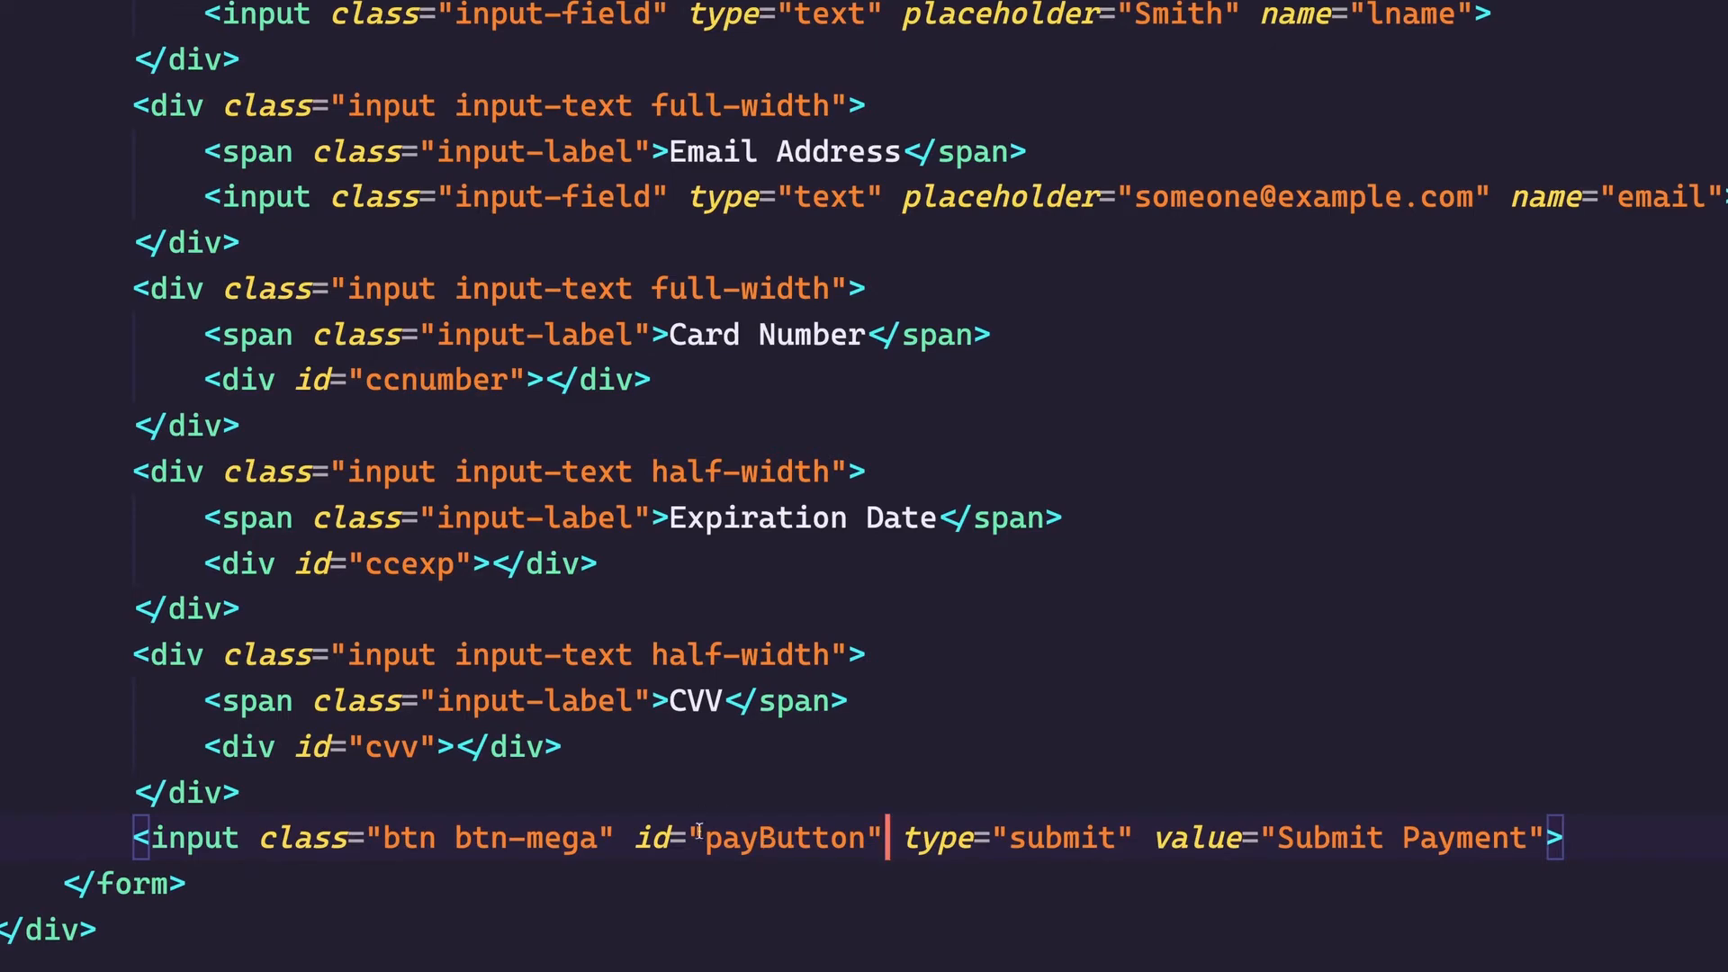
pyautogui.moveTo(754, 851)
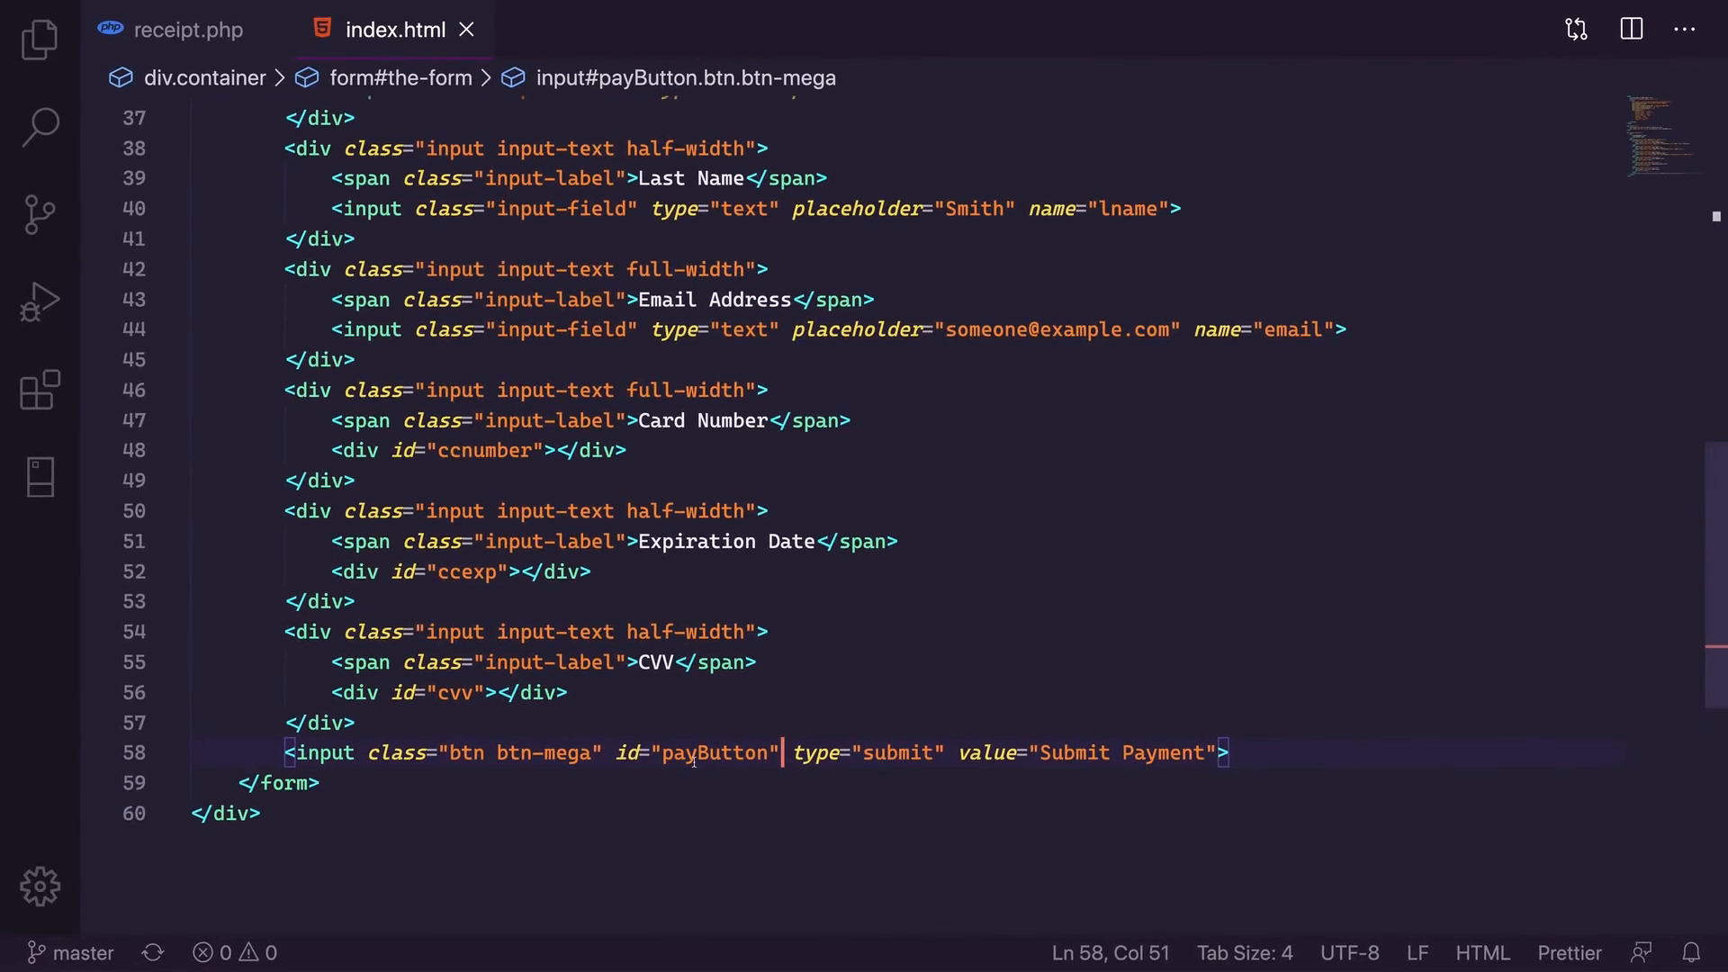
# - In receipt.php, send $payment_token instead of $ccnumber in the transaction vars string
pyautogui.click(188, 30)
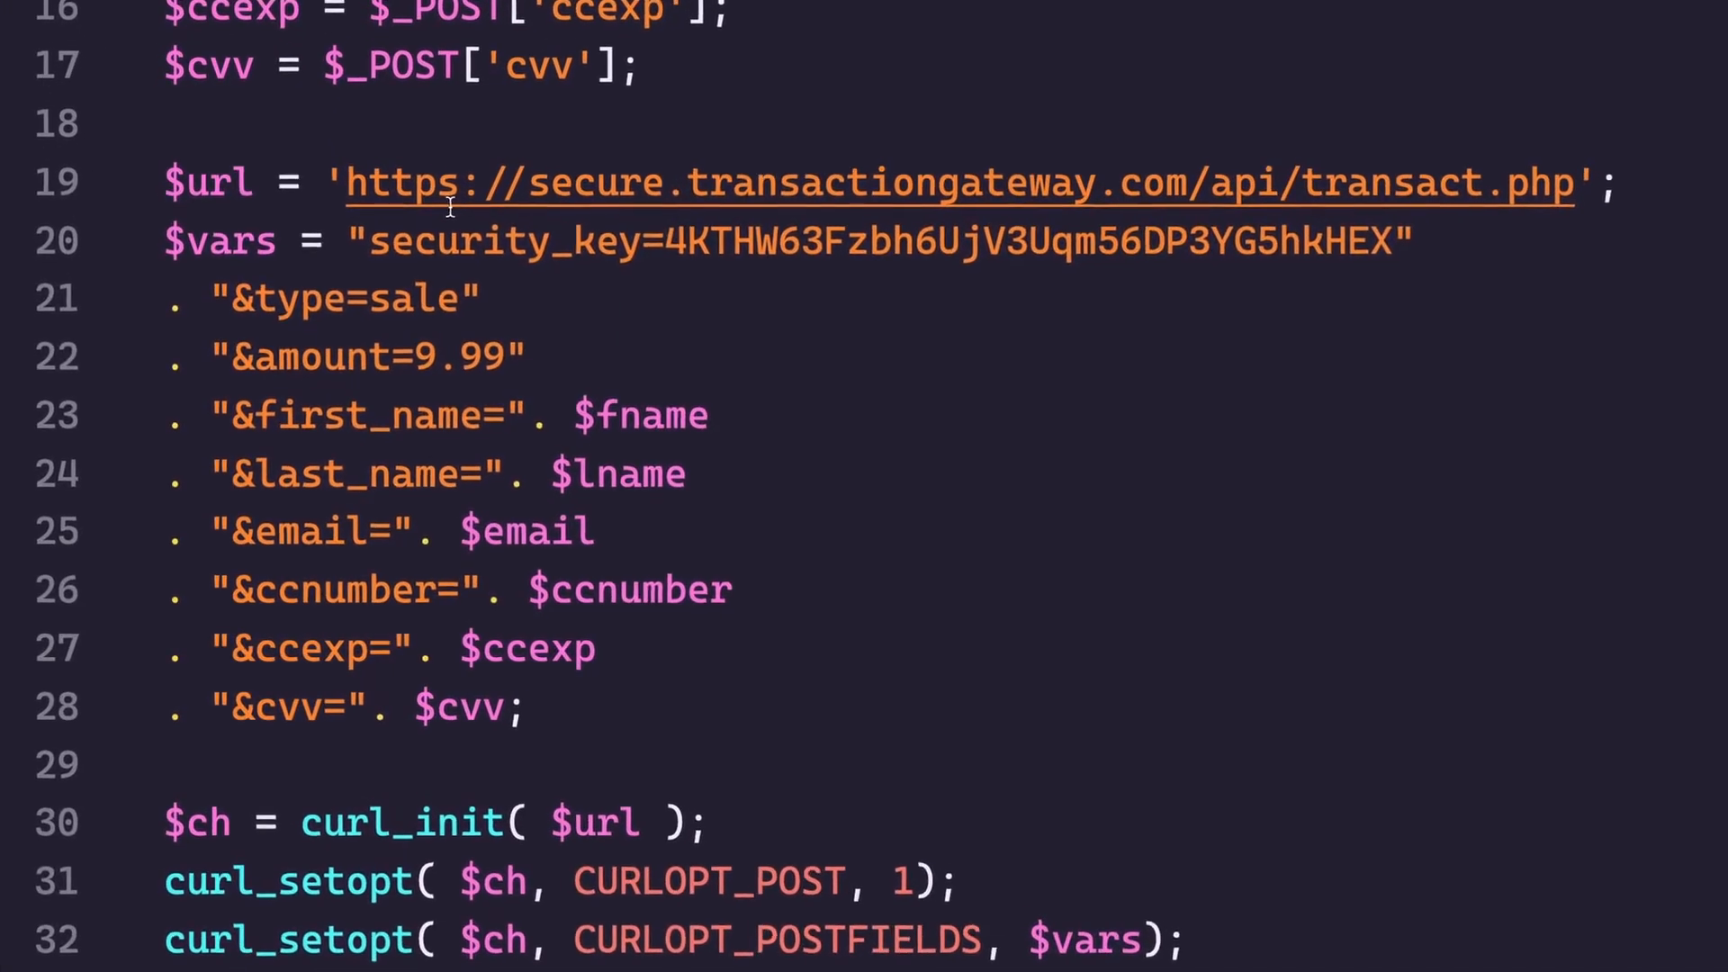
pyautogui.moveTo(960, 182)
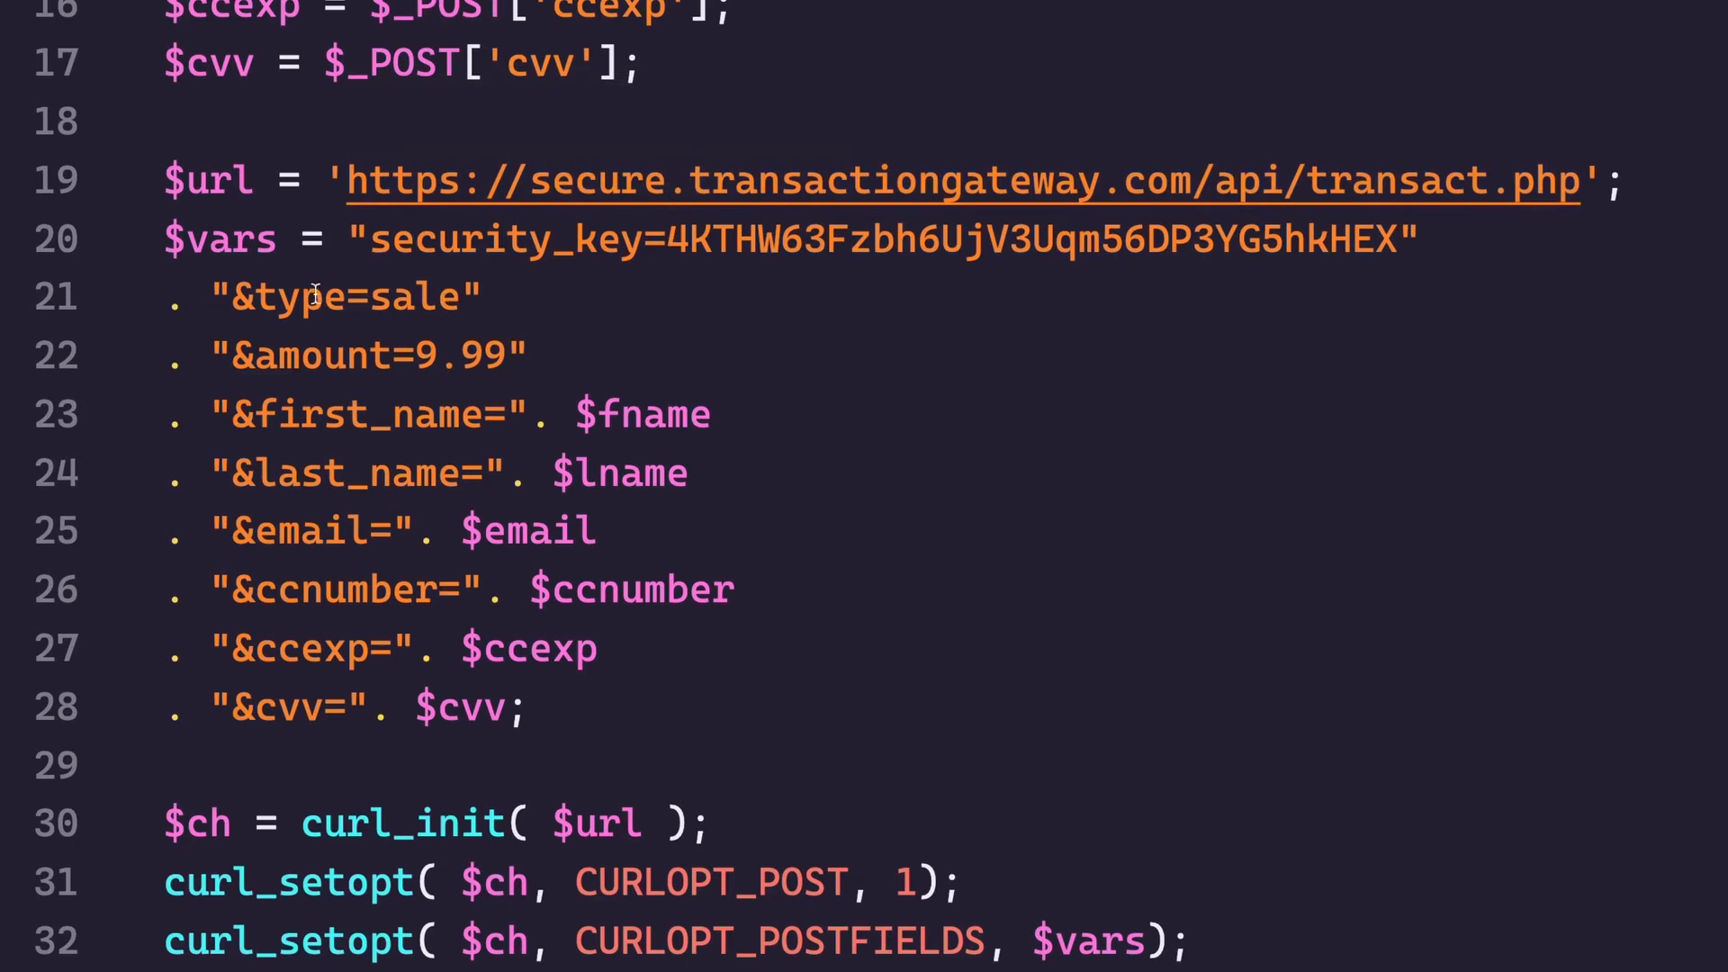
pyautogui.moveTo(474, 364)
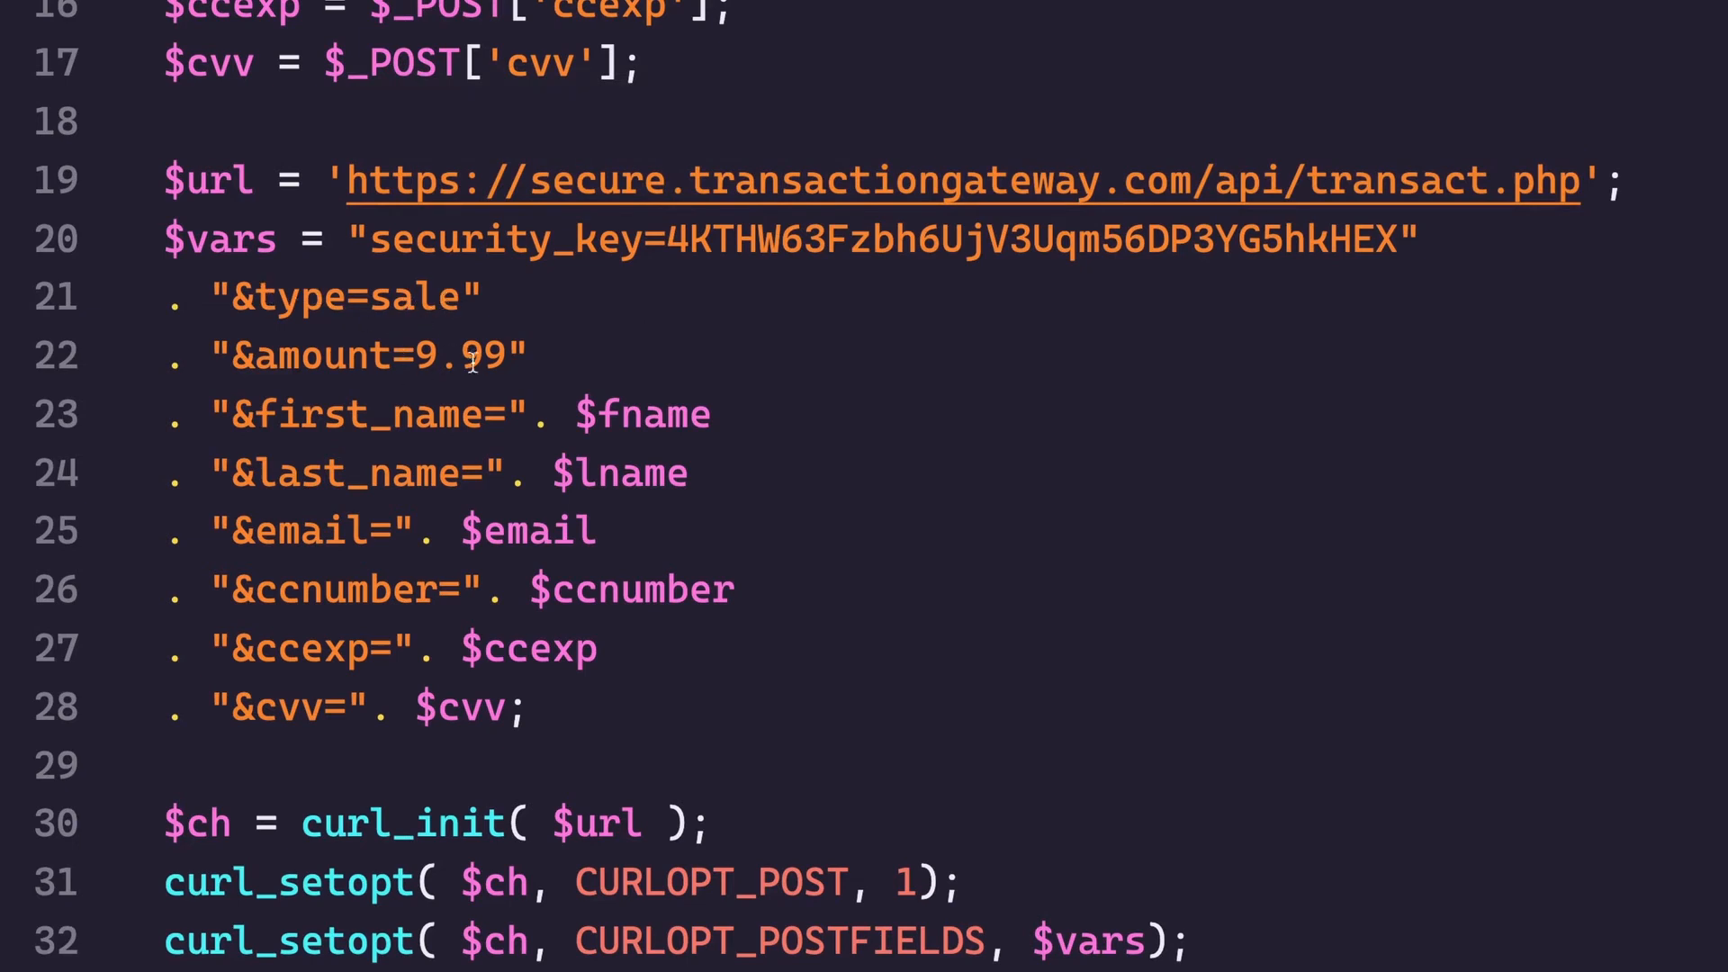
pyautogui.moveTo(332, 551)
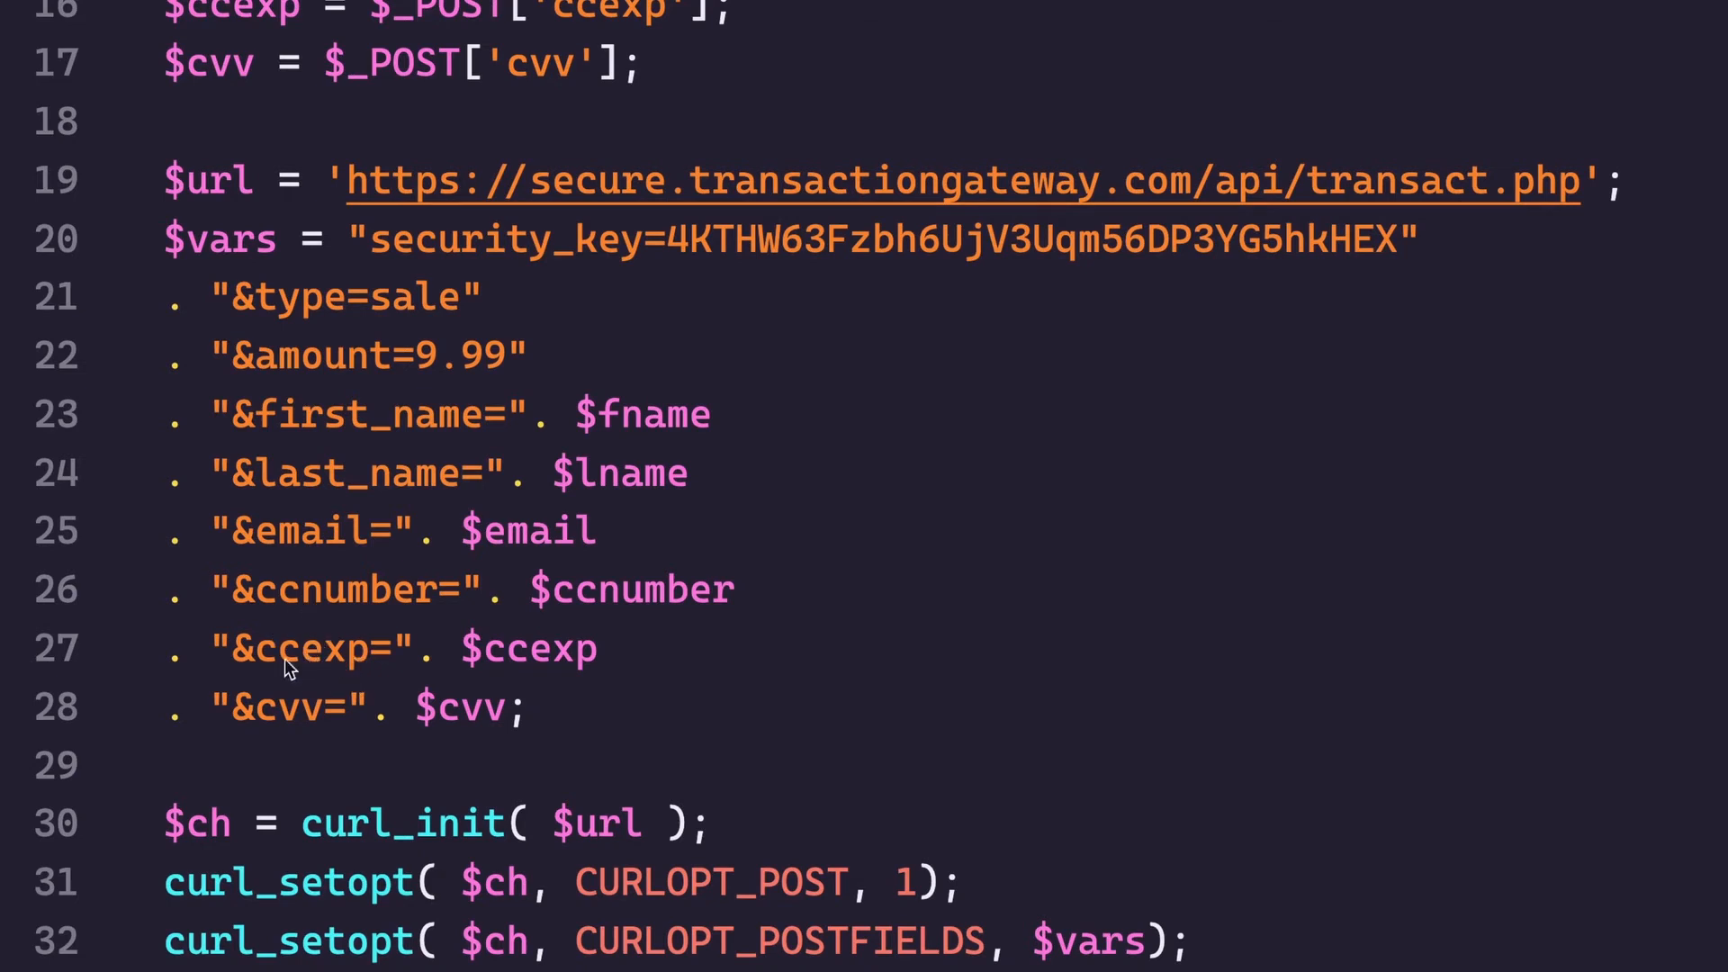
pyautogui.moveTo(556, 729)
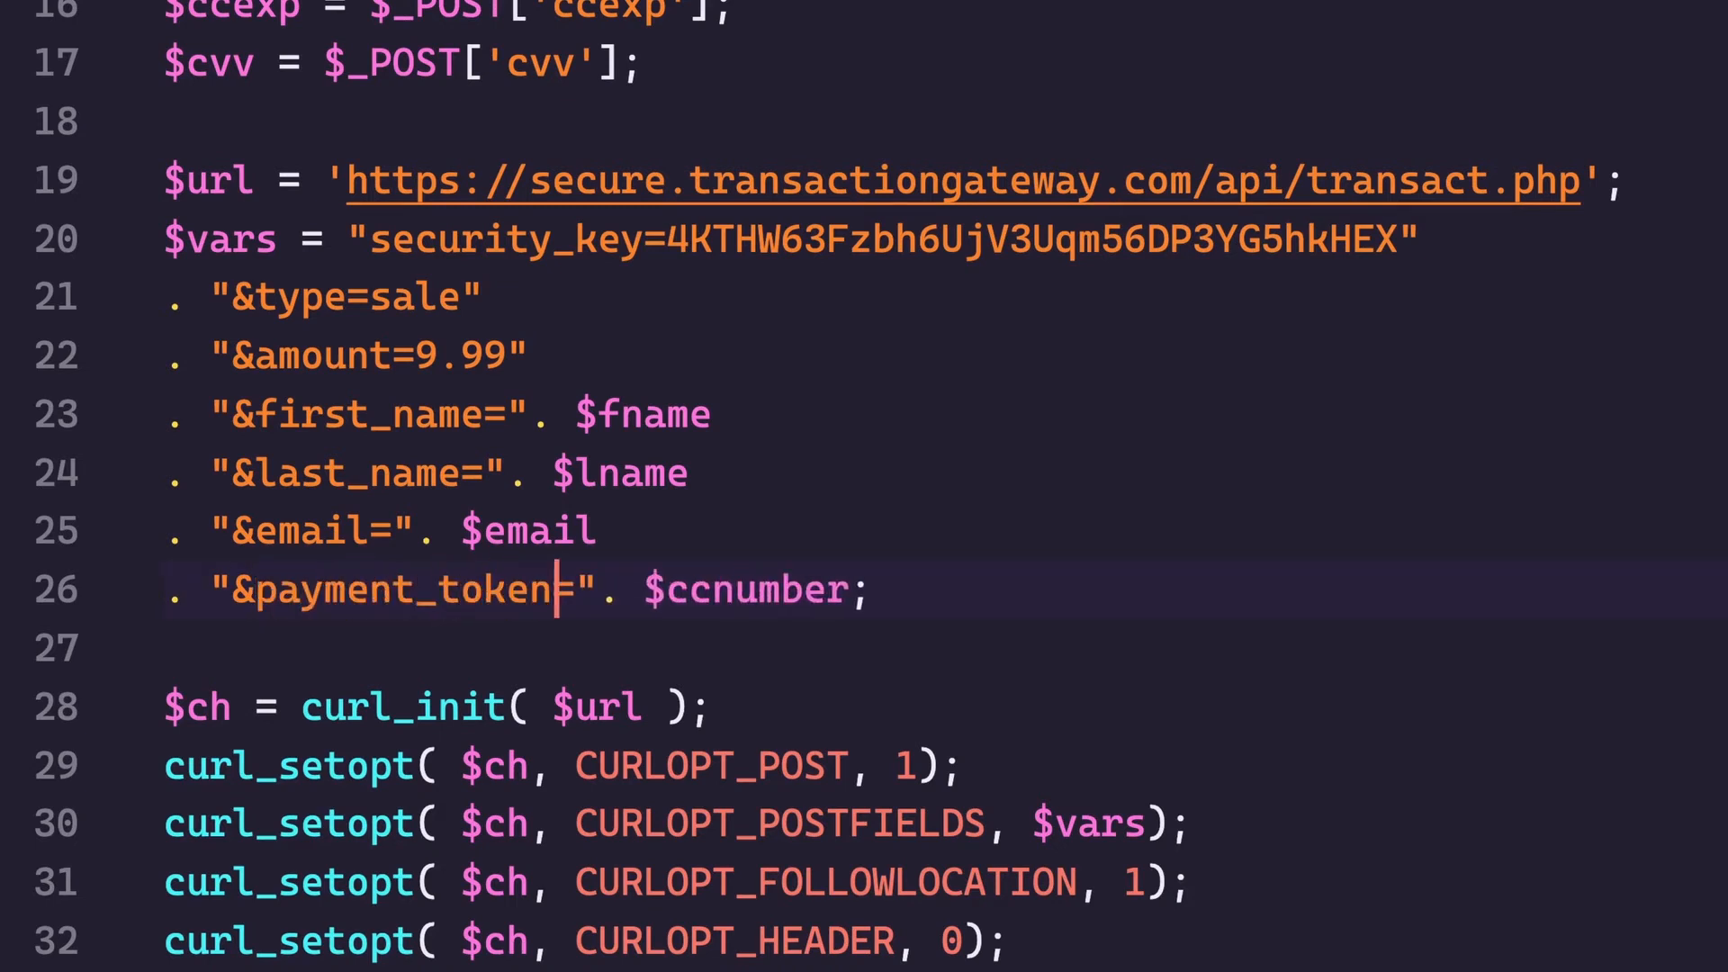
pyautogui.doubleClick(747, 589)
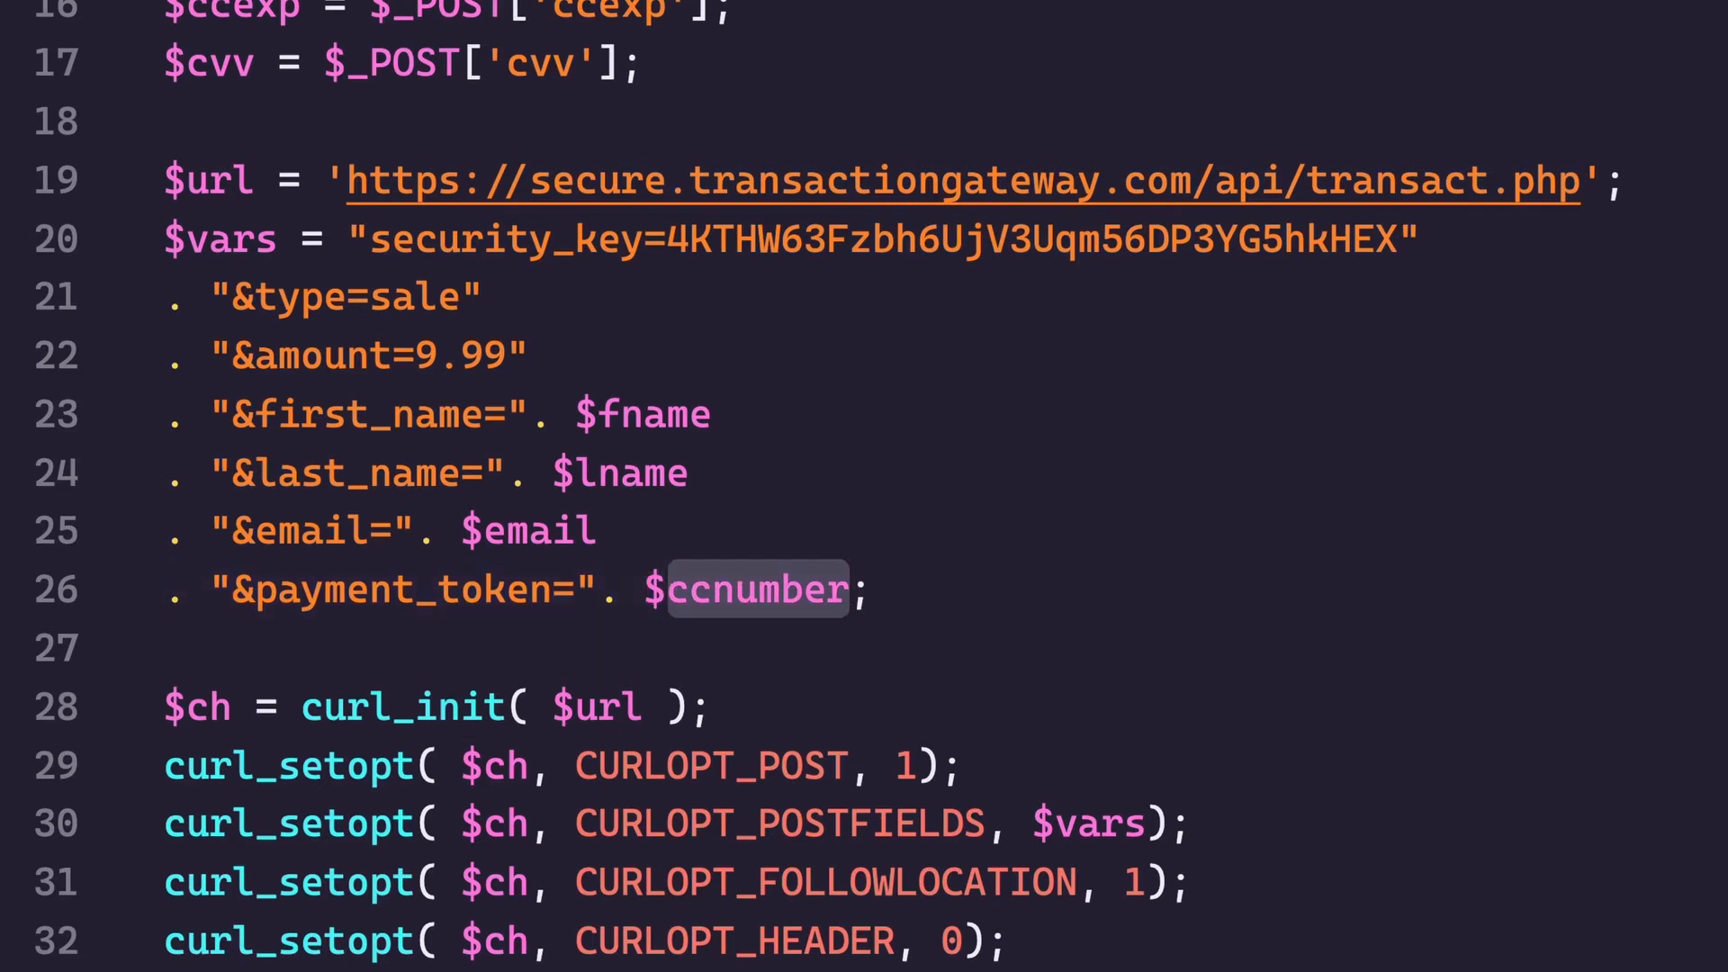
pyautogui.write('$paymen')
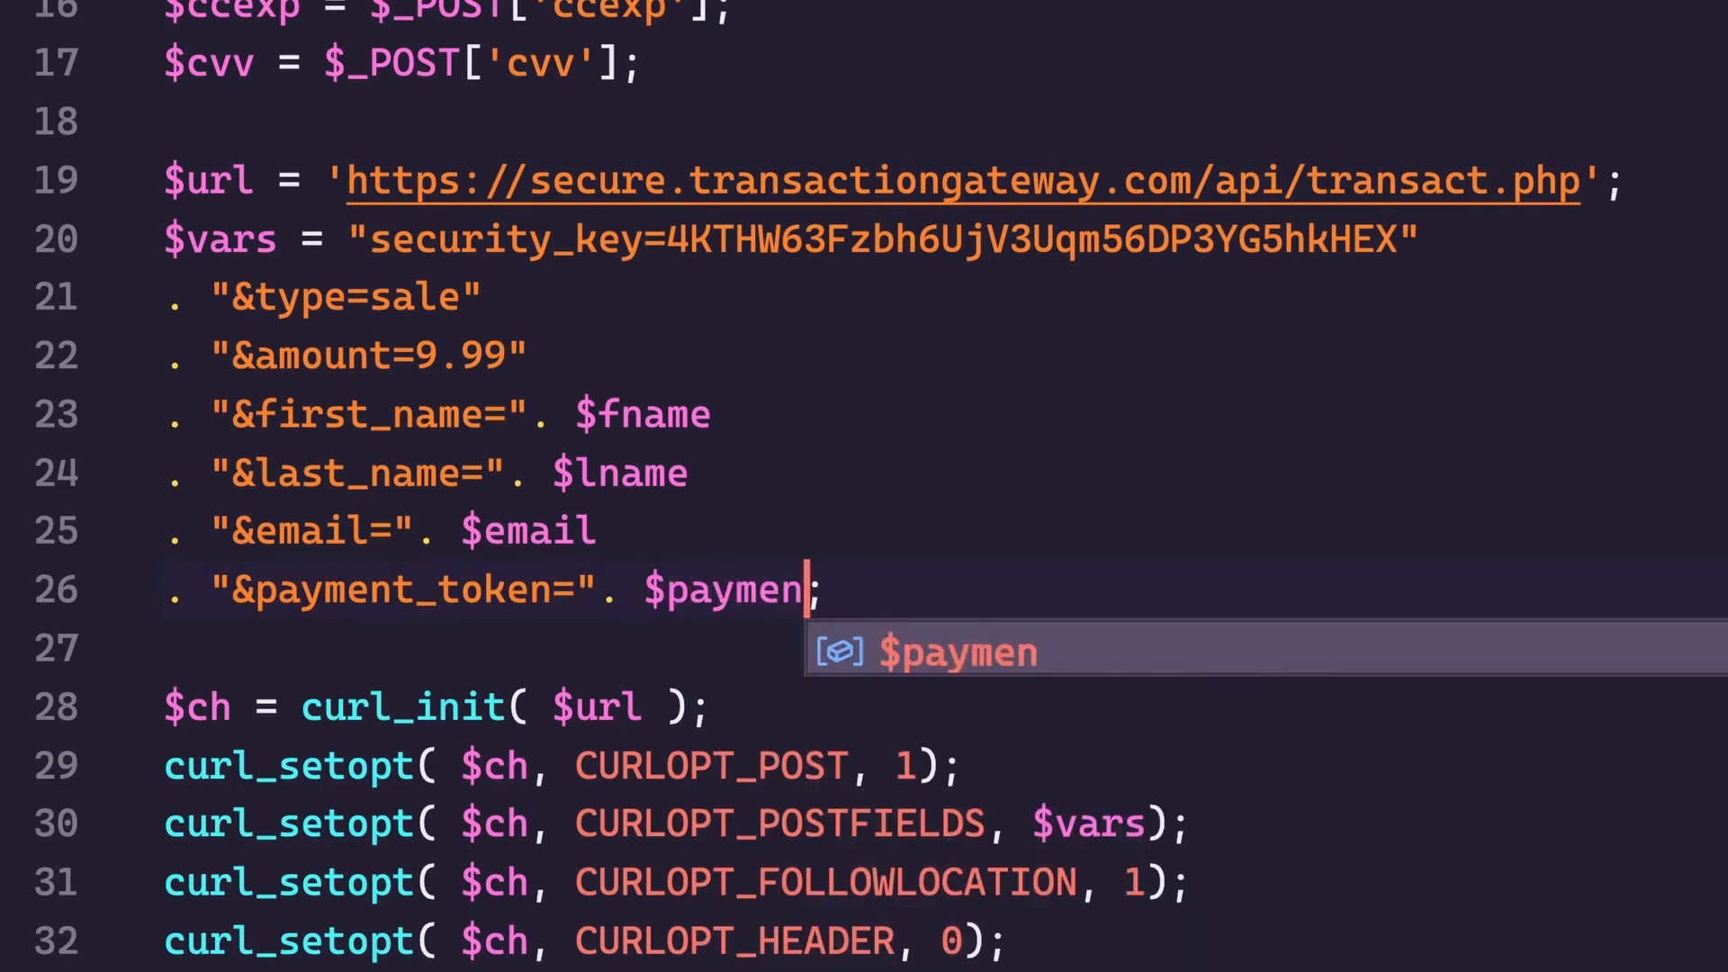
pyautogui.press('Tab')
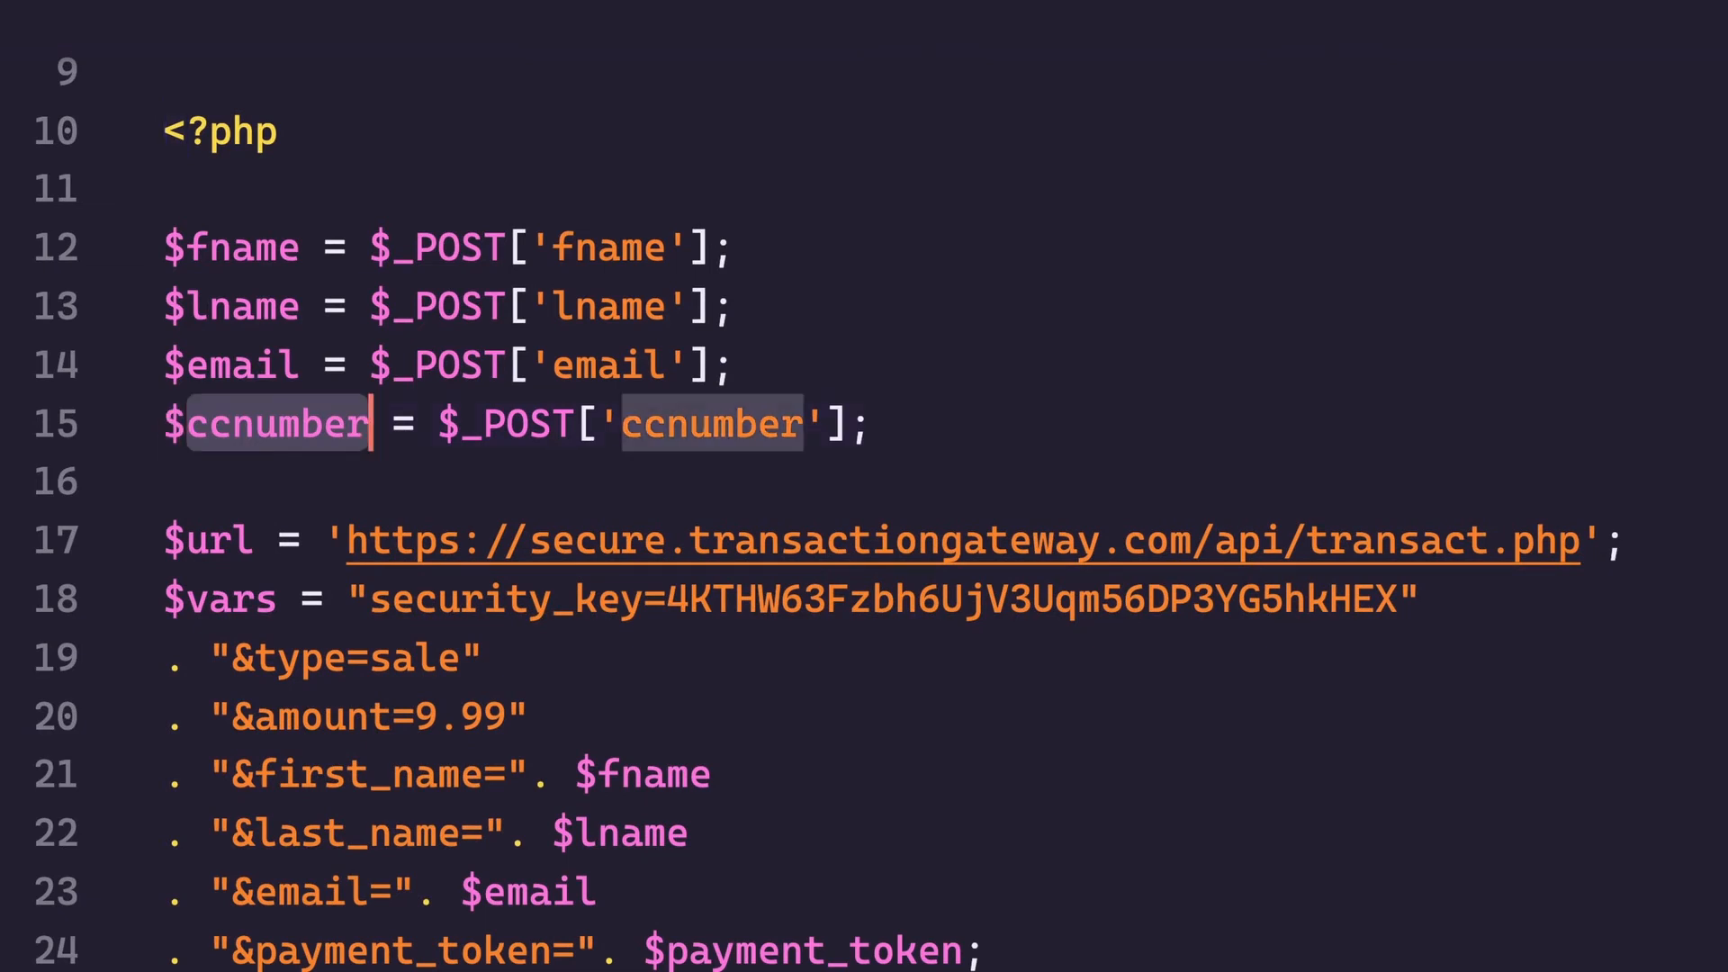
pyautogui.write('payment_token')
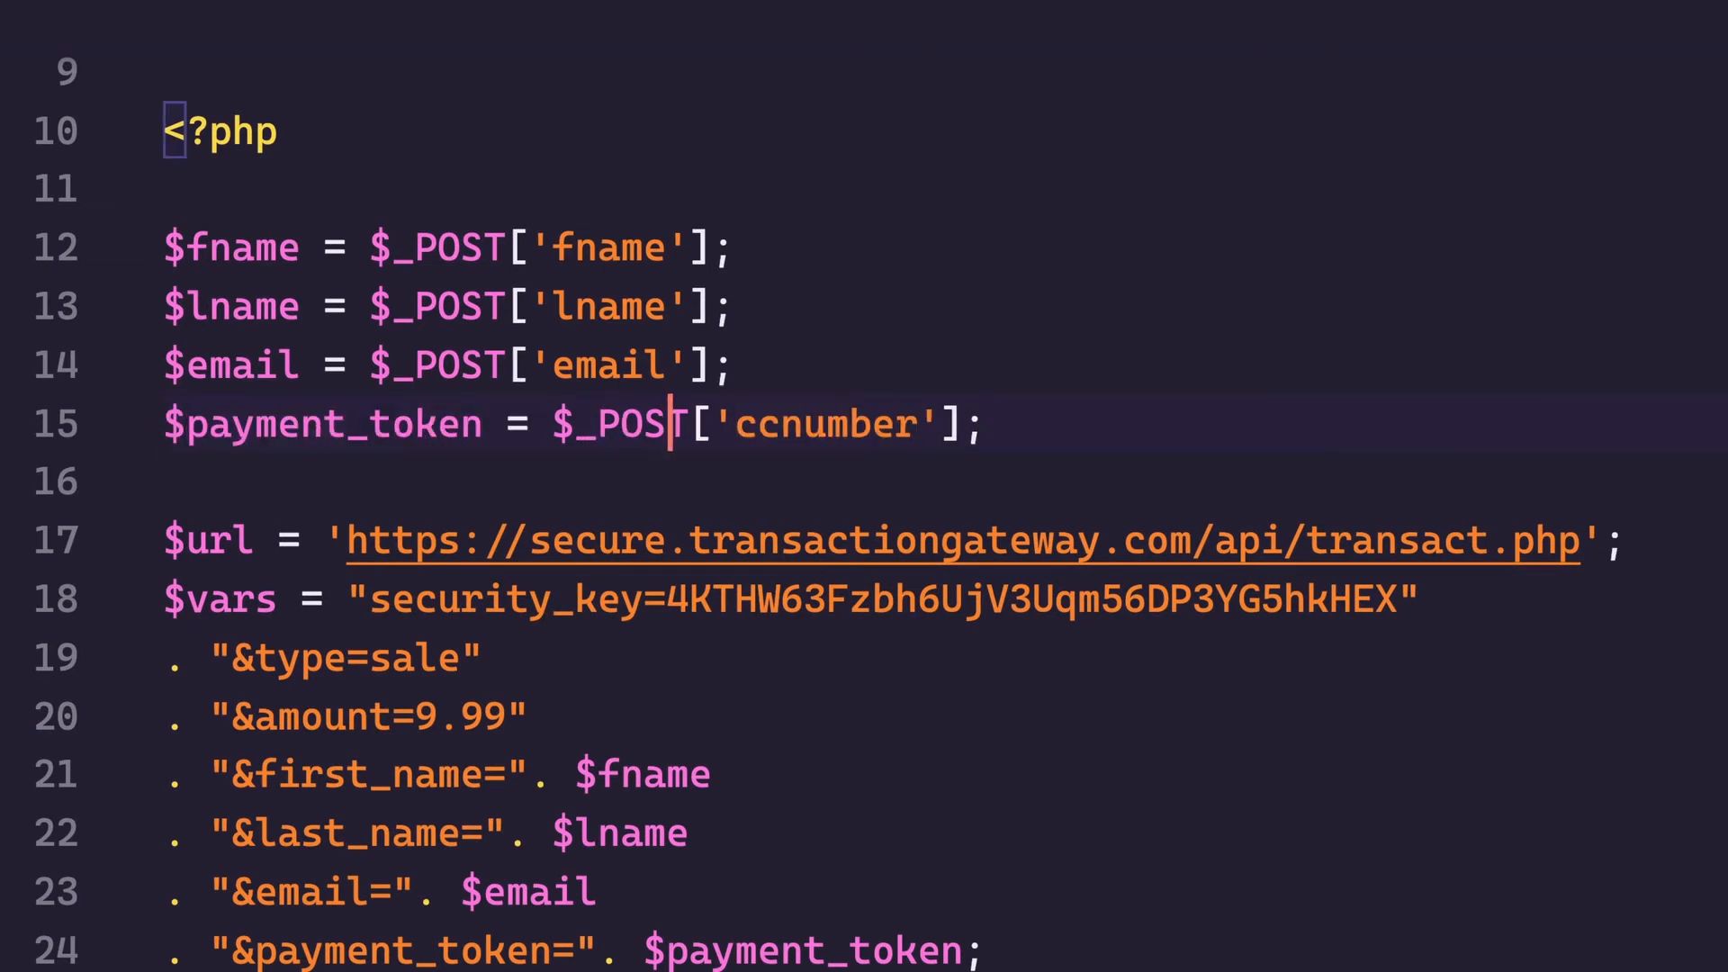
# - Read payment_token from $_POST in place of the ccnumber field
pyautogui.doubleClick(828, 425)
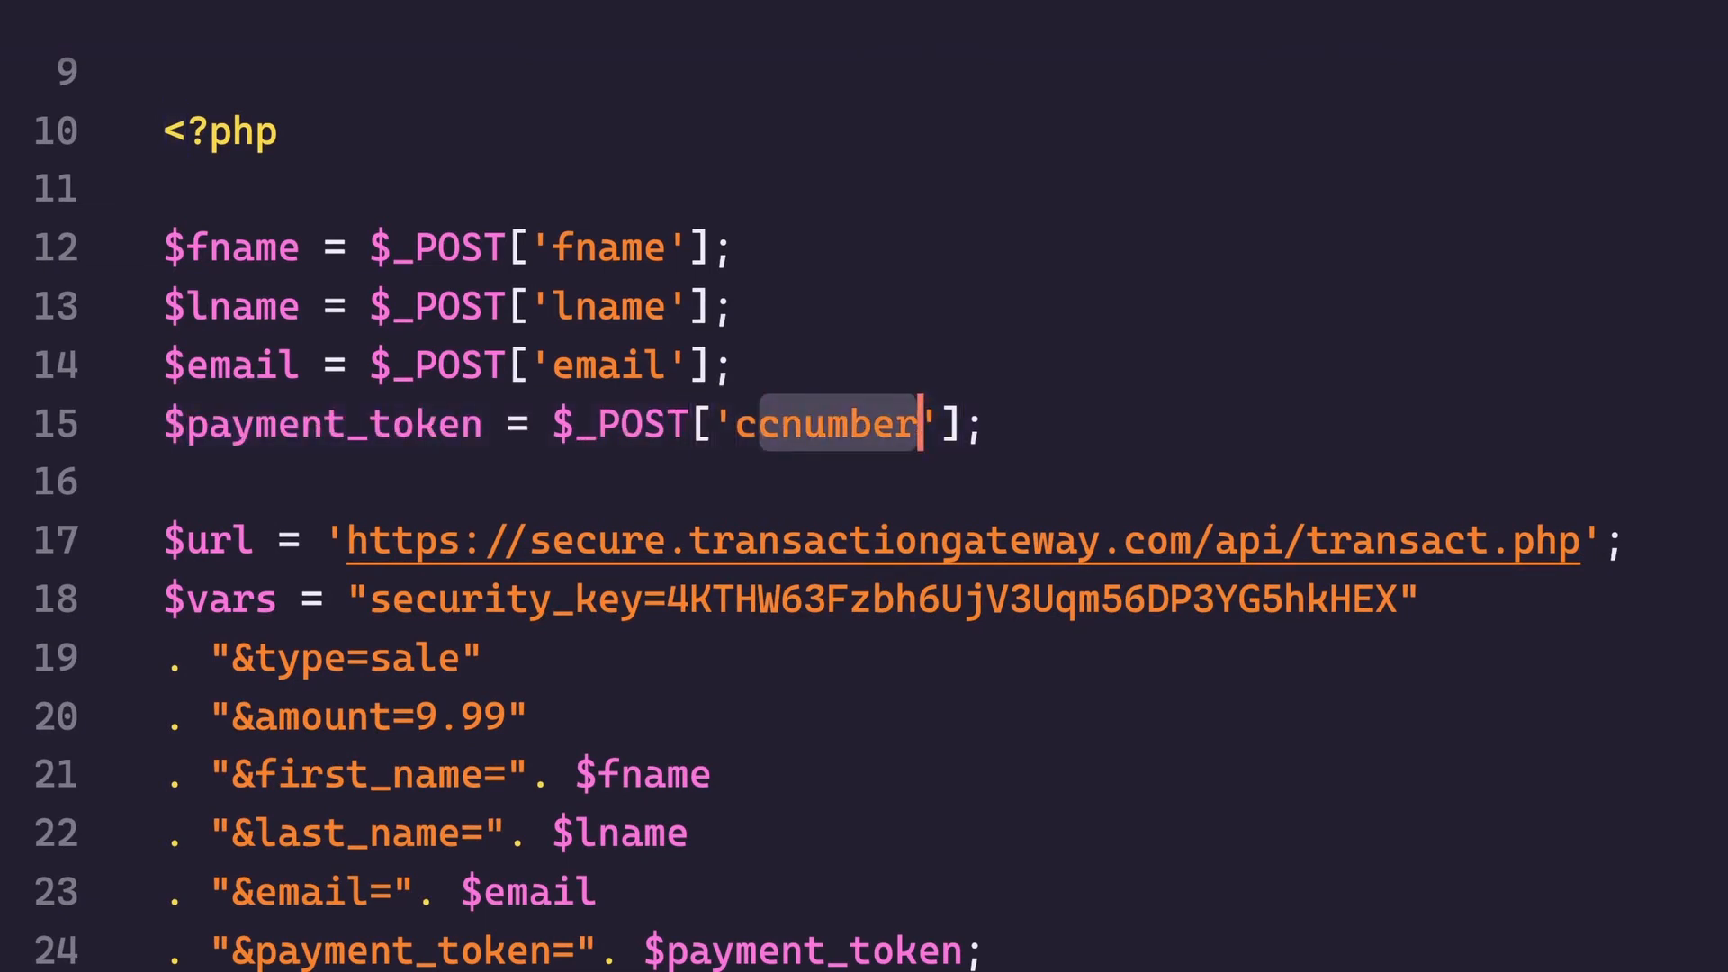
pyautogui.write('payment_token')
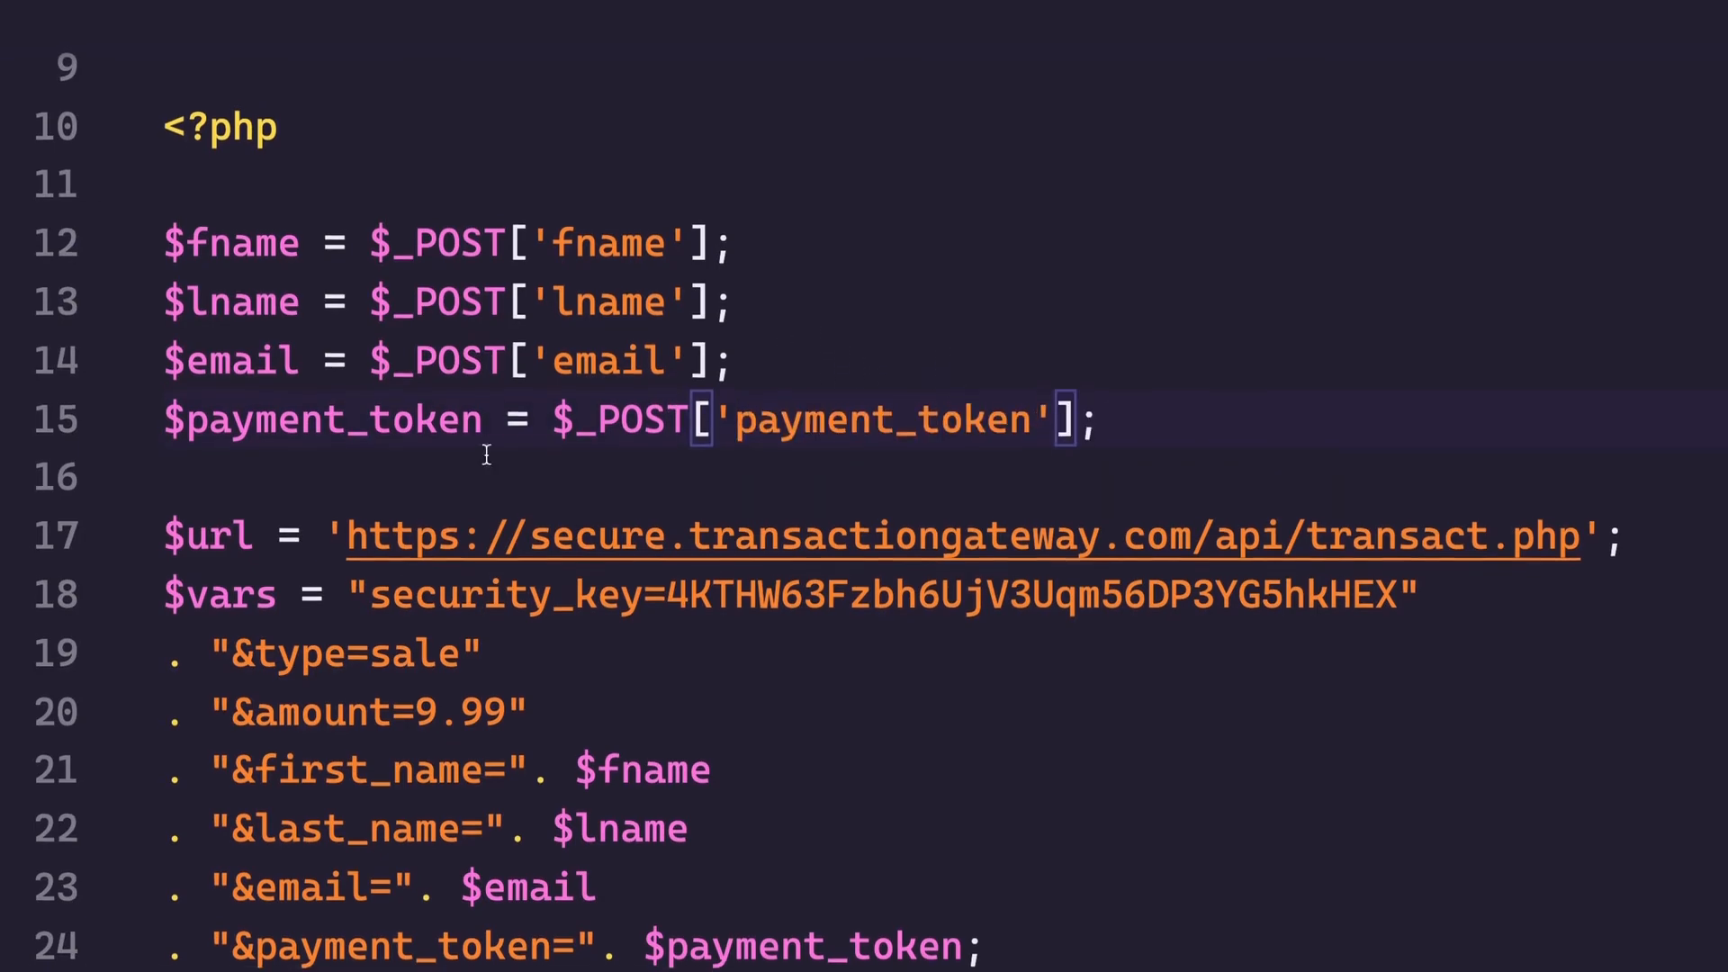
pyautogui.scroll(-3)
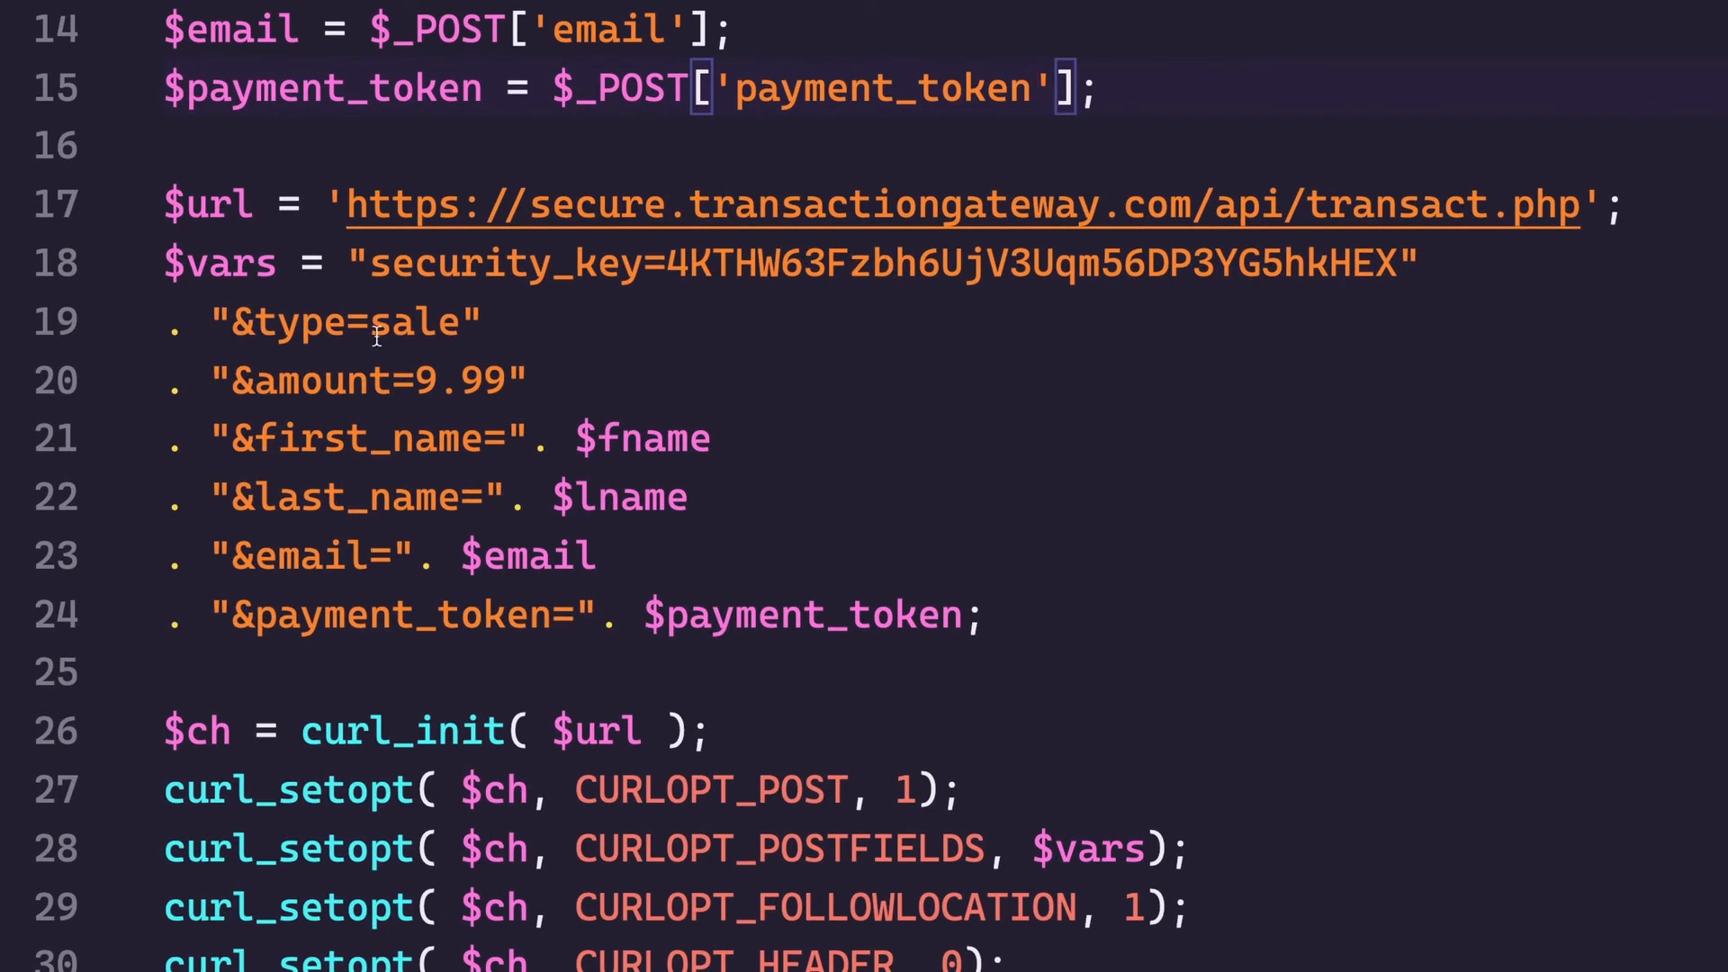
pyautogui.moveTo(508, 451)
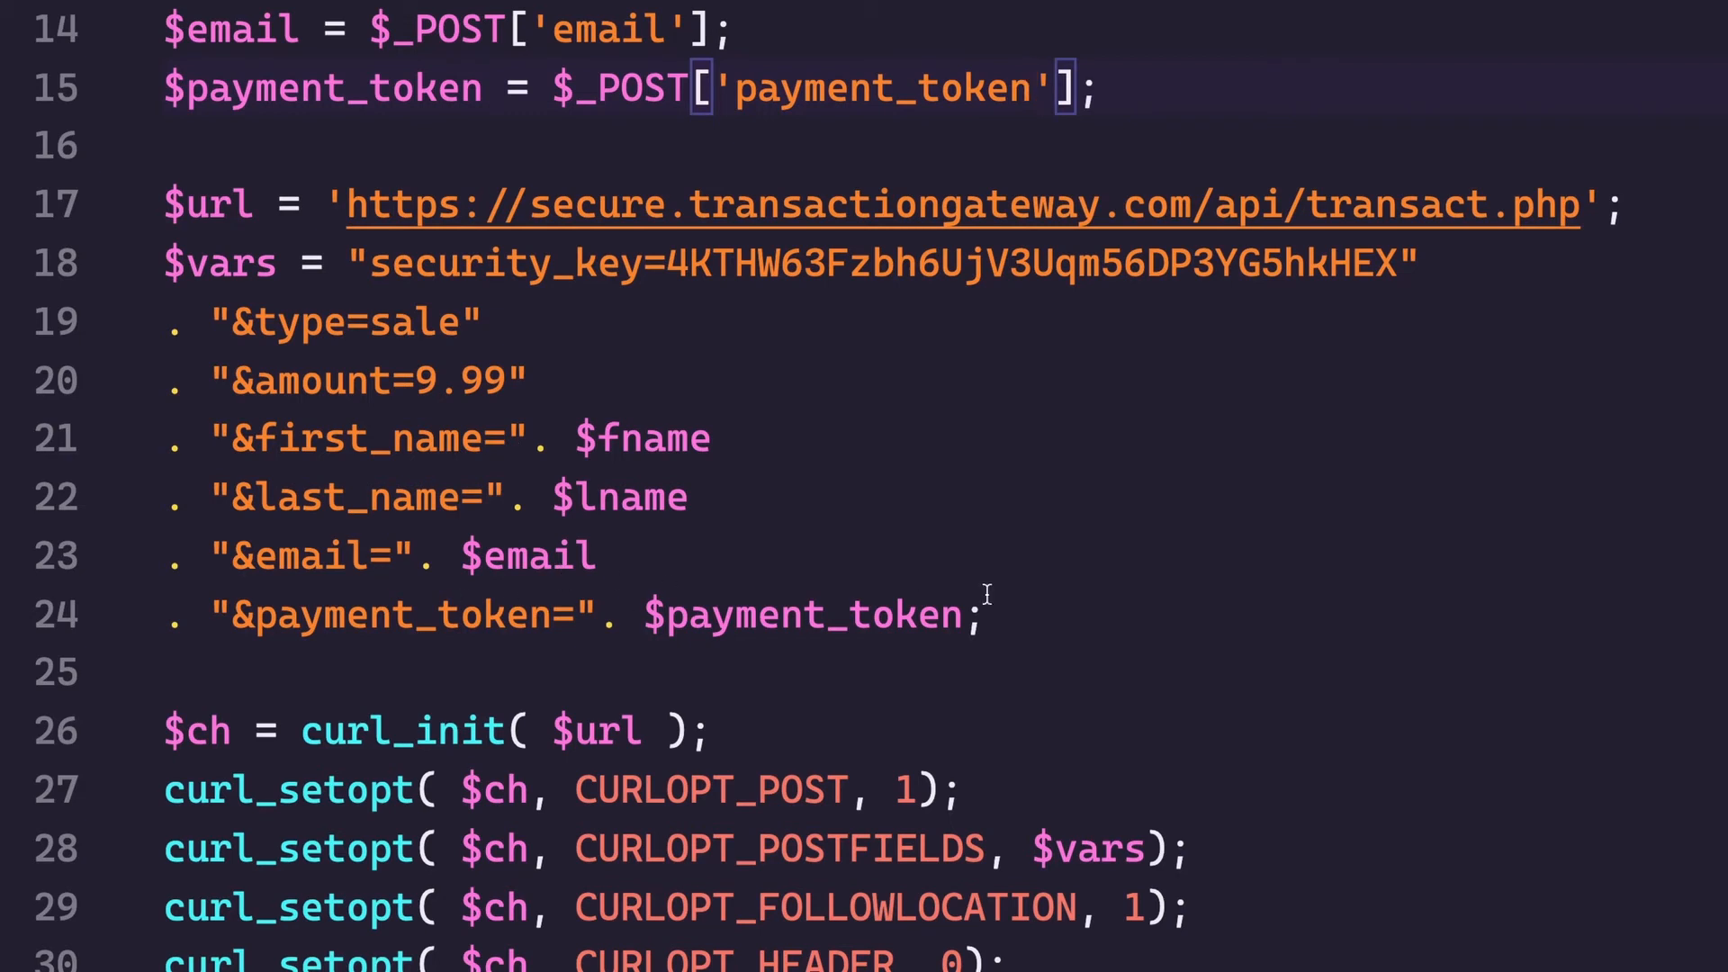
pyautogui.moveTo(884, 598)
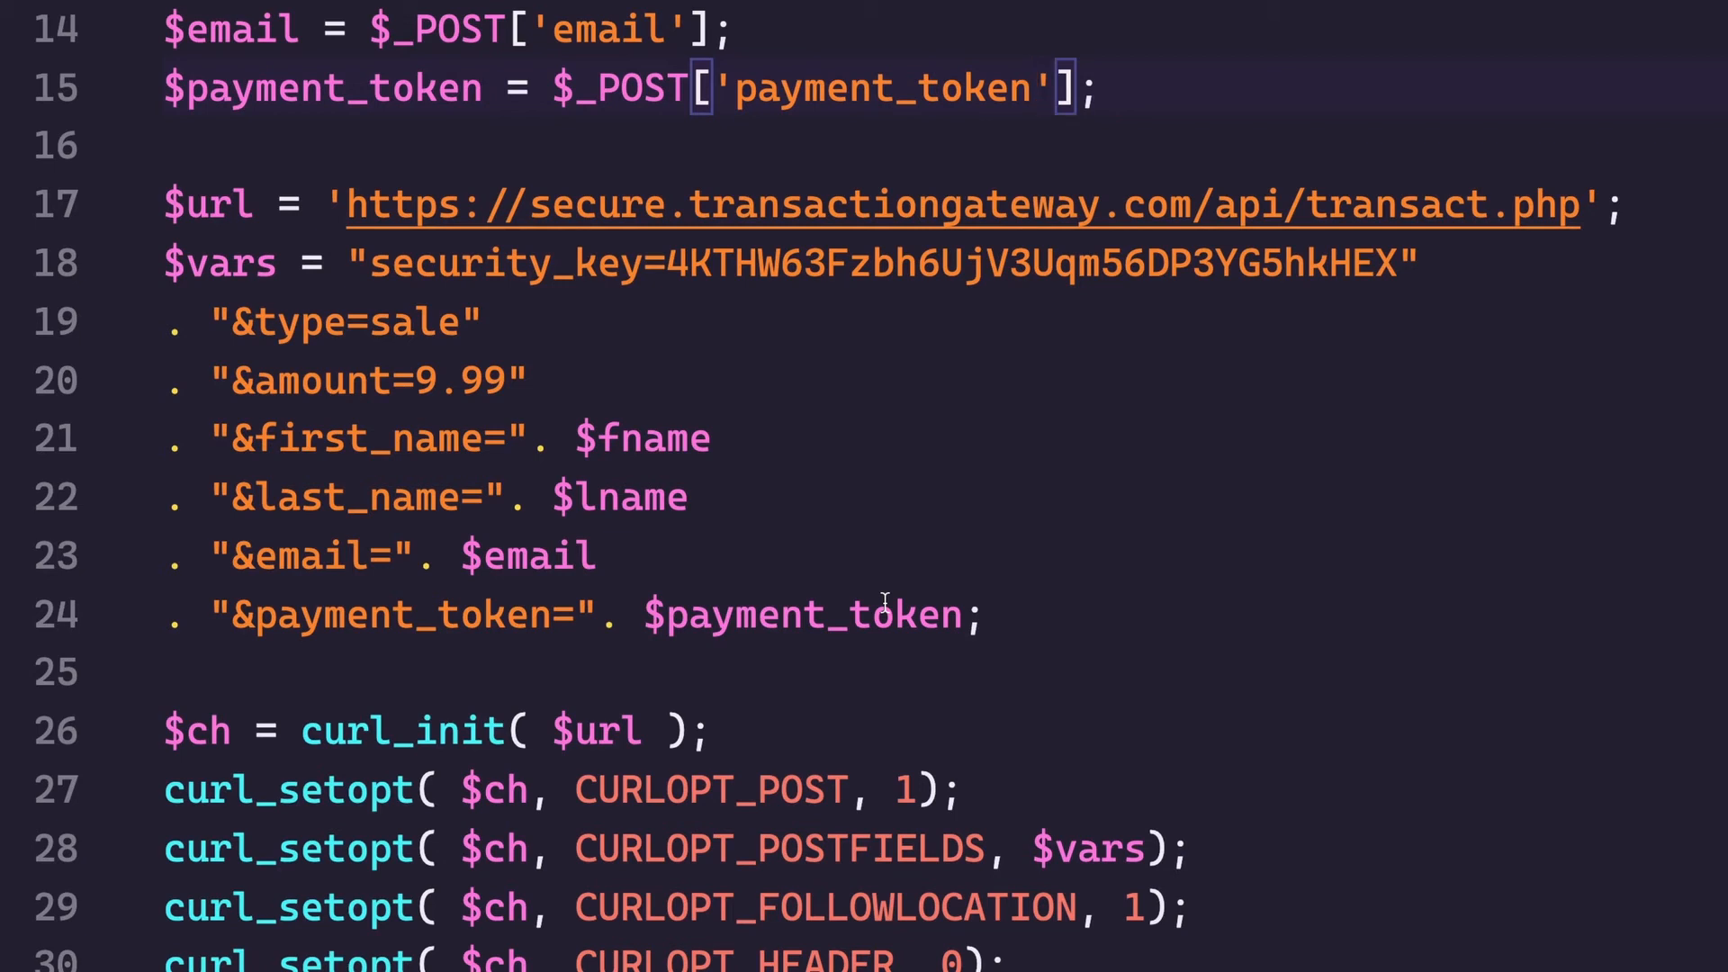
pyautogui.moveTo(887, 614)
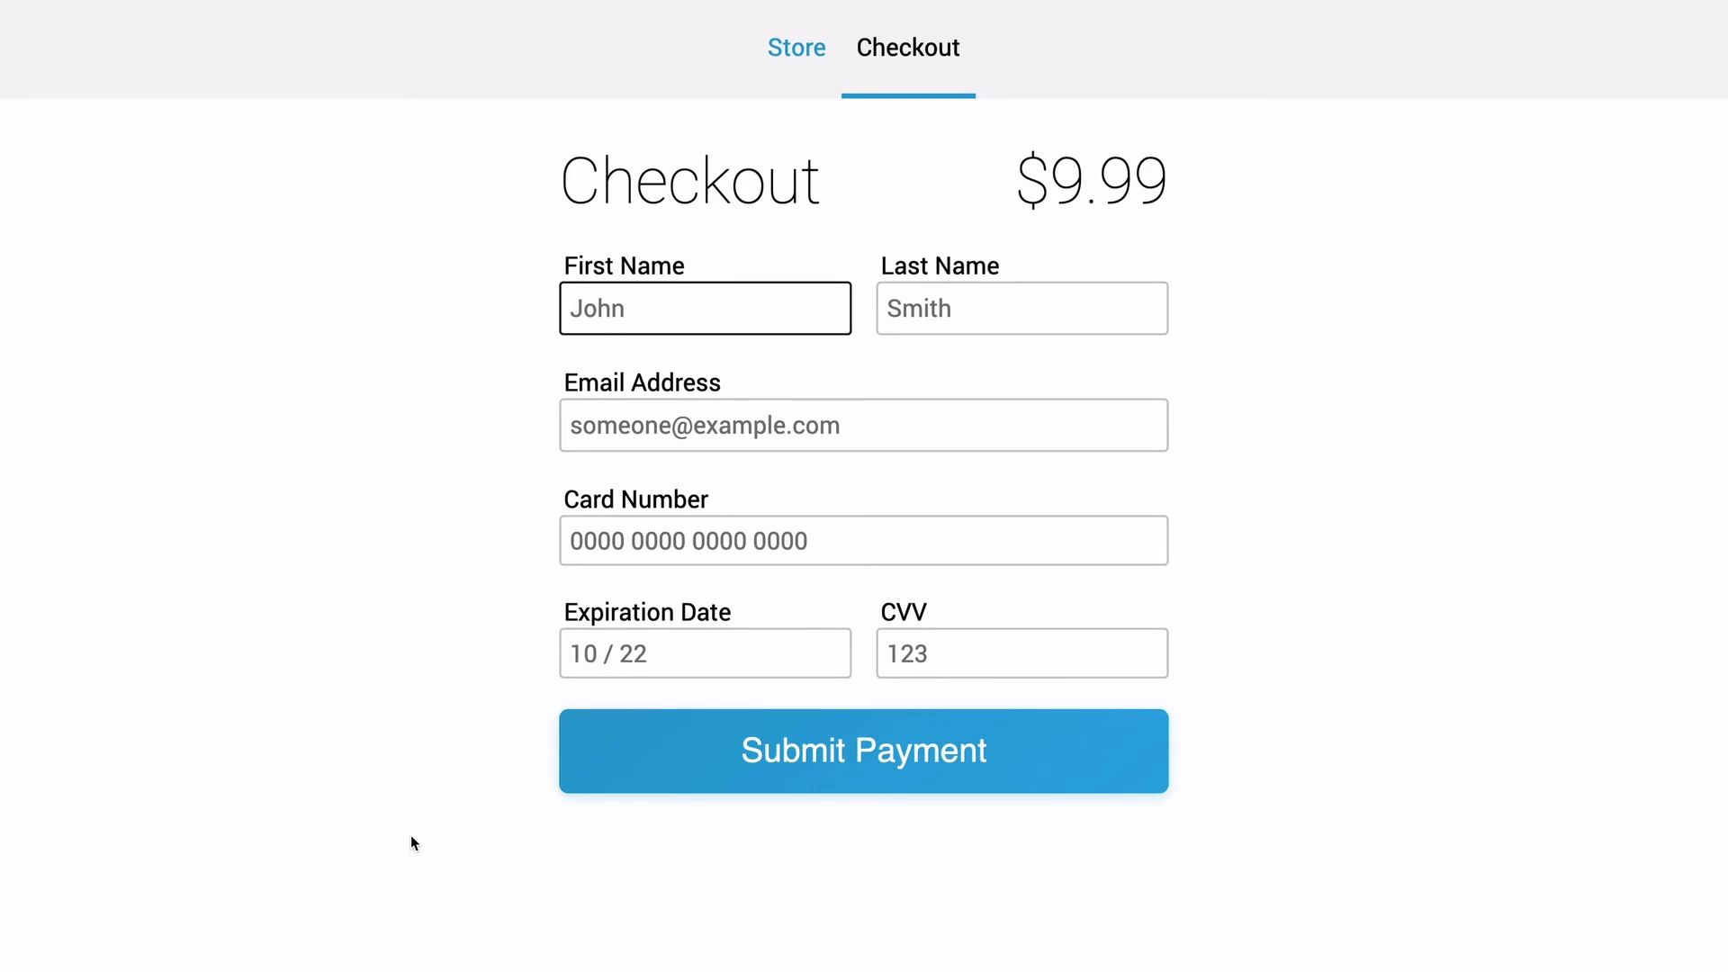
pyautogui.moveTo(1009, 405)
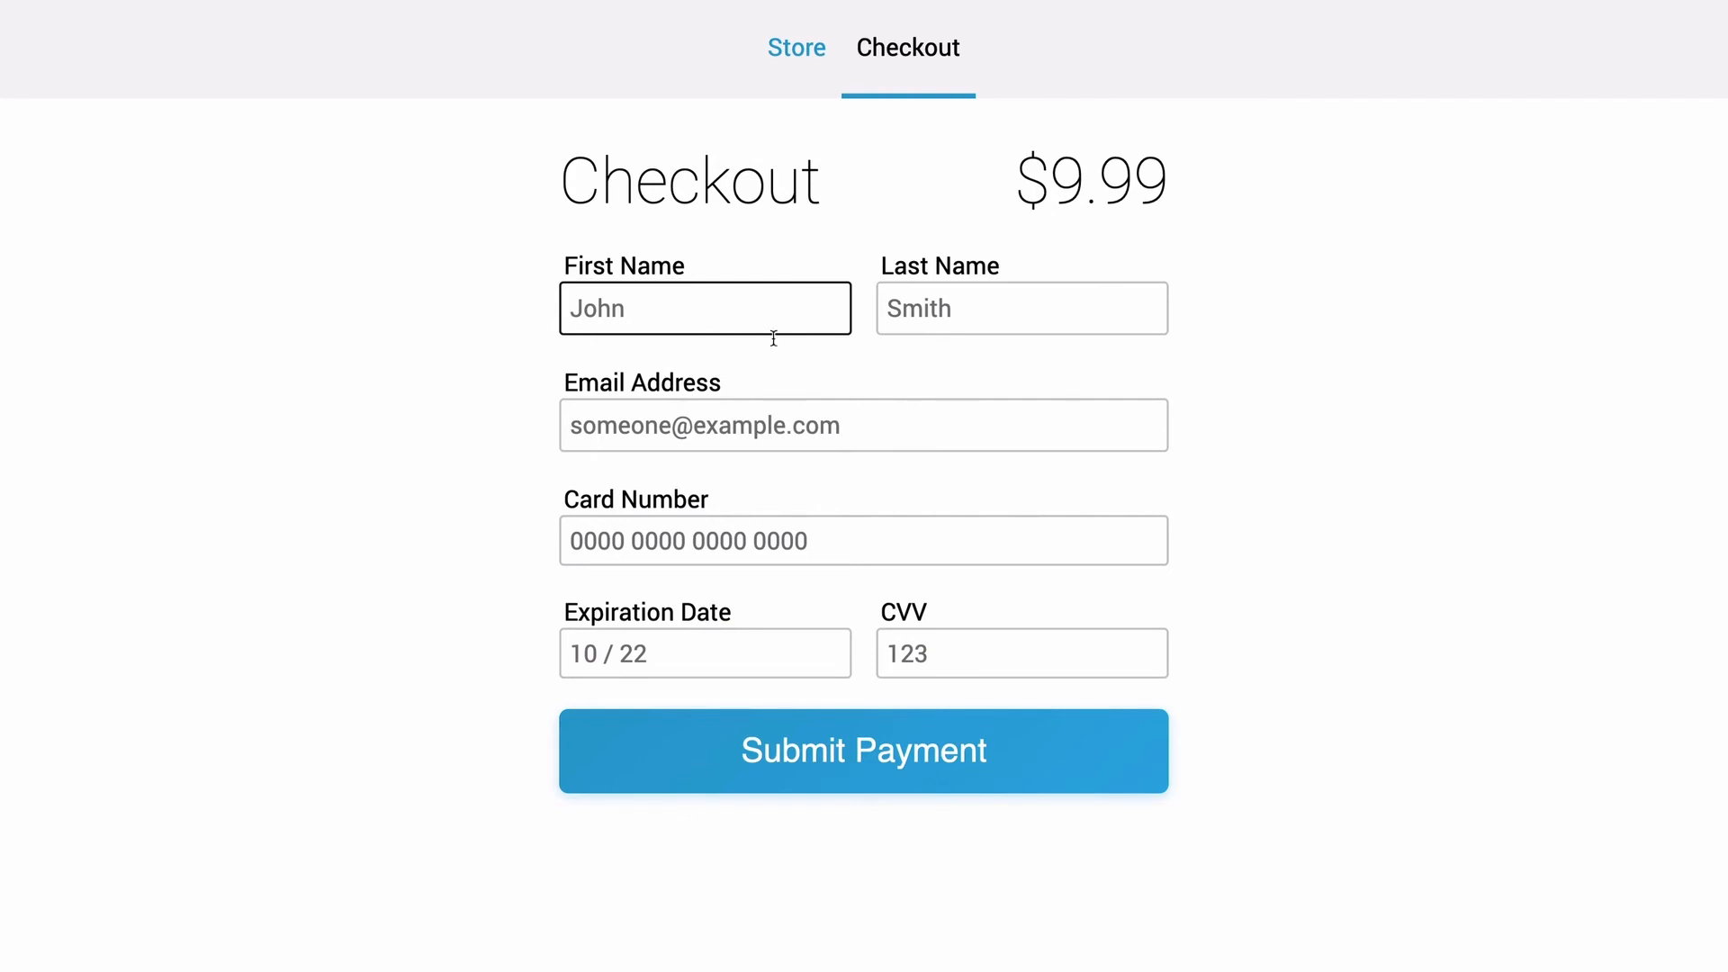
pyautogui.moveTo(625, 652)
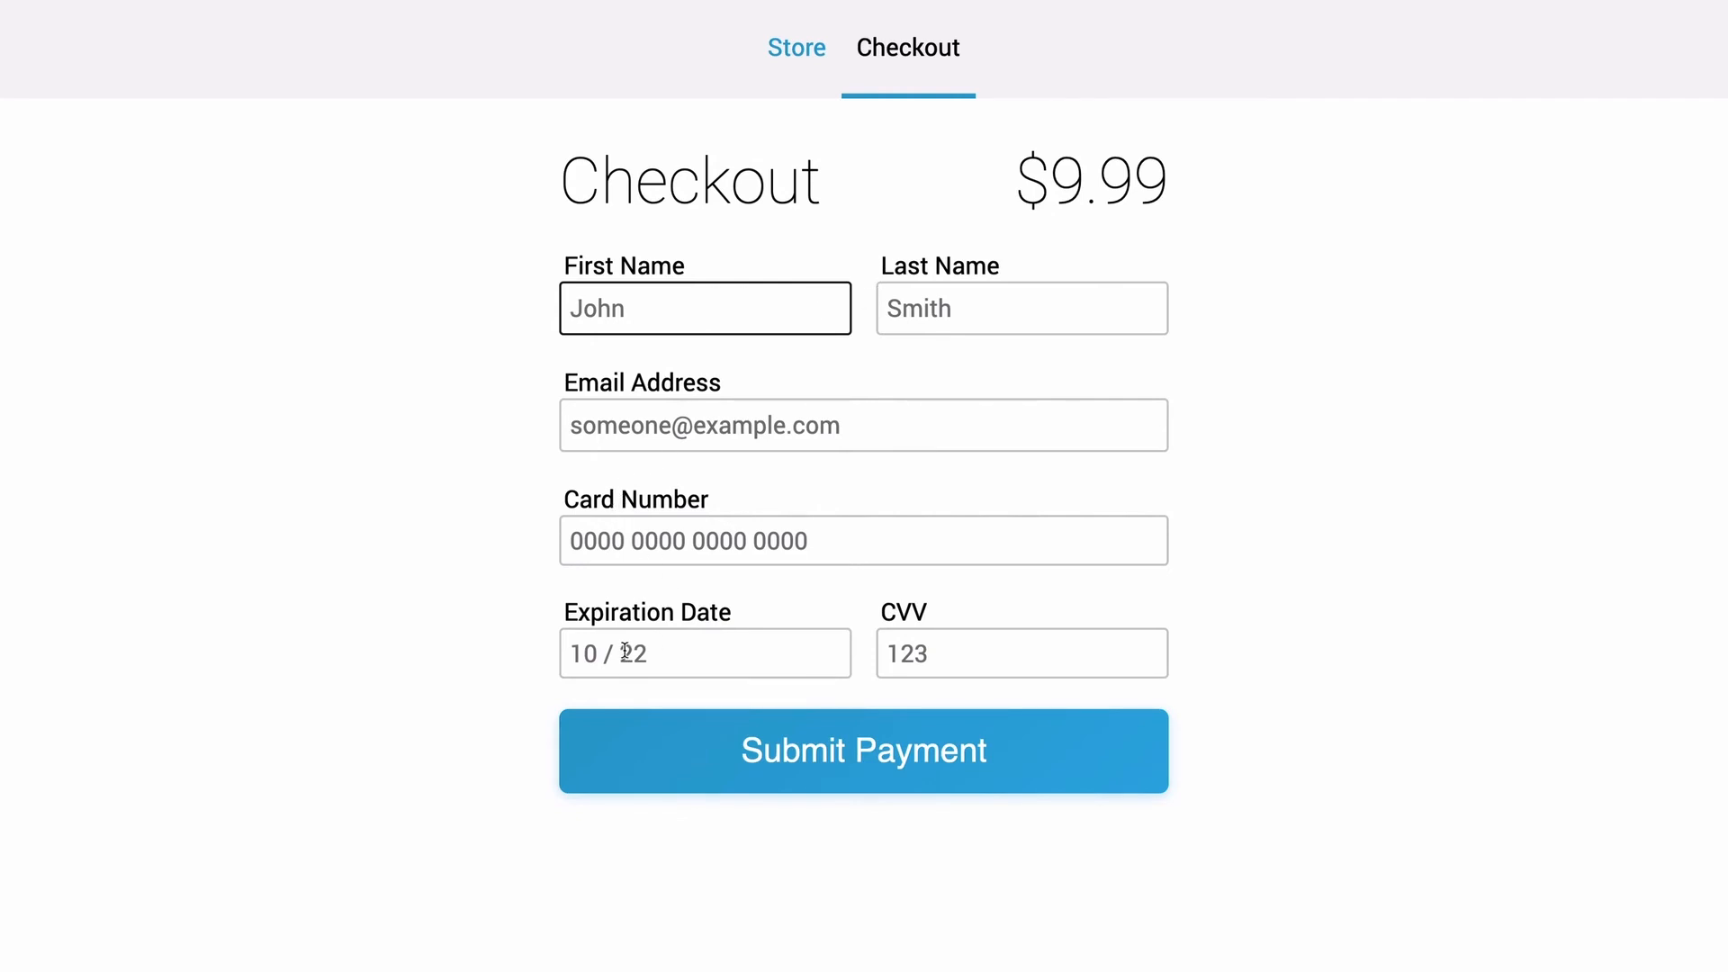
pyautogui.moveTo(970, 659)
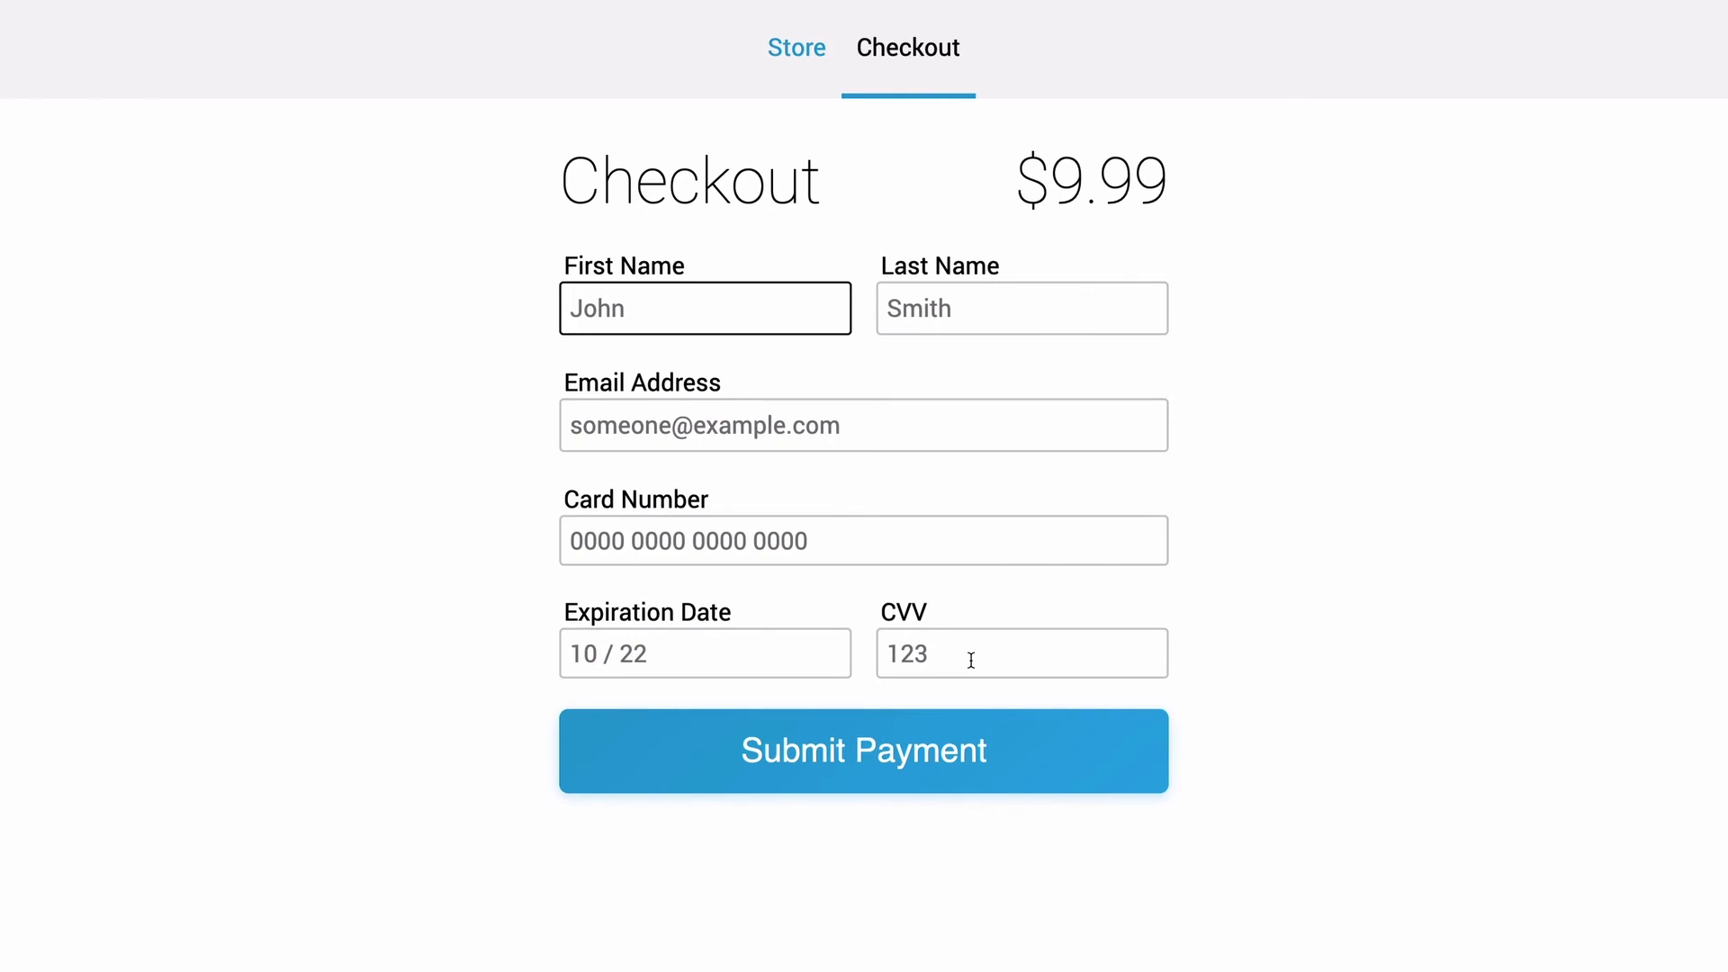
pyautogui.moveTo(890, 584)
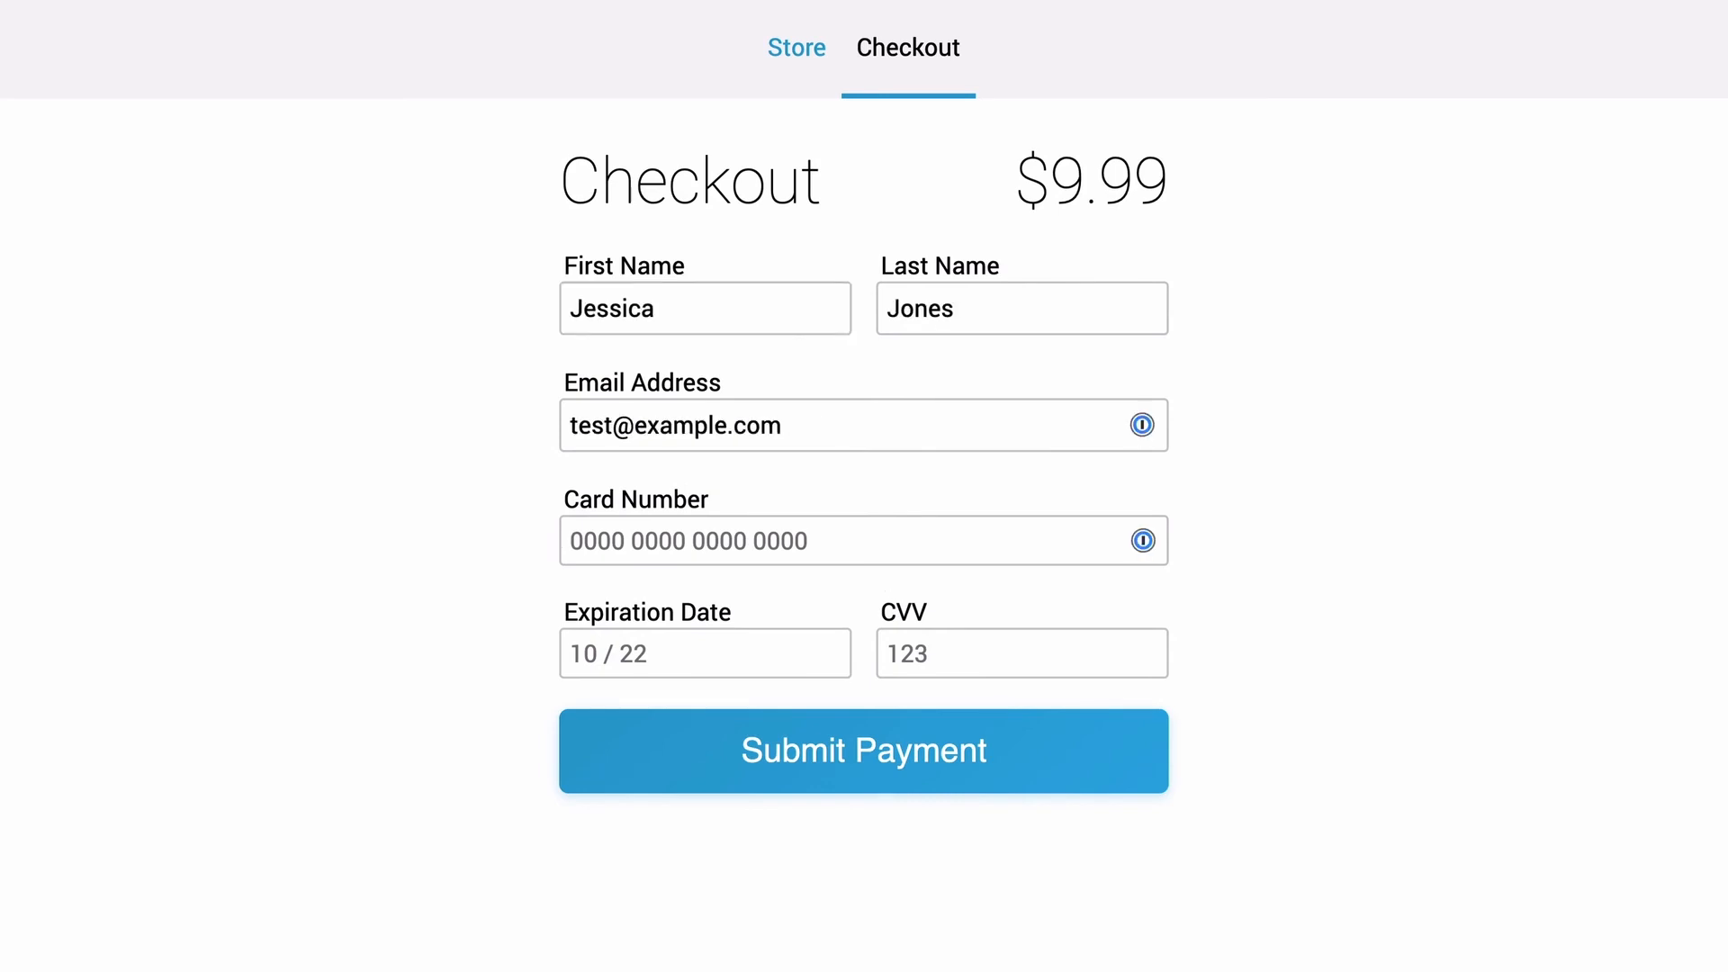
pyautogui.write('411')
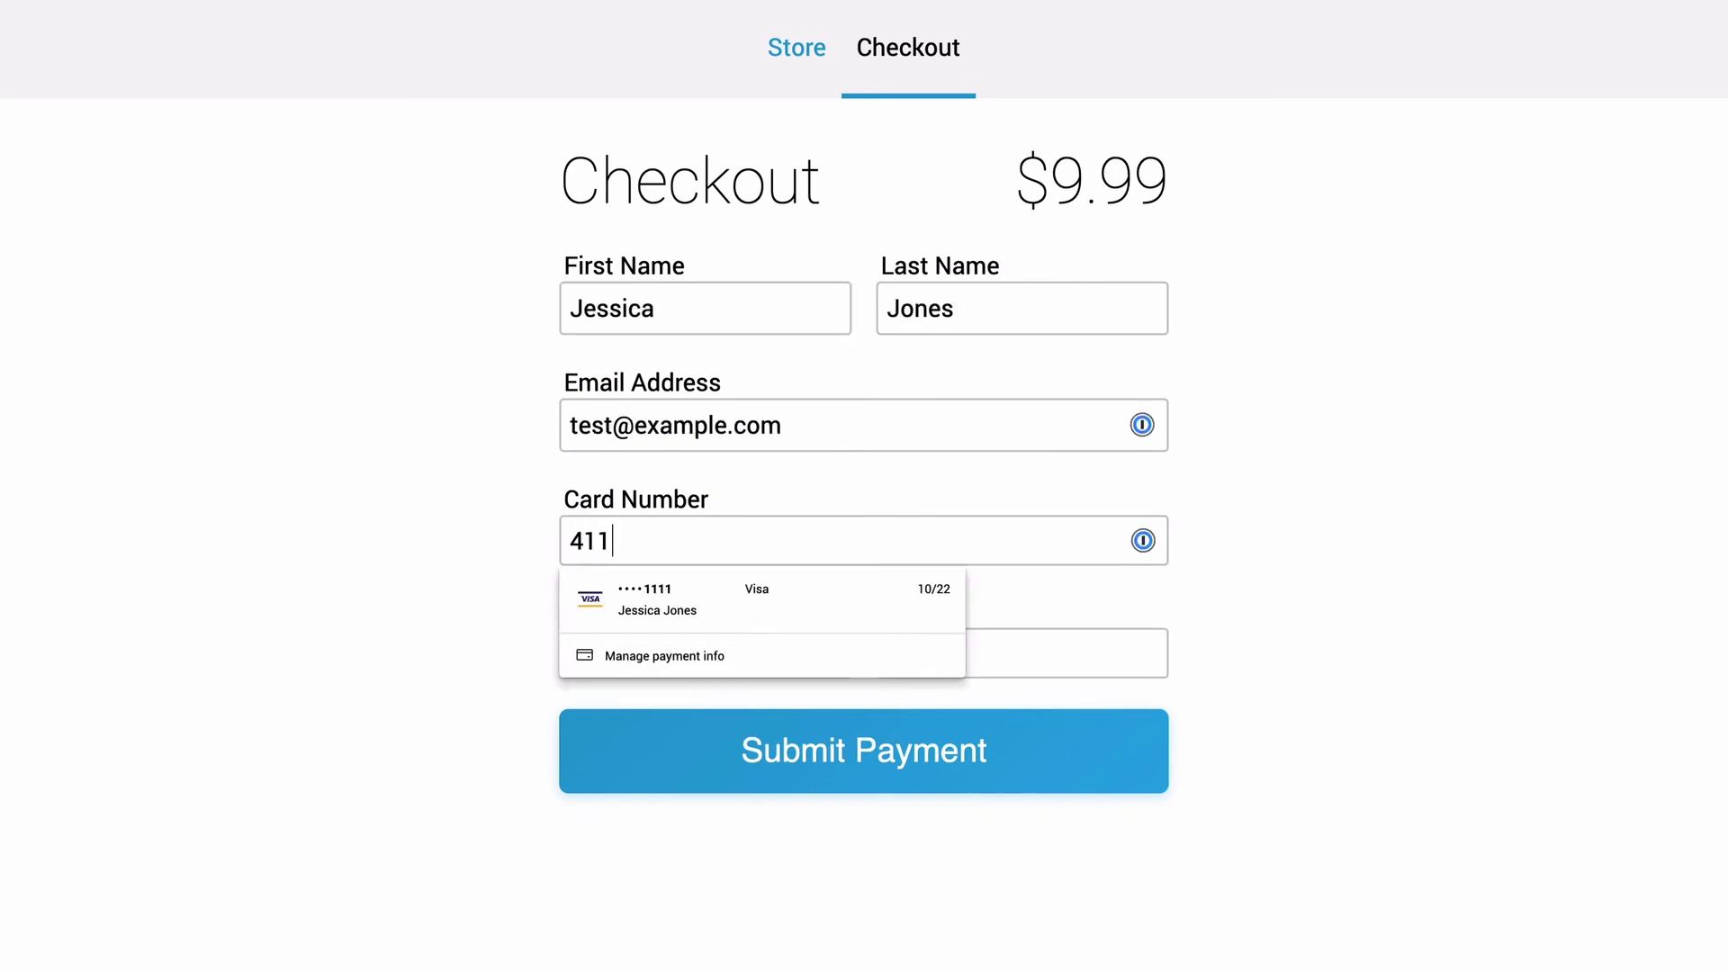
pyautogui.click(655, 600)
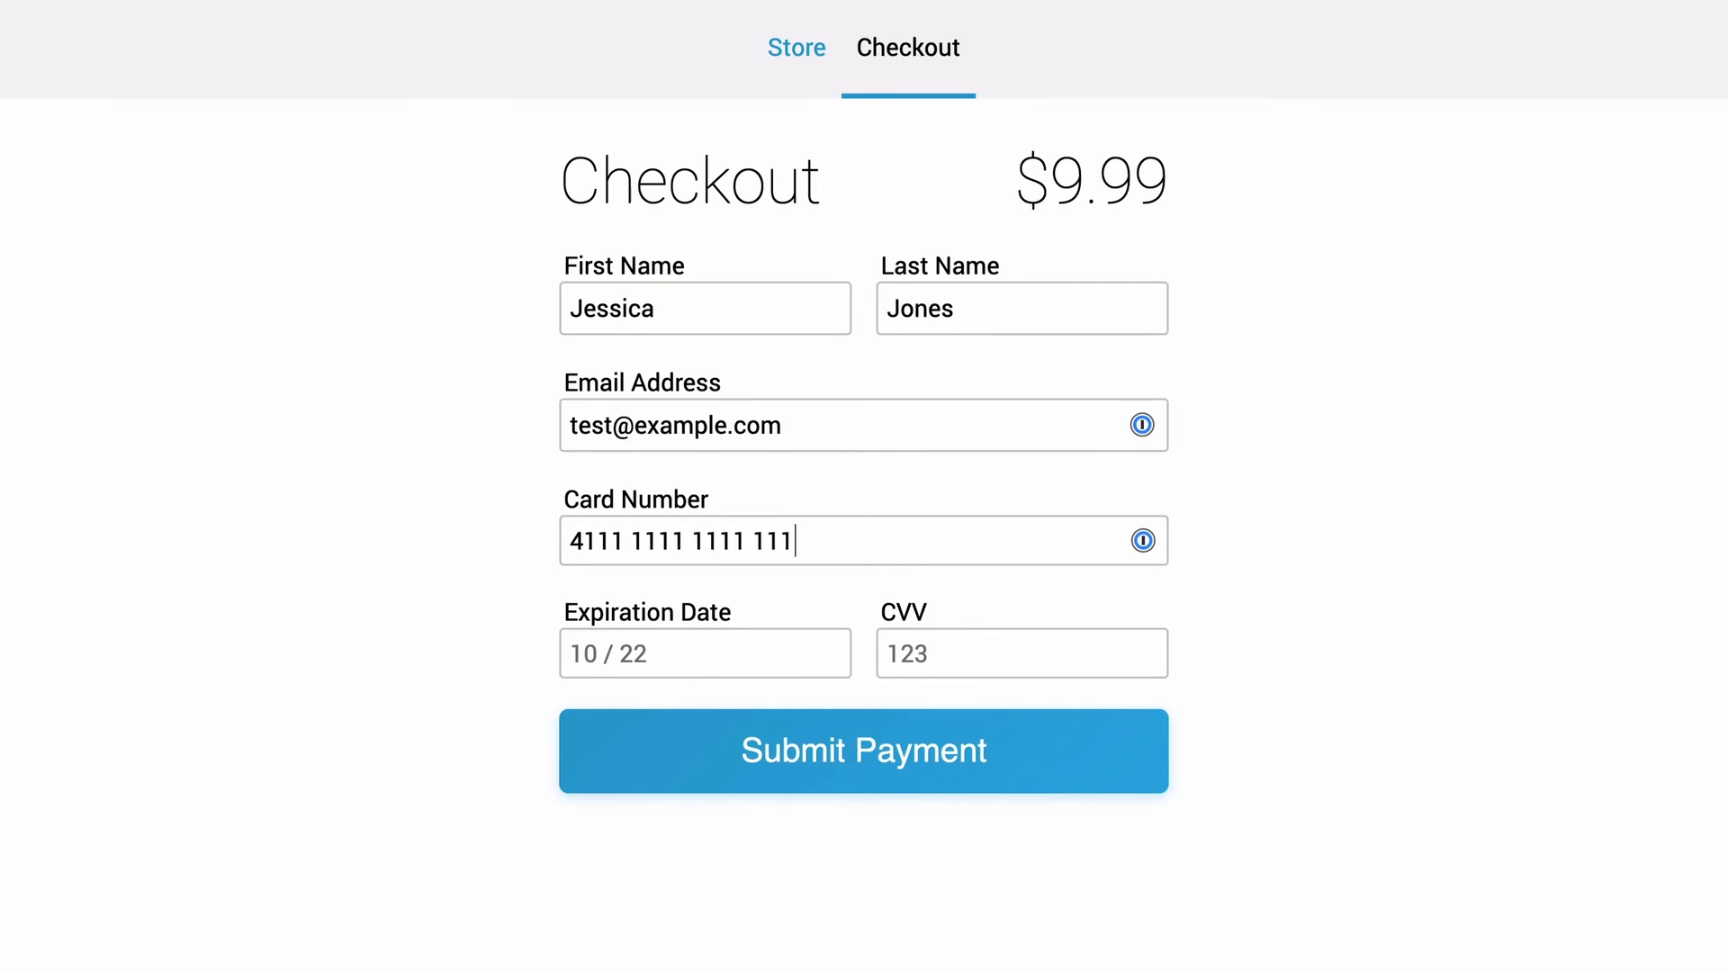
pyautogui.write('1')
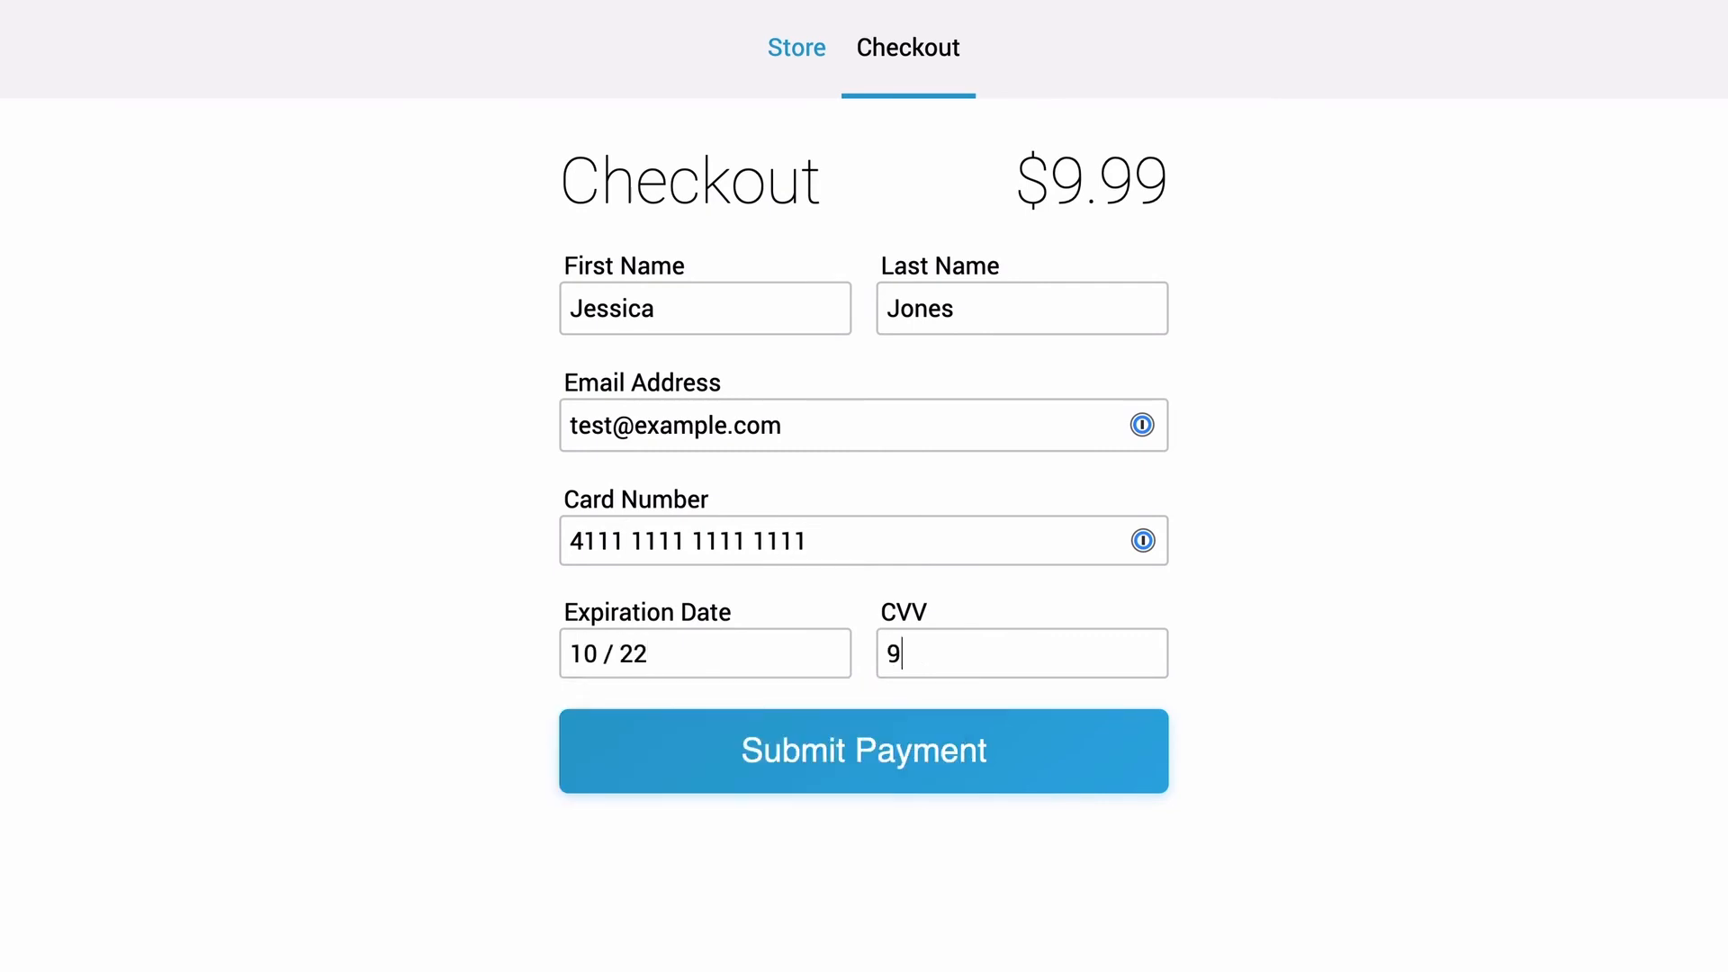
pyautogui.write('99')
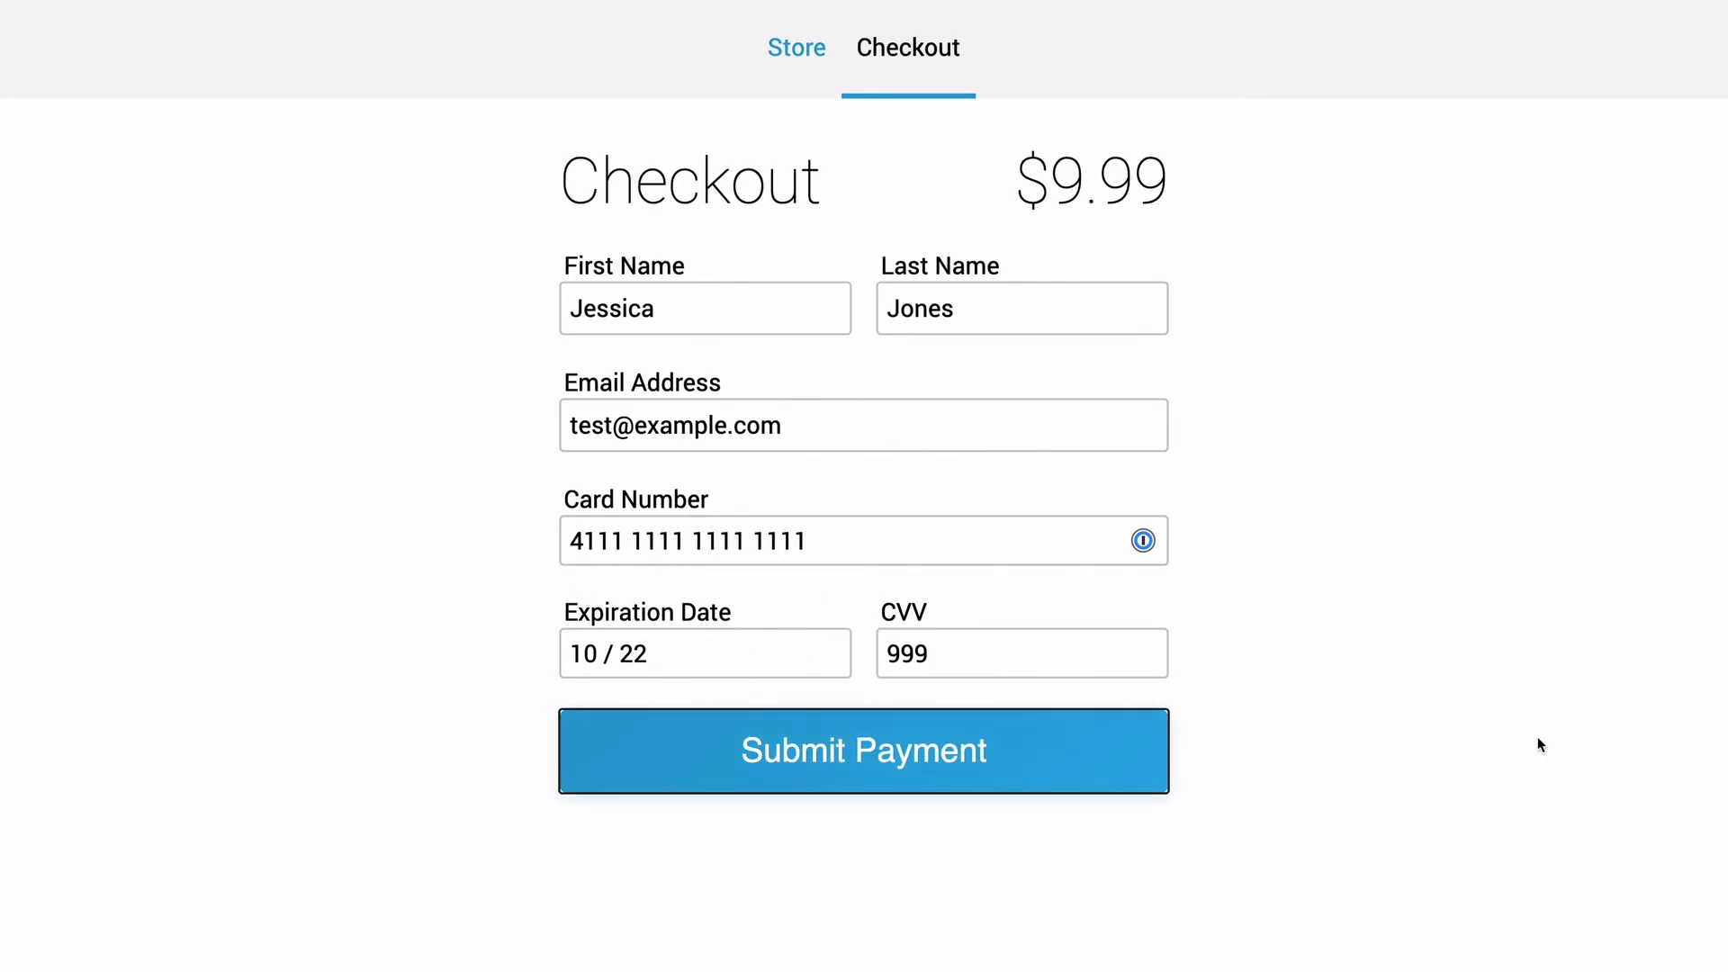
pyautogui.click(862, 750)
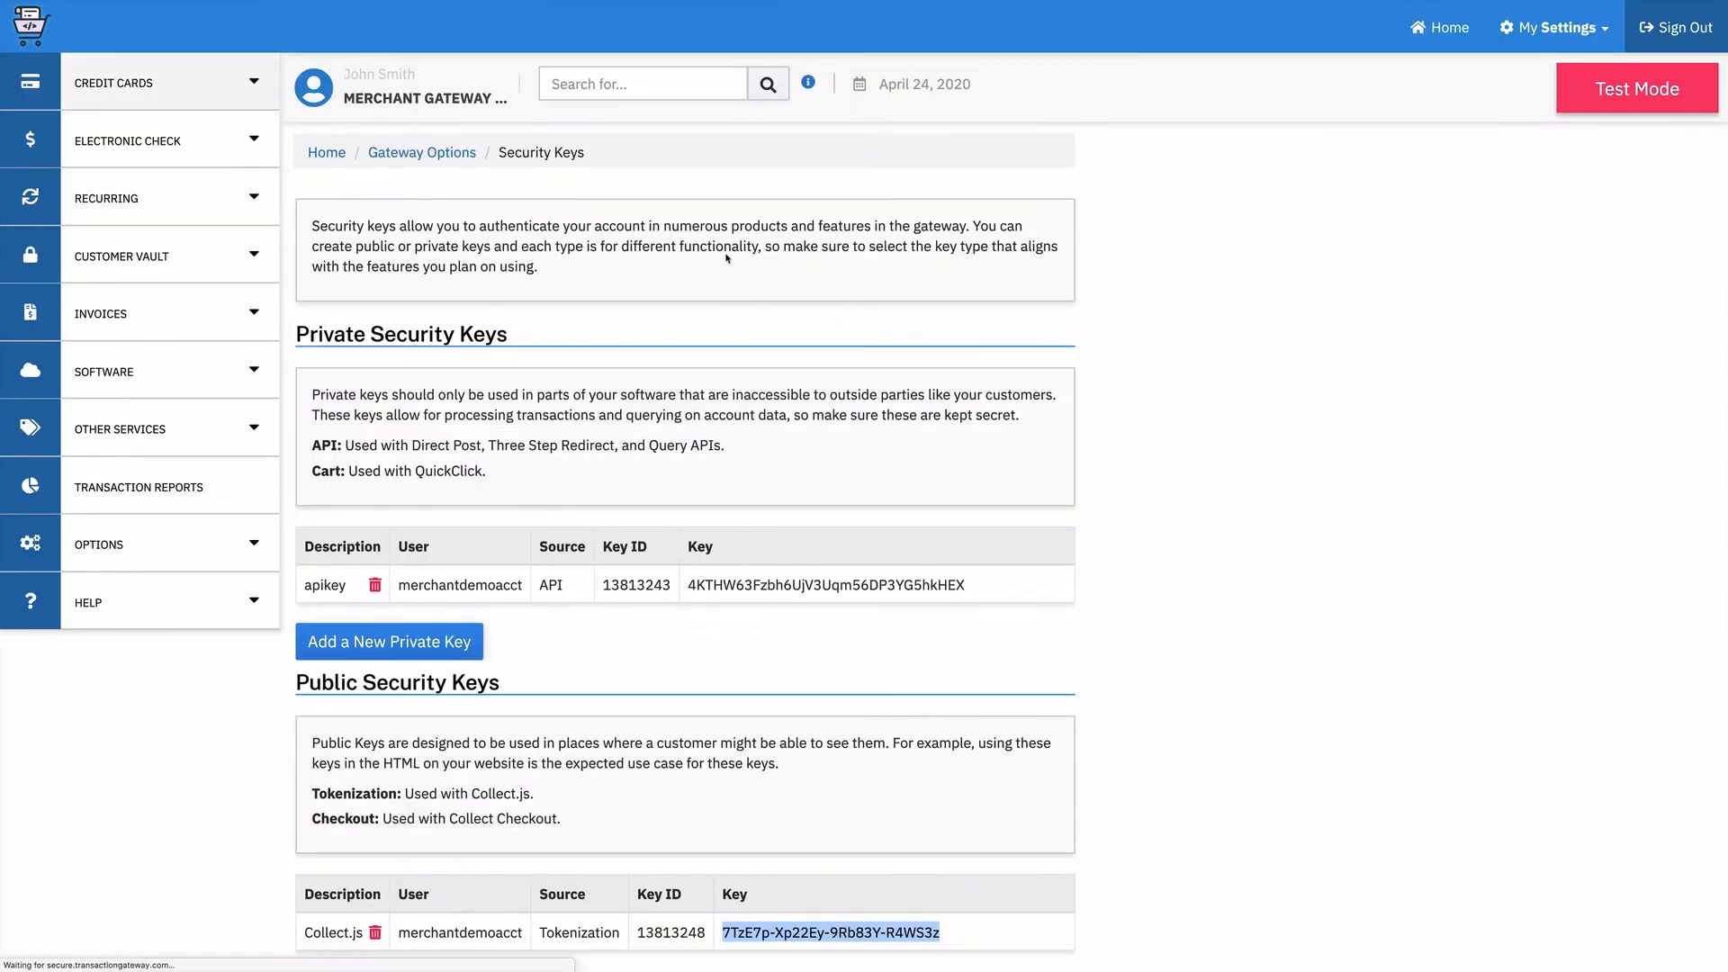
# - From the portal home dashboard, view the latest transaction's detail showing the $9.99 card sale
pyautogui.click(1439, 27)
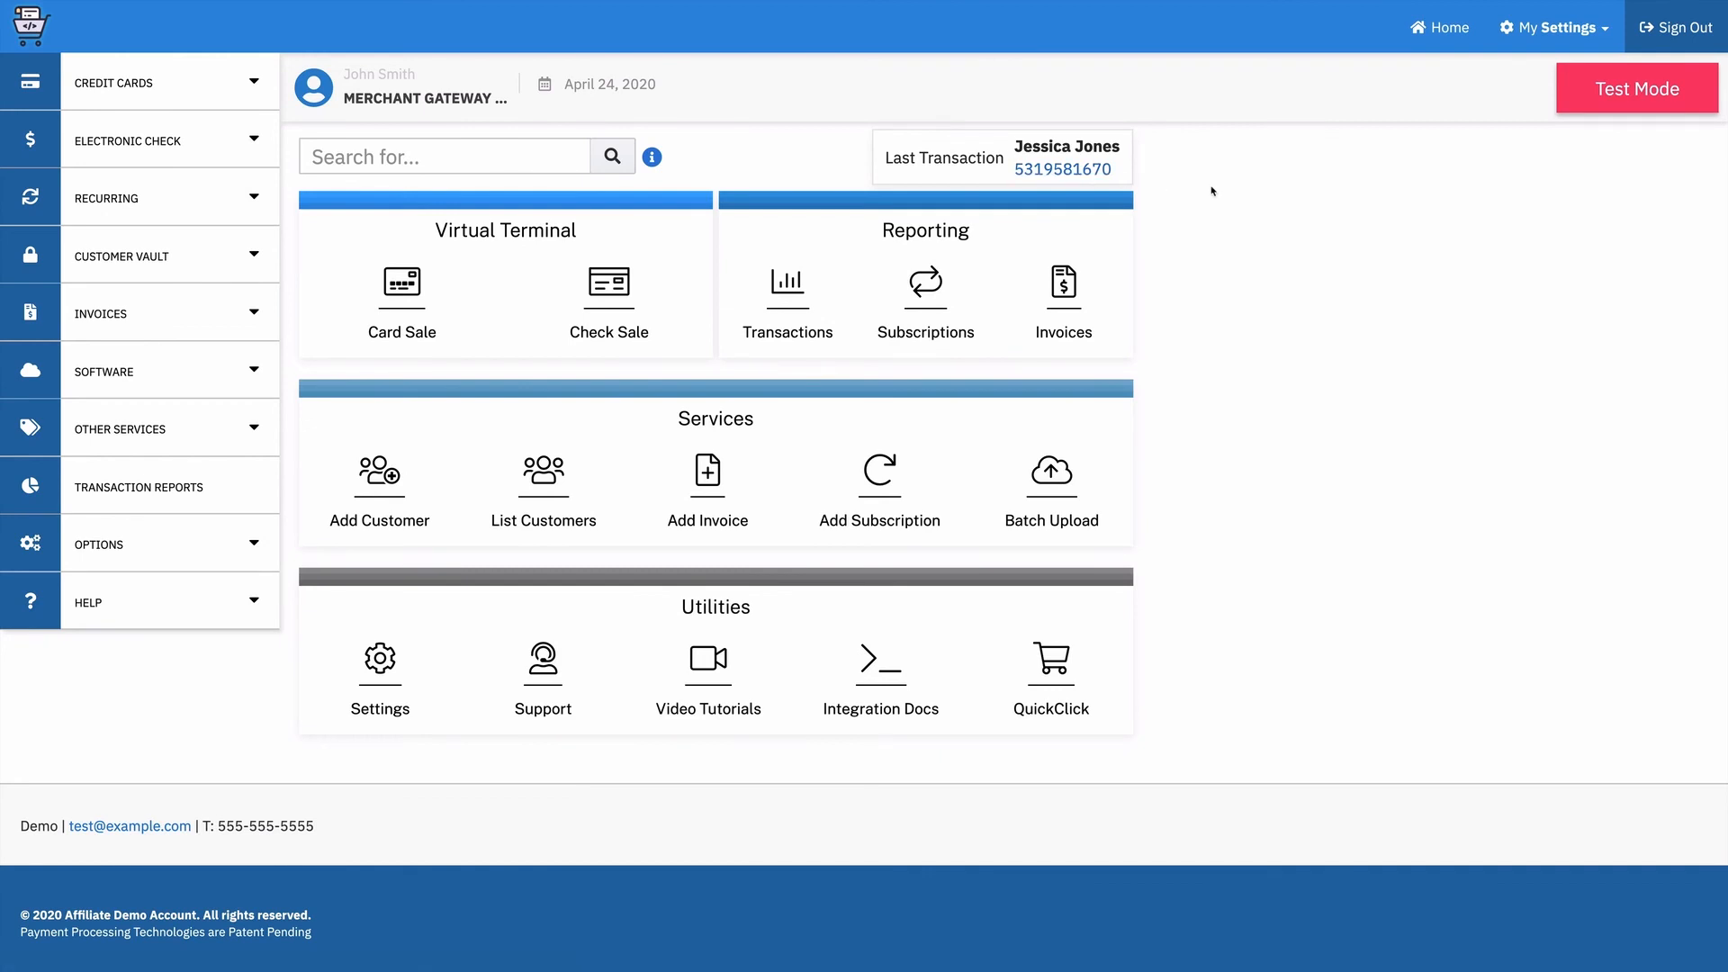
pyautogui.click(1062, 169)
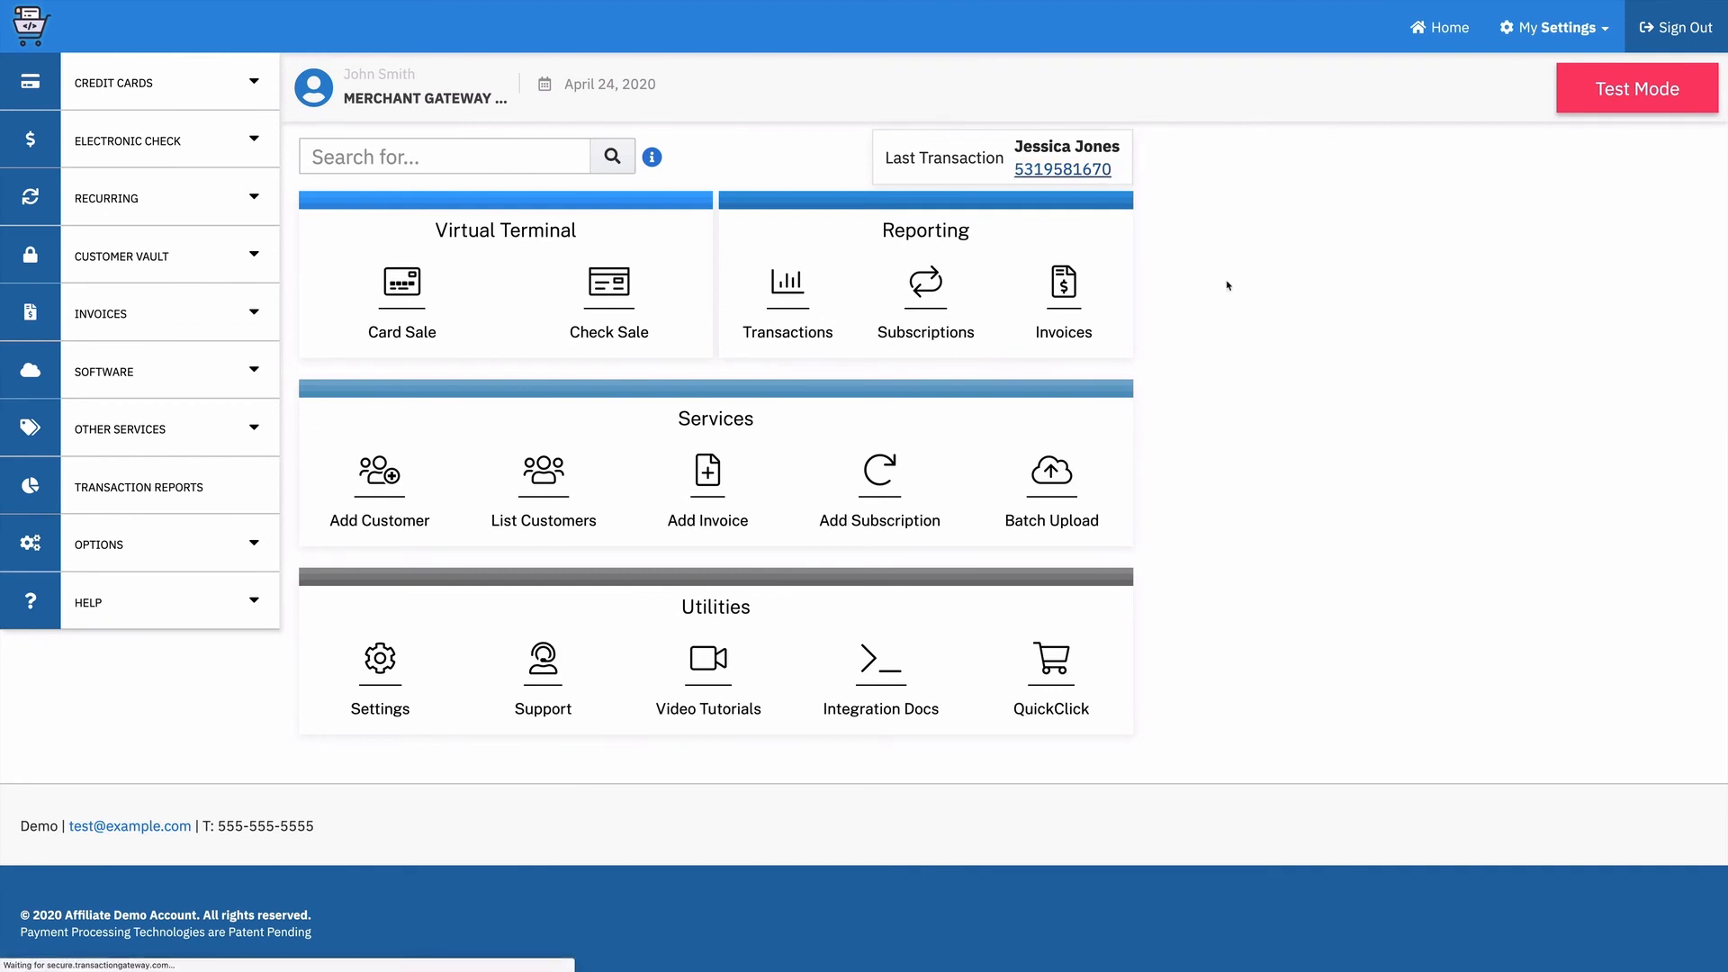
pyautogui.click(1067, 169)
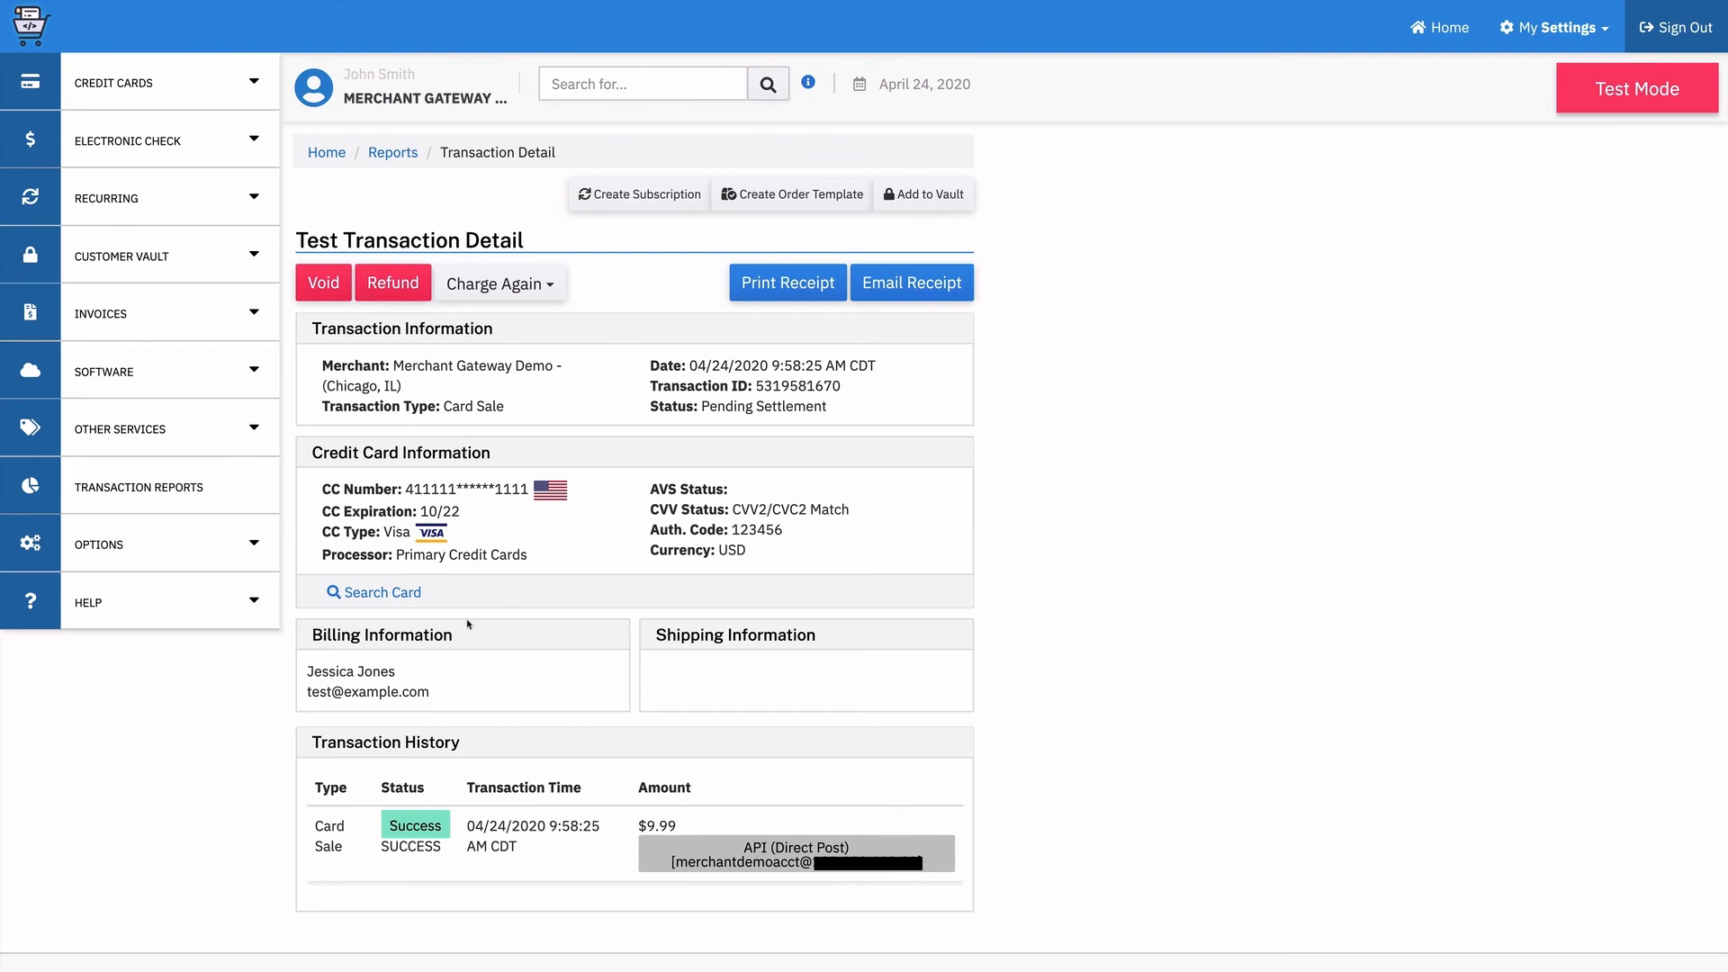
pyautogui.moveTo(542, 758)
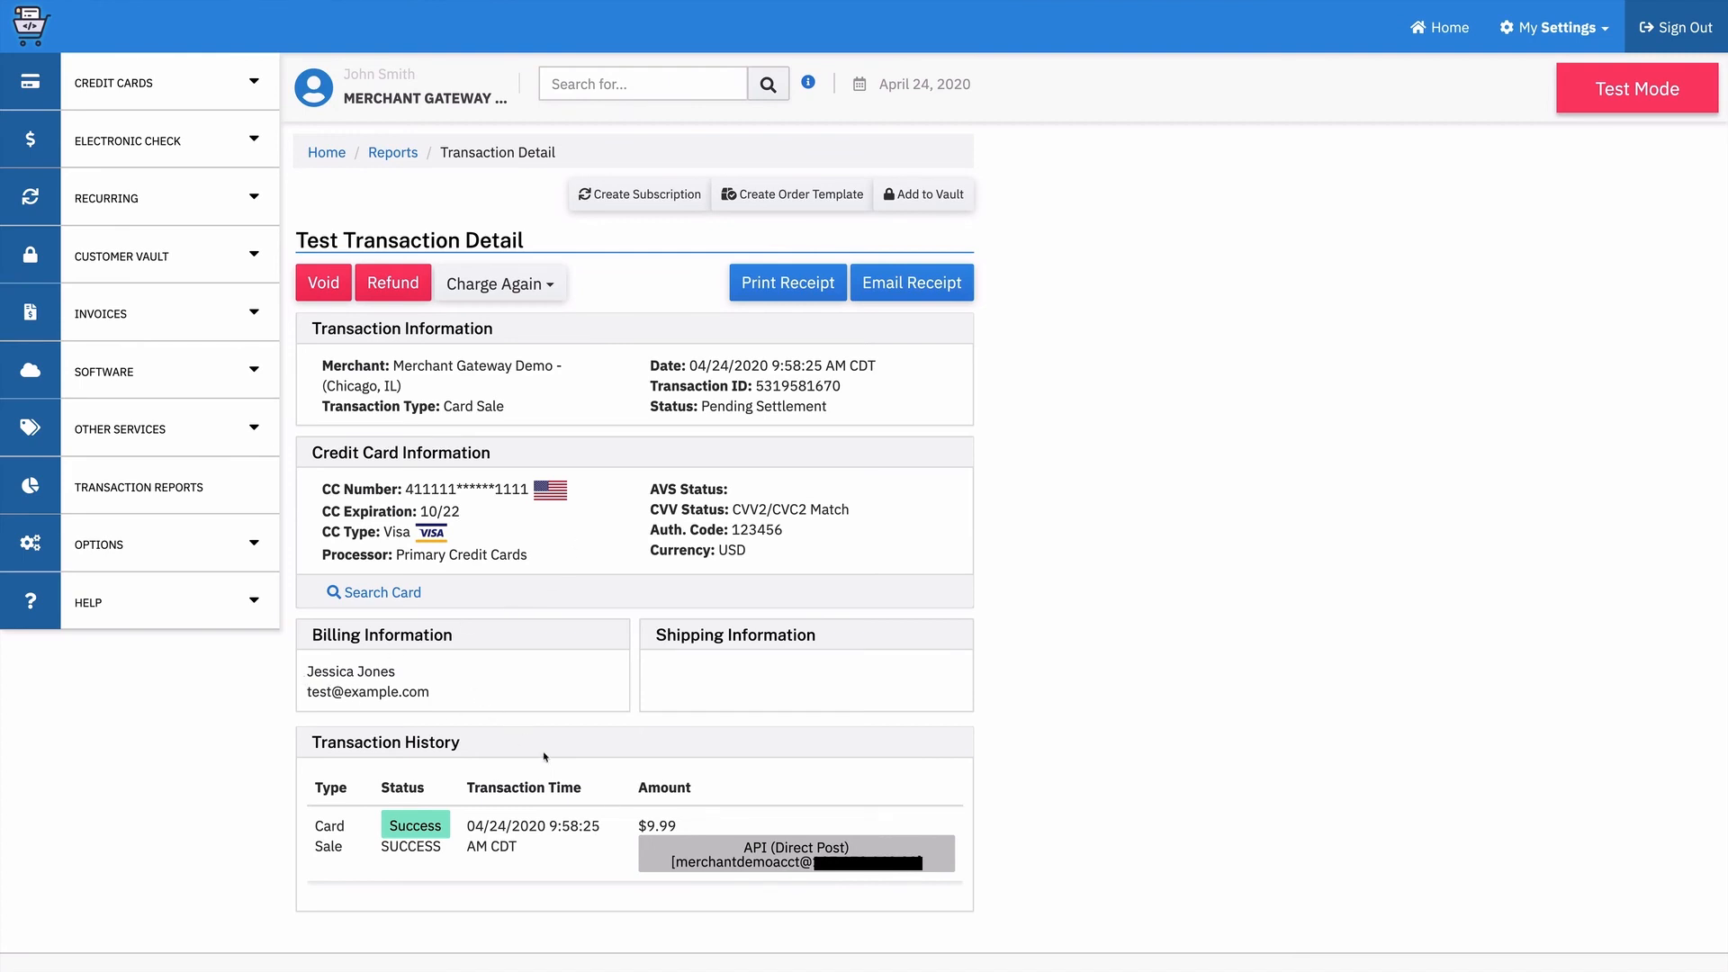